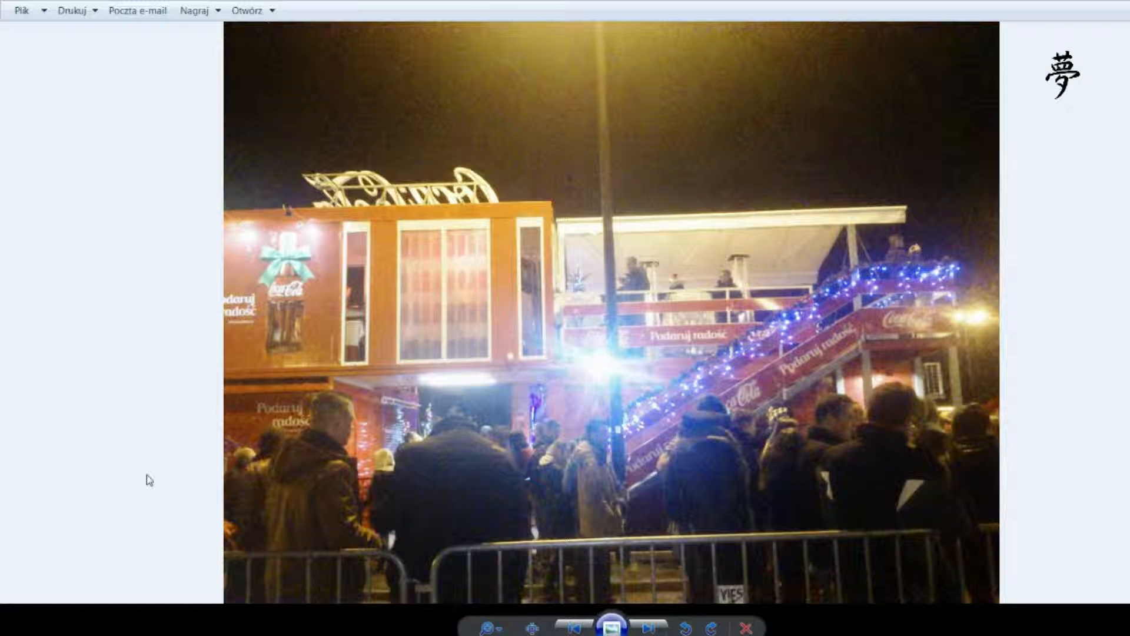
pyautogui.moveTo(161, 463)
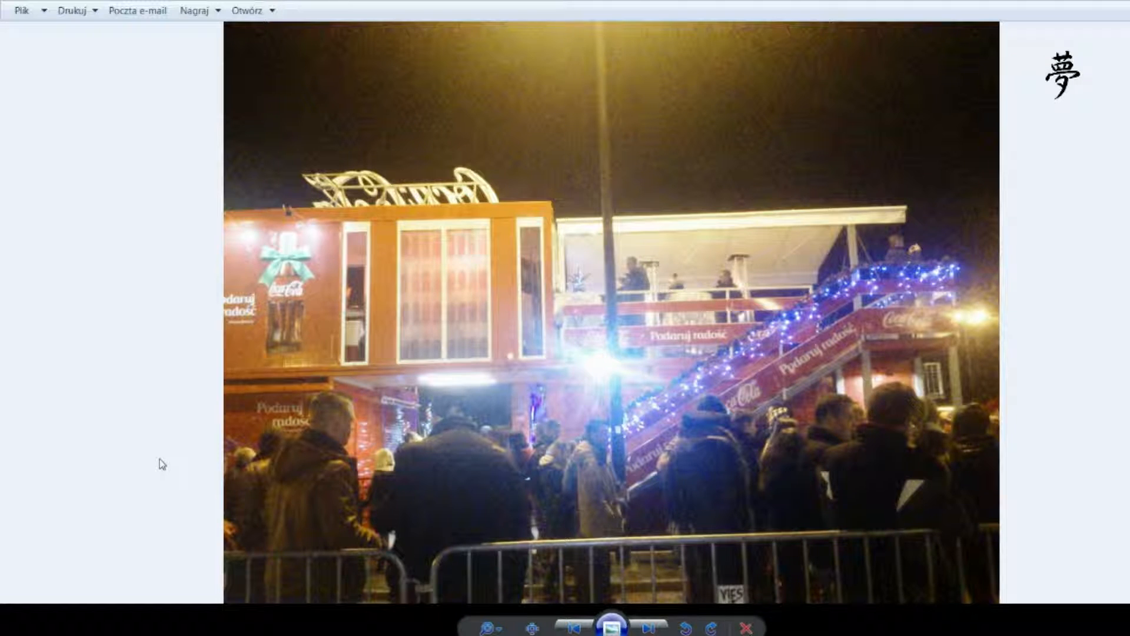
# Step: Advance past the illuminated truck photo to the Coca-Cola truck's side view
pyautogui.click(648, 626)
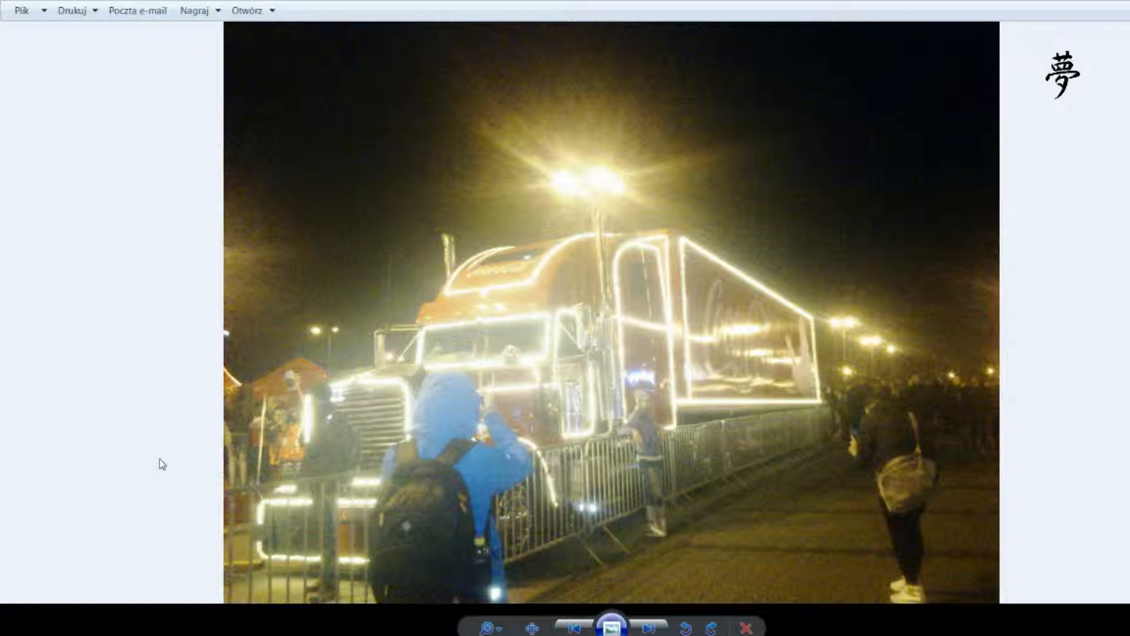
pyautogui.moveTo(129, 440)
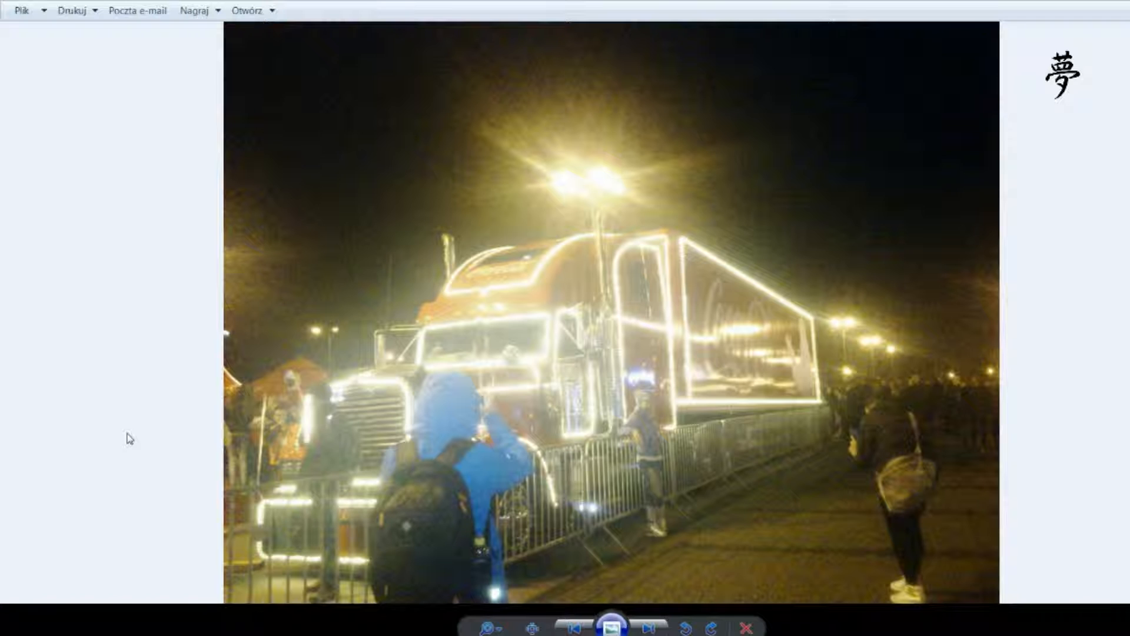
pyautogui.click(646, 626)
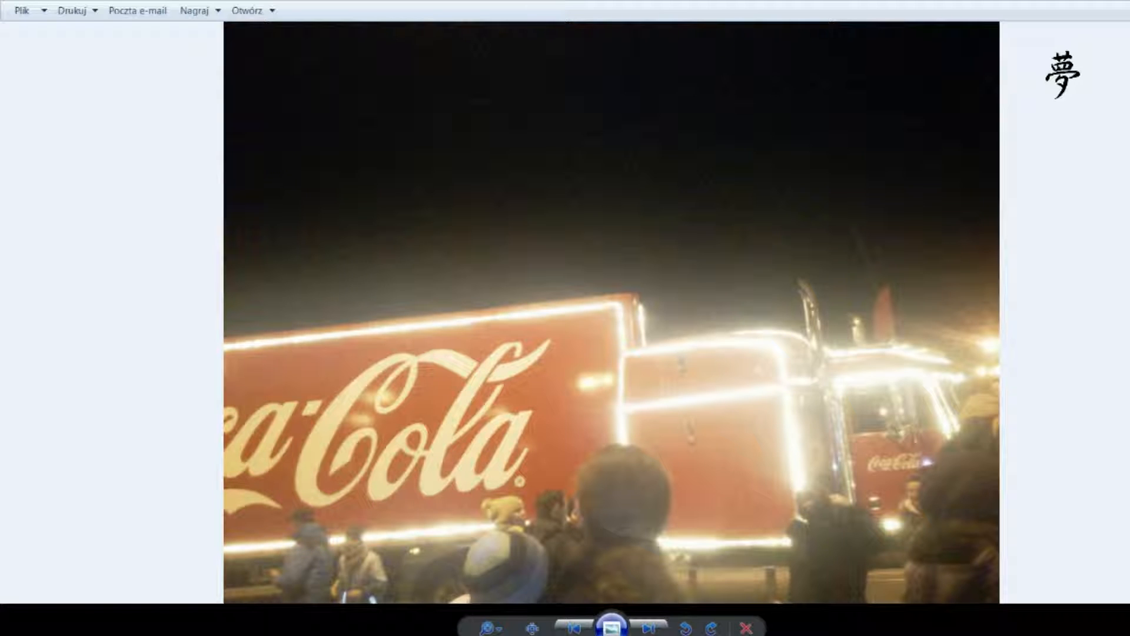
# Step: Step through the two Coca-Cola concert stage photos to the portrait lit stage truss shot
pyautogui.click(648, 626)
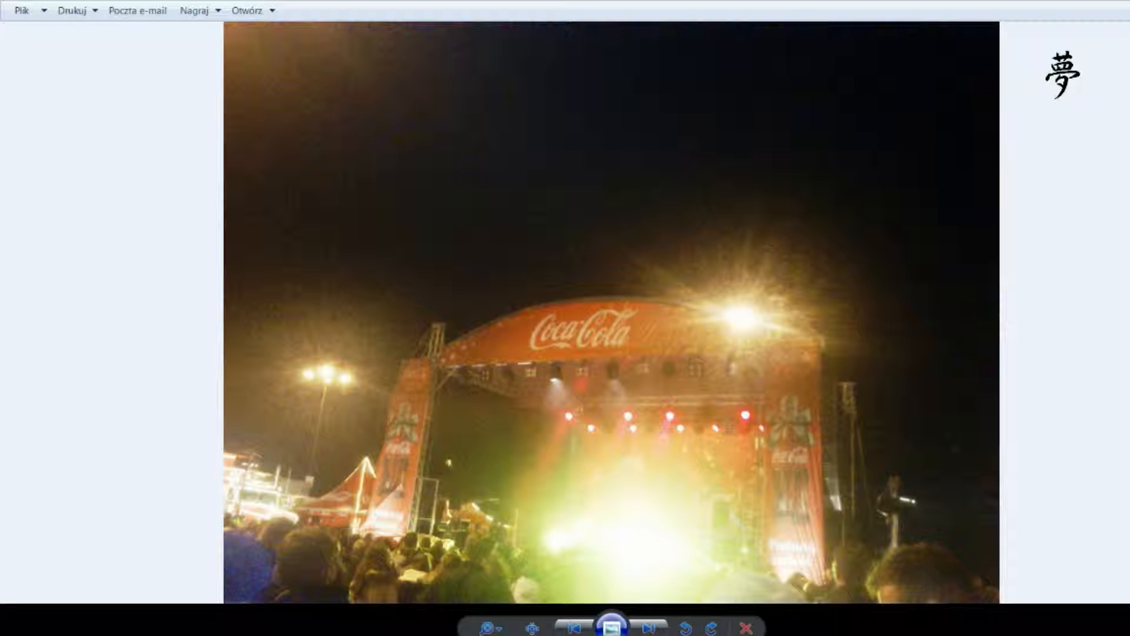
pyautogui.click(649, 624)
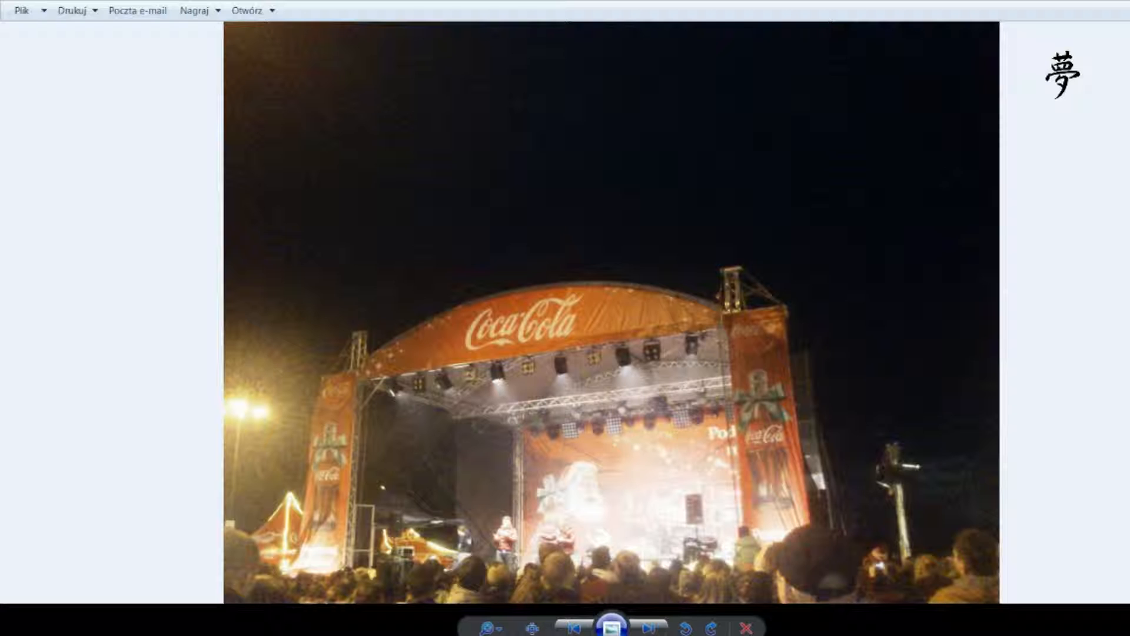
pyautogui.click(646, 624)
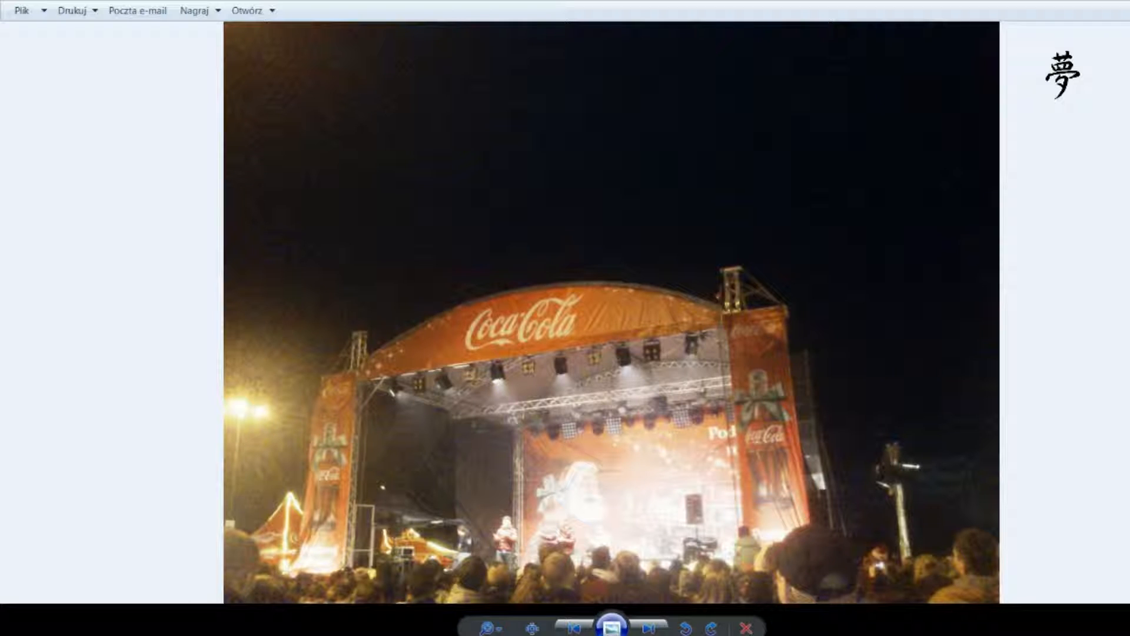
pyautogui.click(650, 626)
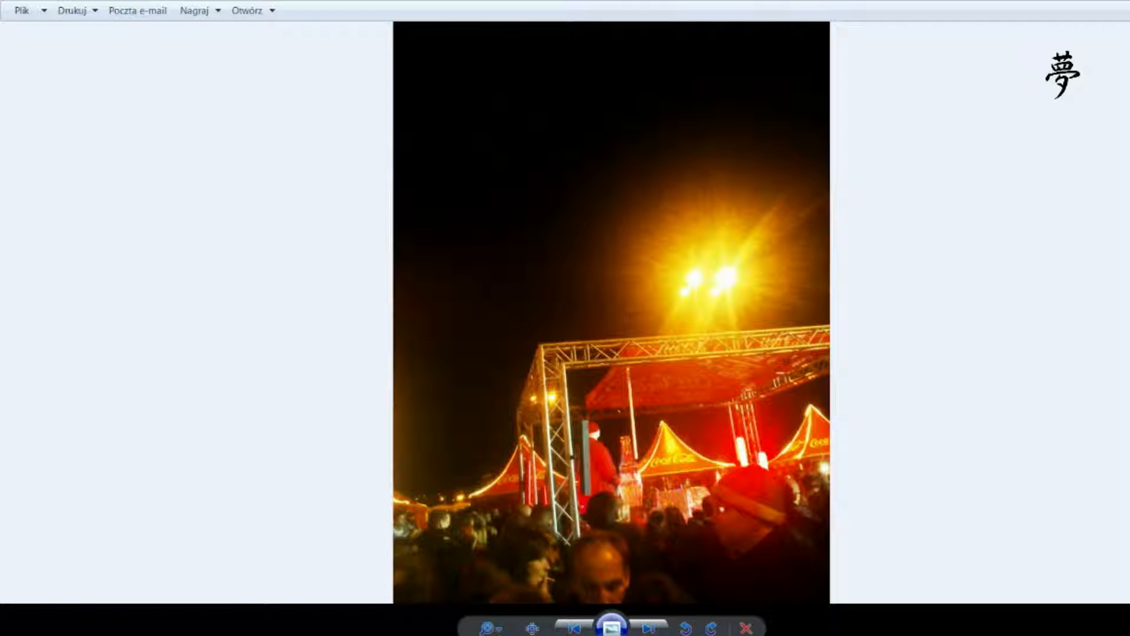
# Step: Advance past the fireworks burst to the facade lit with projected snowflakes
pyautogui.click(648, 627)
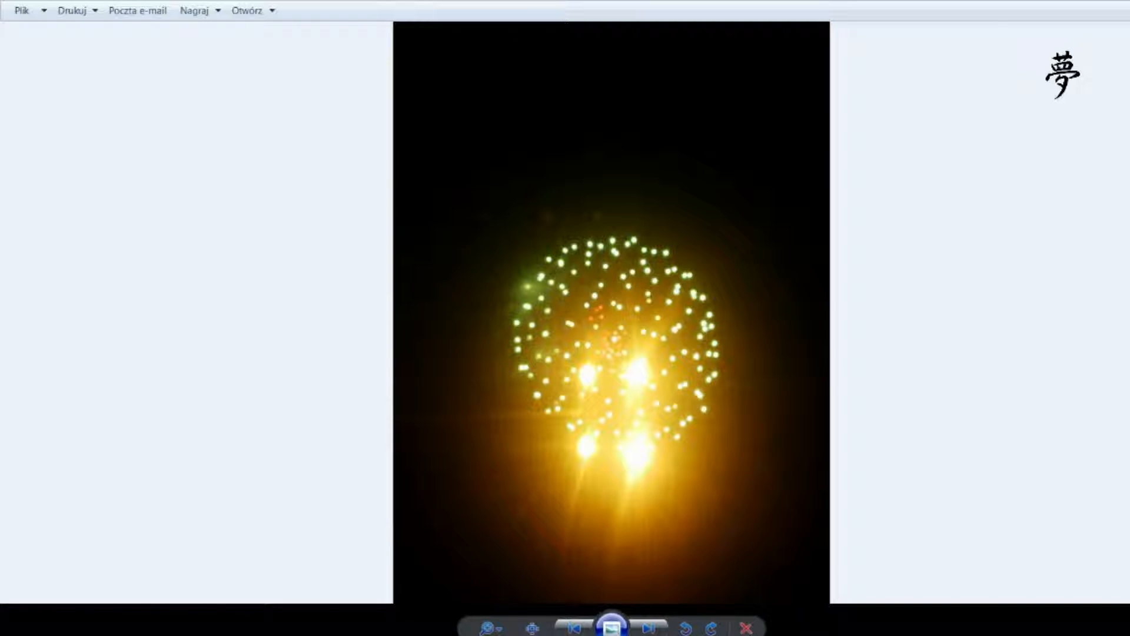
pyautogui.click(648, 626)
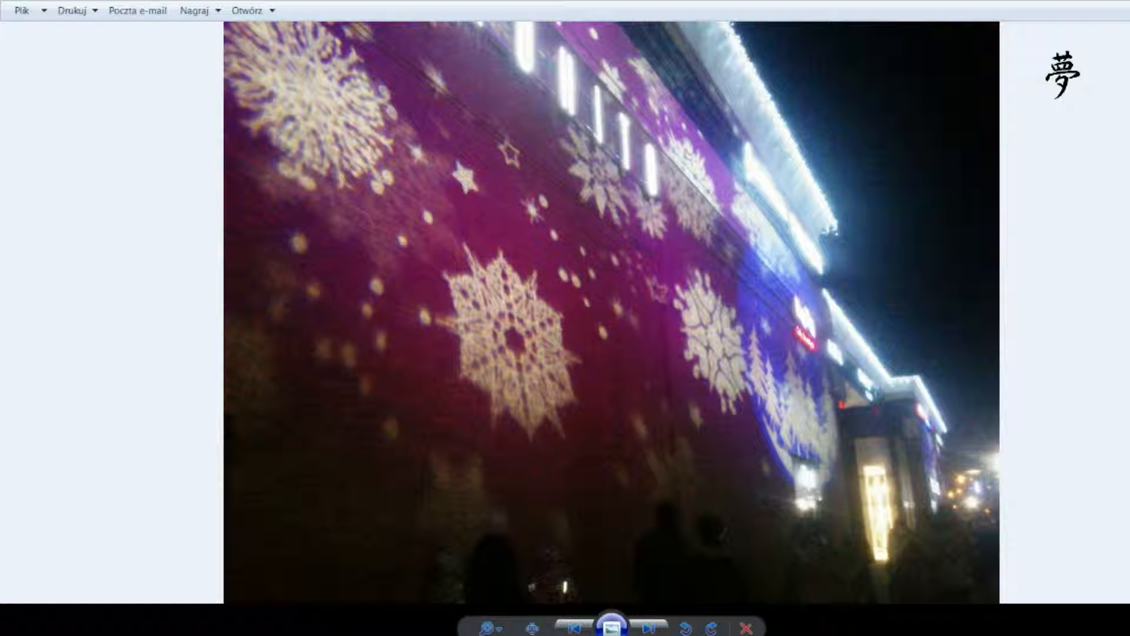
pyautogui.click(647, 624)
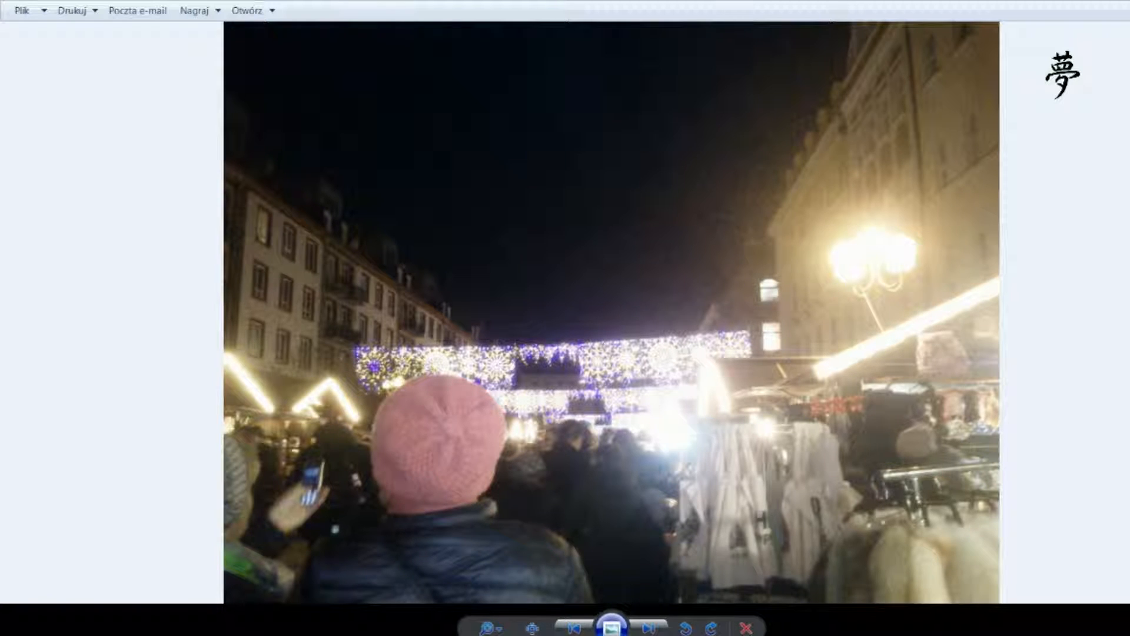
pyautogui.moveTo(719, 474)
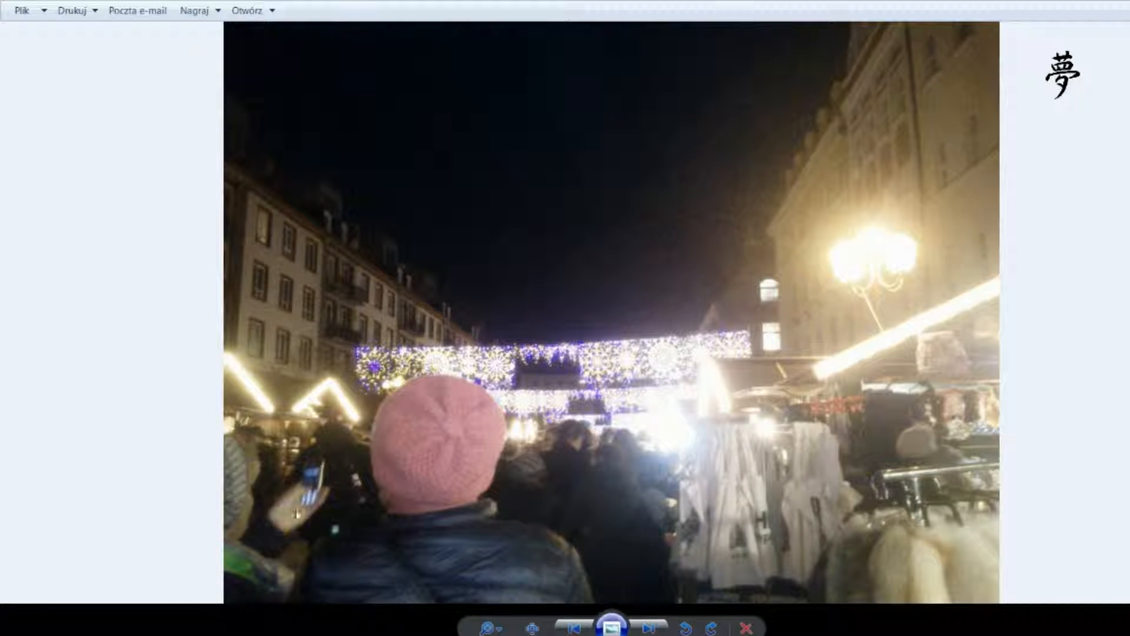
pyautogui.moveTo(100, 412)
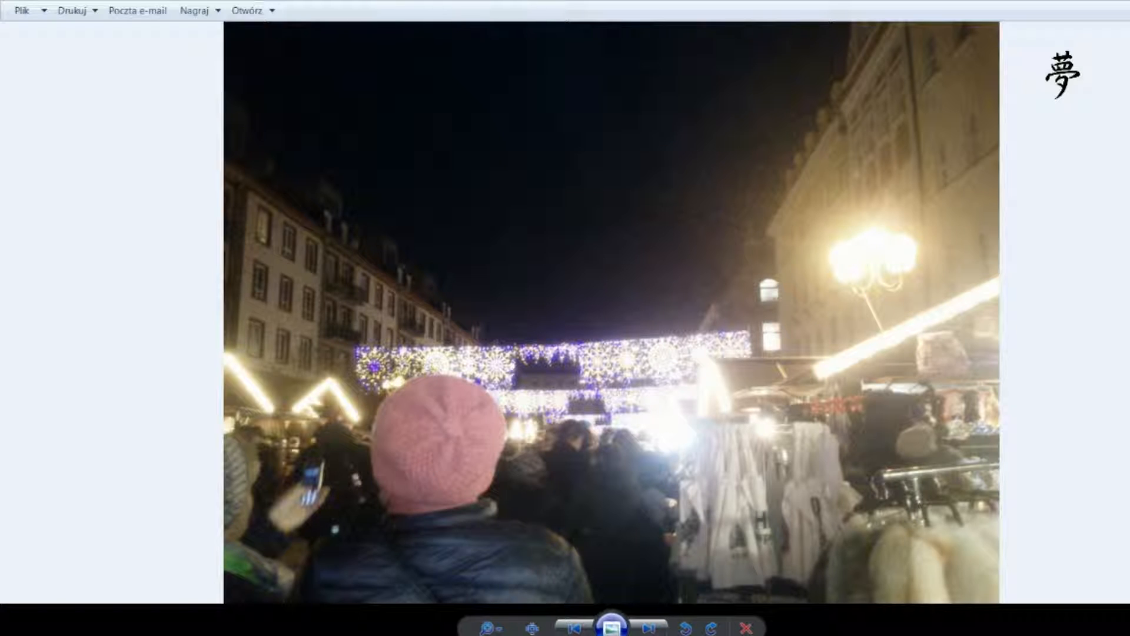
# Step: Show the night parade photo of Santa beside silver-costumed performers
pyautogui.click(646, 624)
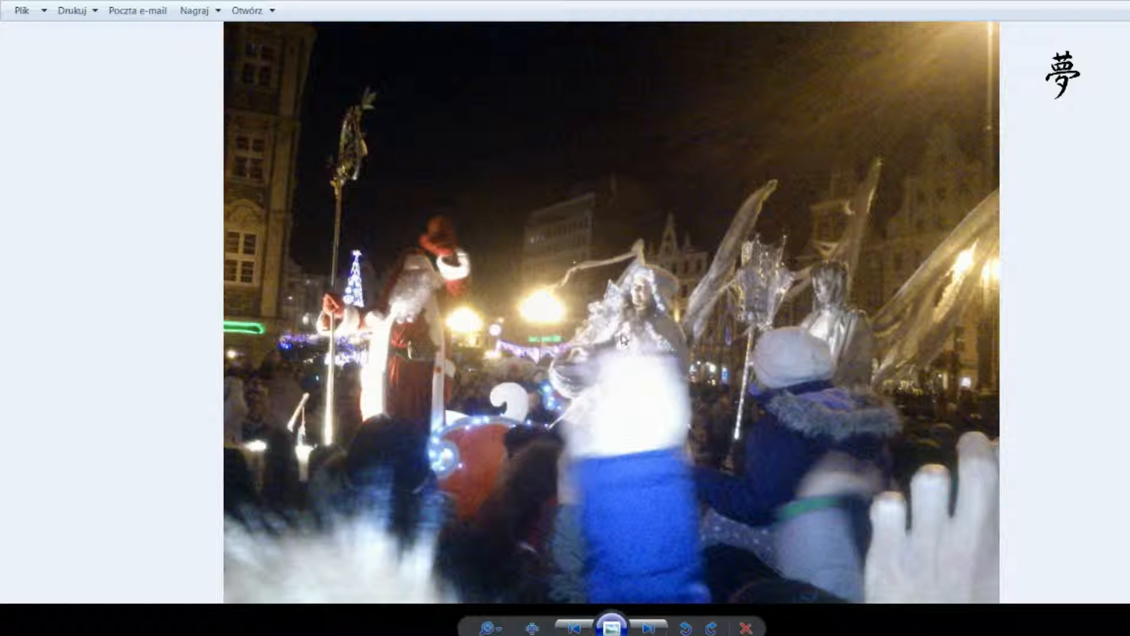
pyautogui.moveTo(635, 378)
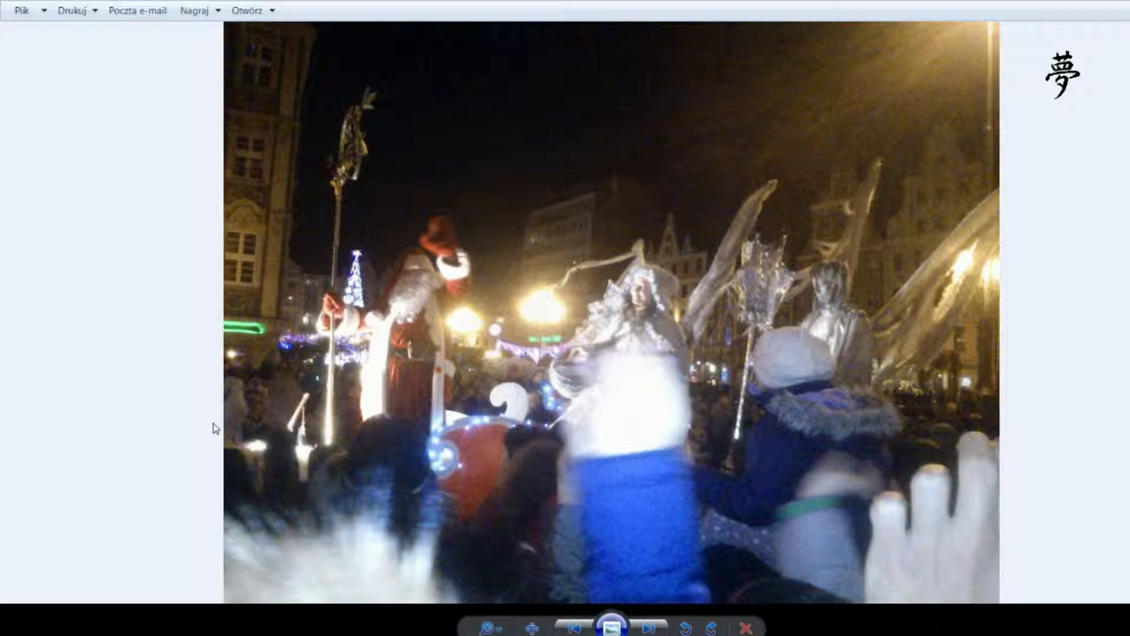
pyautogui.moveTo(154, 395)
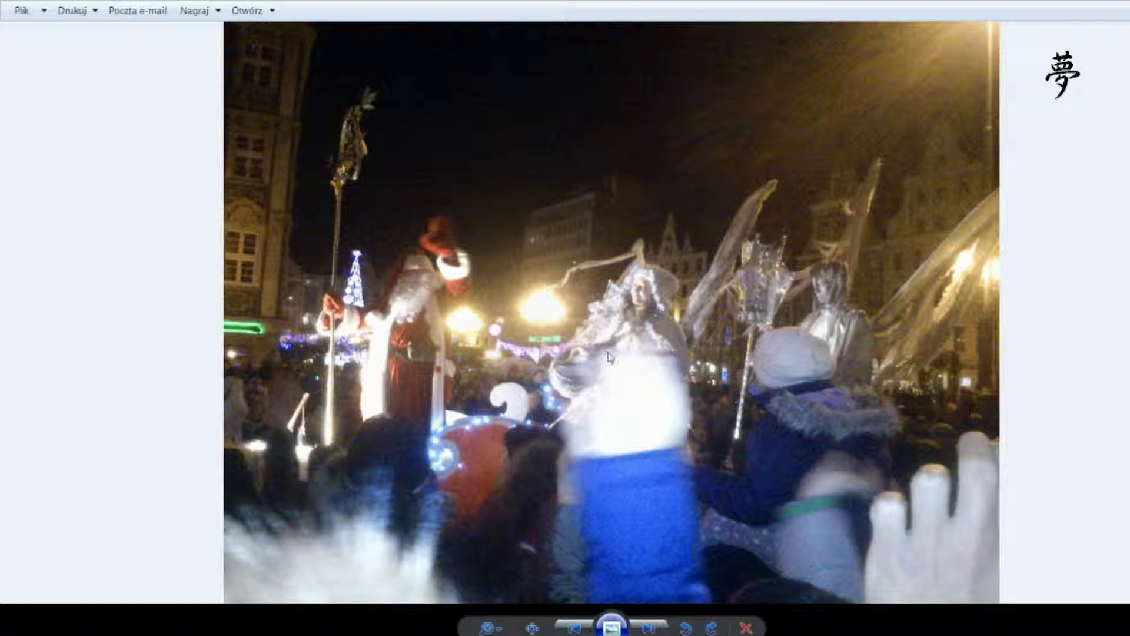
pyautogui.moveTo(793, 391)
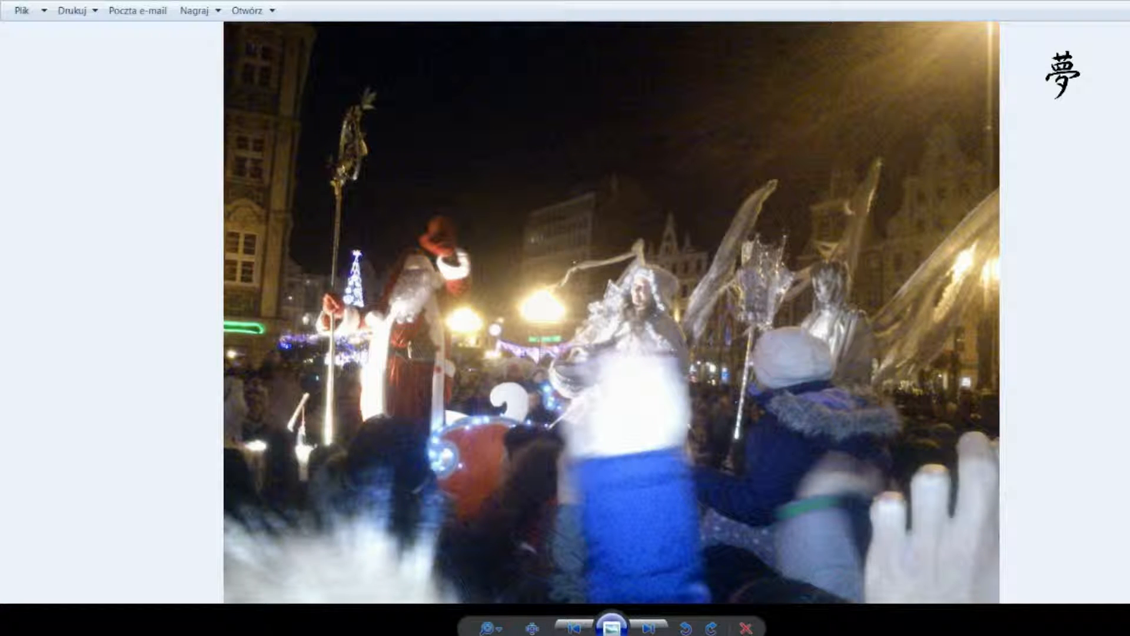
# Step: Advance to the photo of Santa with a golden staff beside the ornate townhouse
pyautogui.click(637, 623)
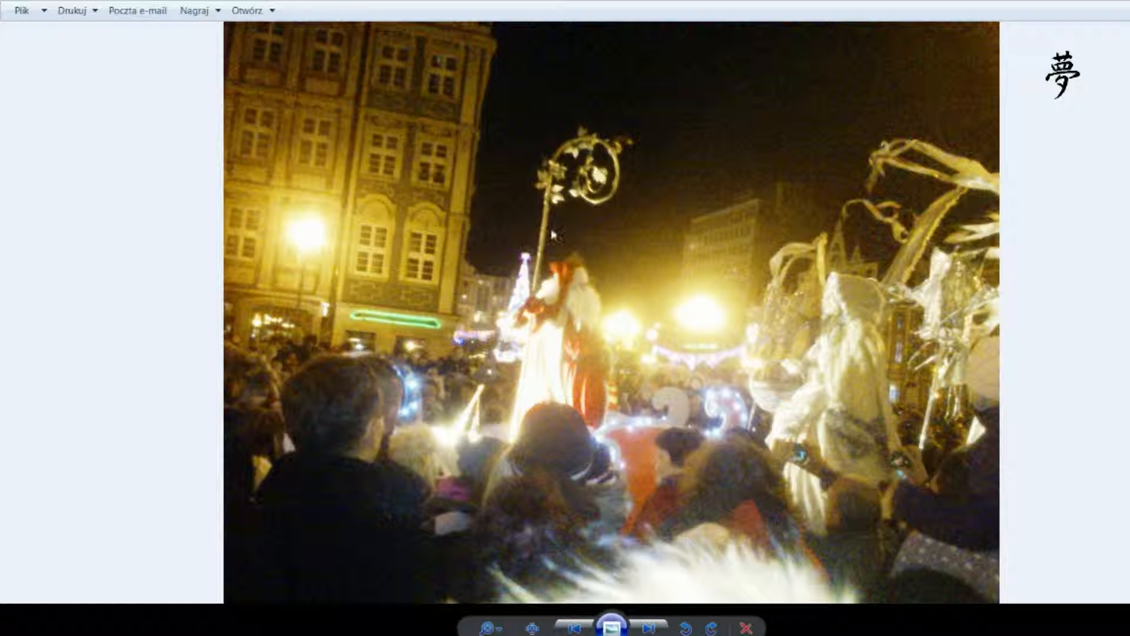
pyautogui.moveTo(497, 485)
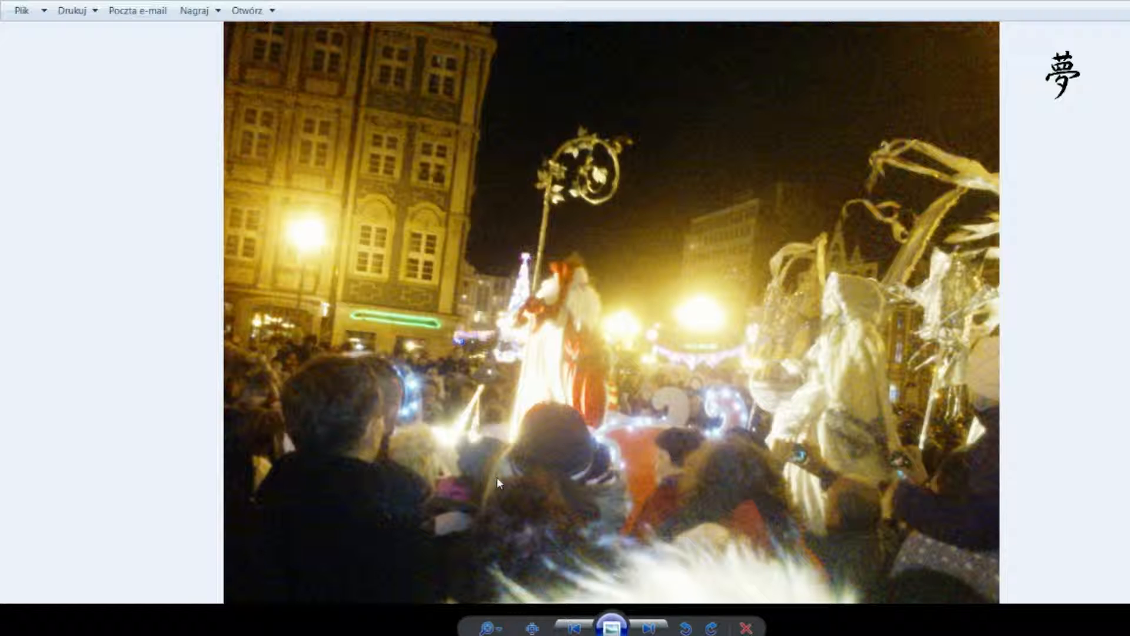
pyautogui.moveTo(649, 463)
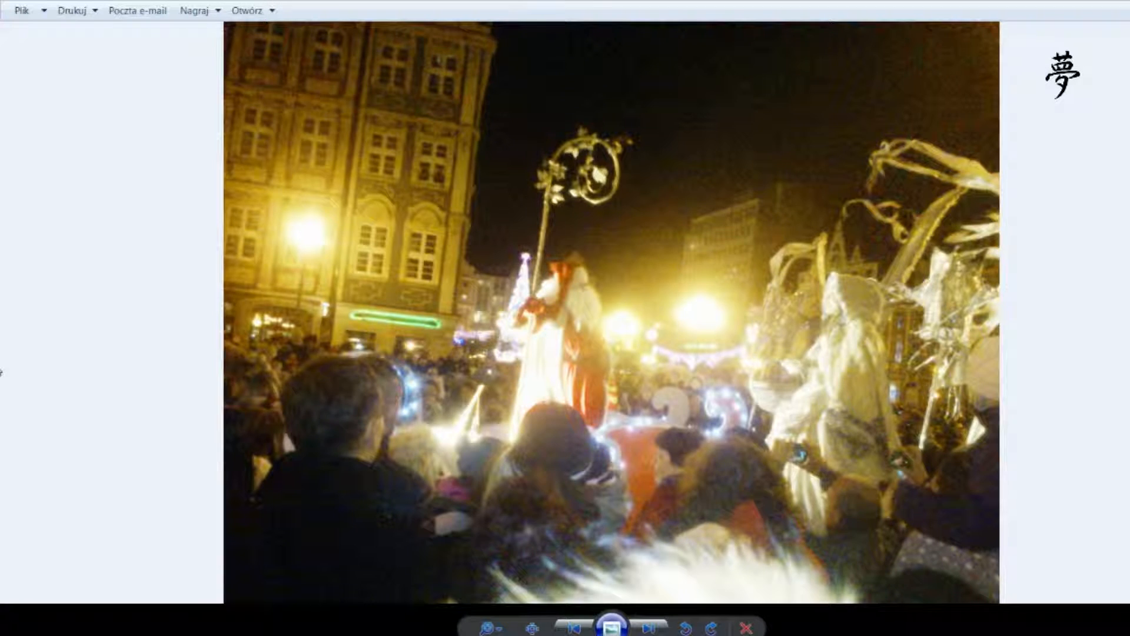
# Step: Show the portrait photo of the illuminated town hall clock tower above the crowd
pyautogui.click(643, 624)
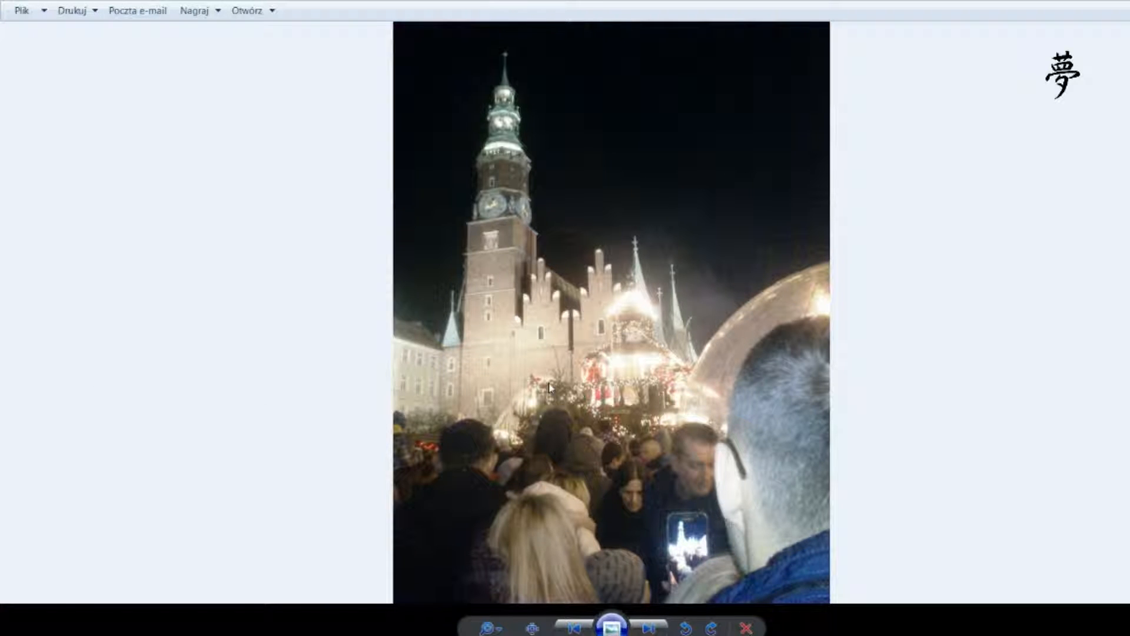
pyautogui.moveTo(577, 431)
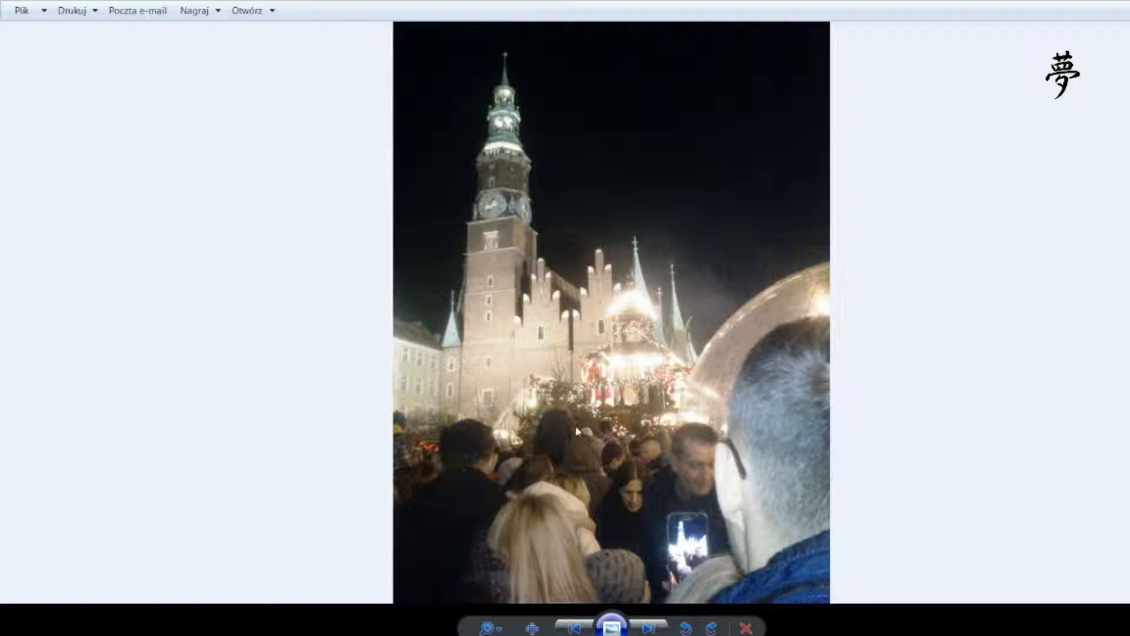
pyautogui.moveTo(465, 463)
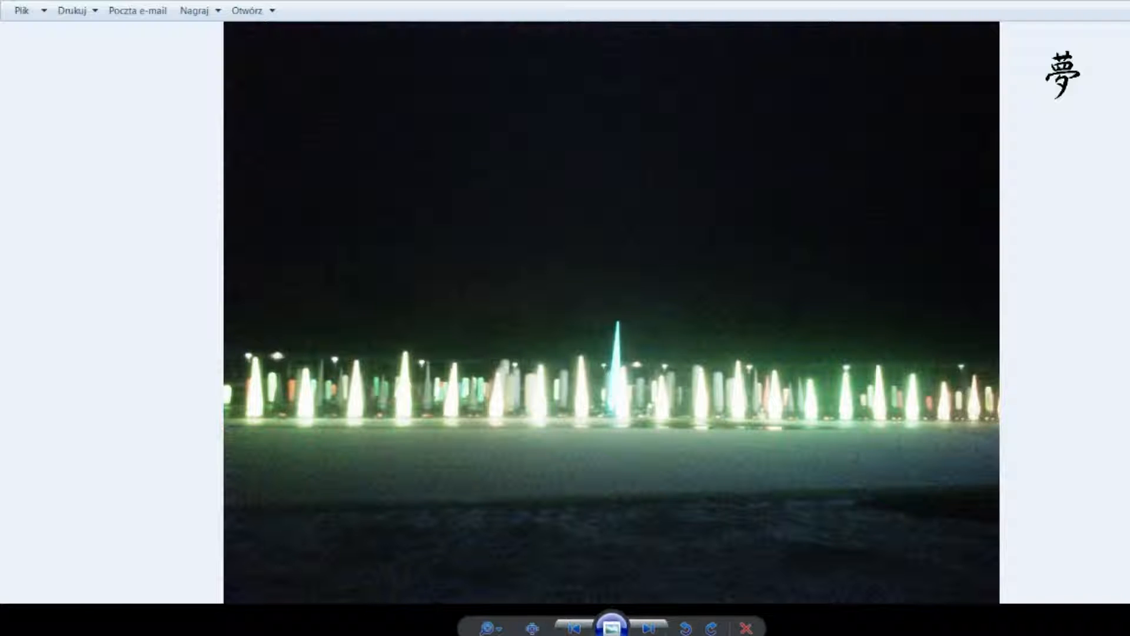
pyautogui.moveTo(470, 430)
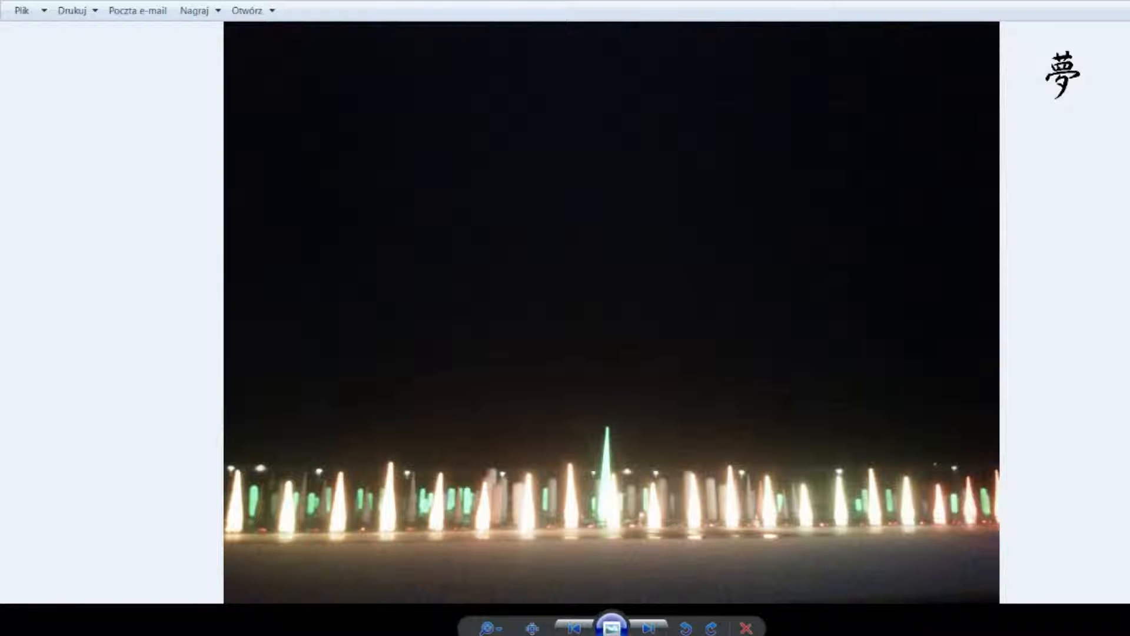
# Step: View both light-ball photos, ending on the close shot of the orange-lit sphere
pyautogui.click(652, 626)
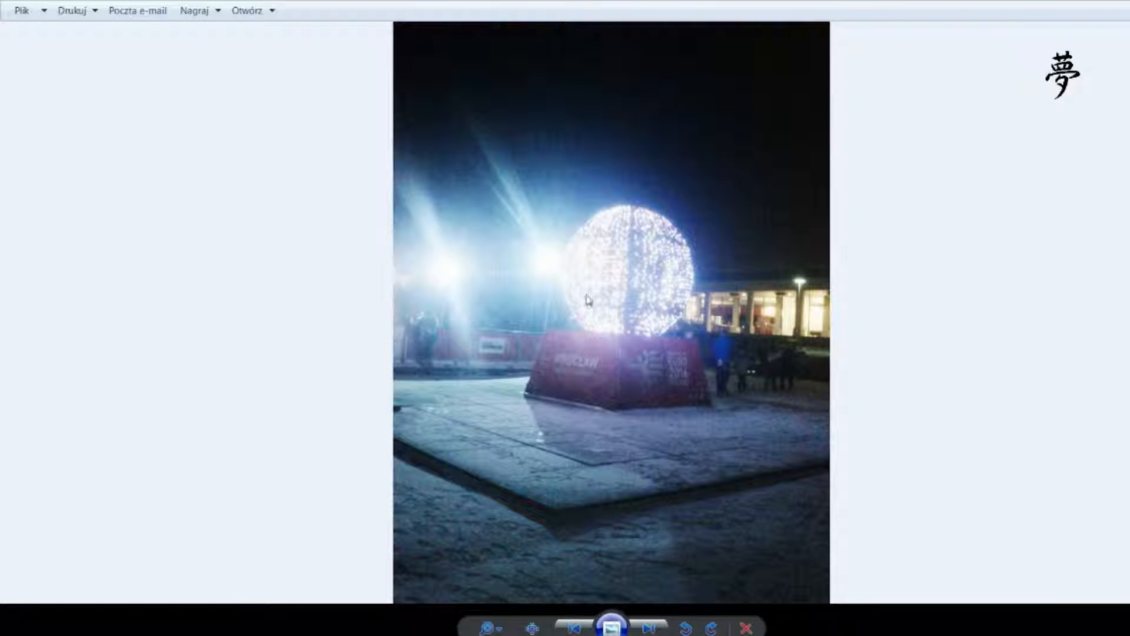
pyautogui.moveTo(683, 395)
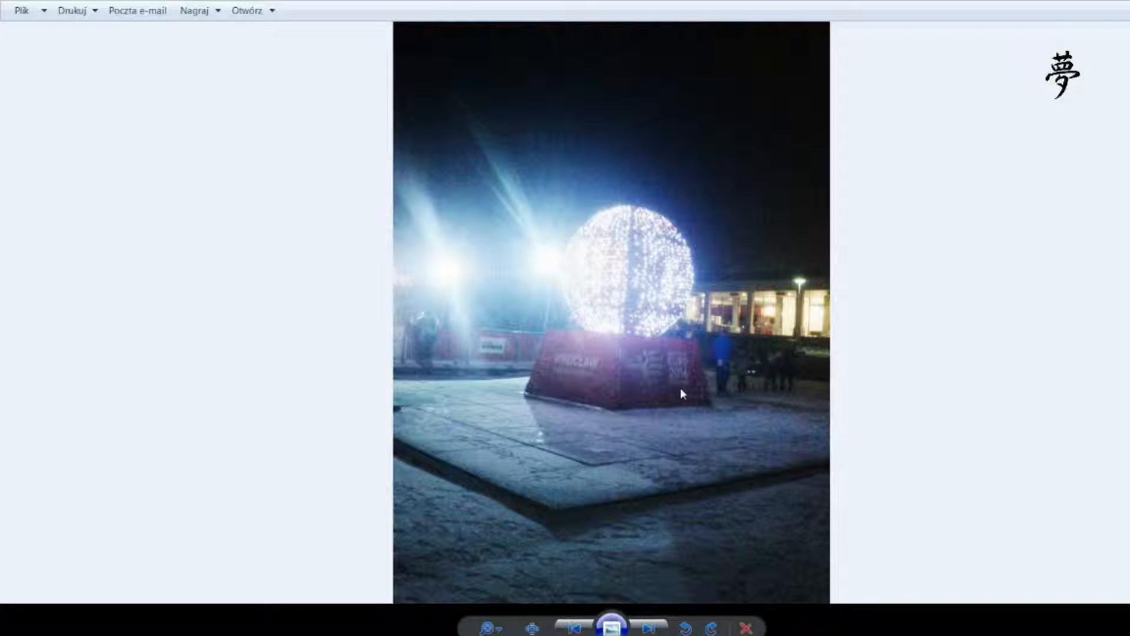
pyautogui.moveTo(665, 454)
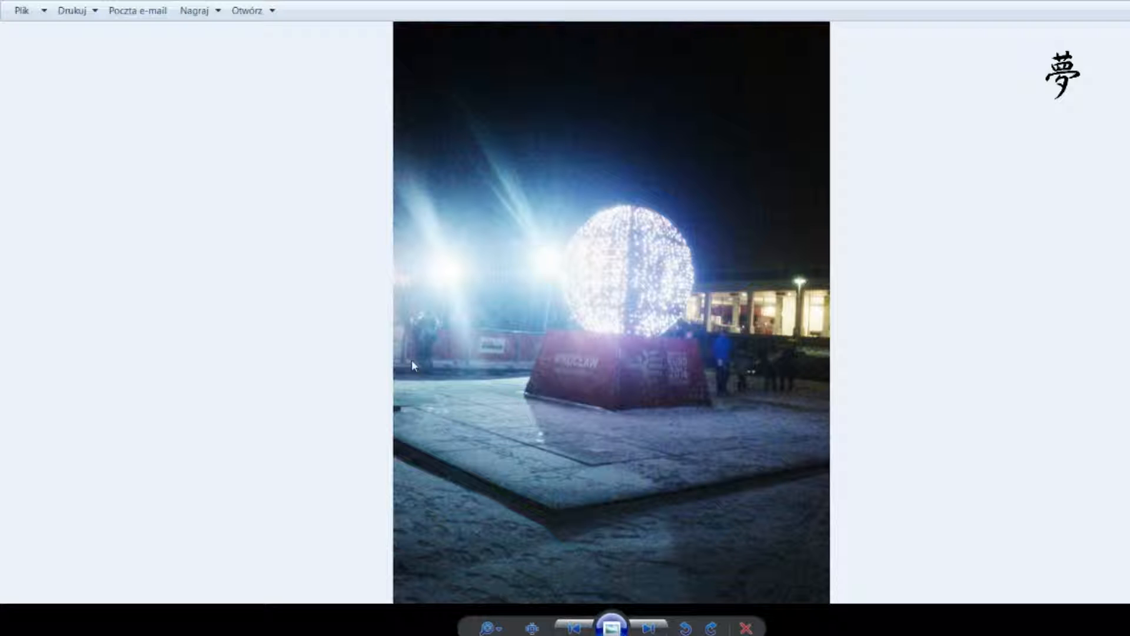
pyautogui.moveTo(591, 290)
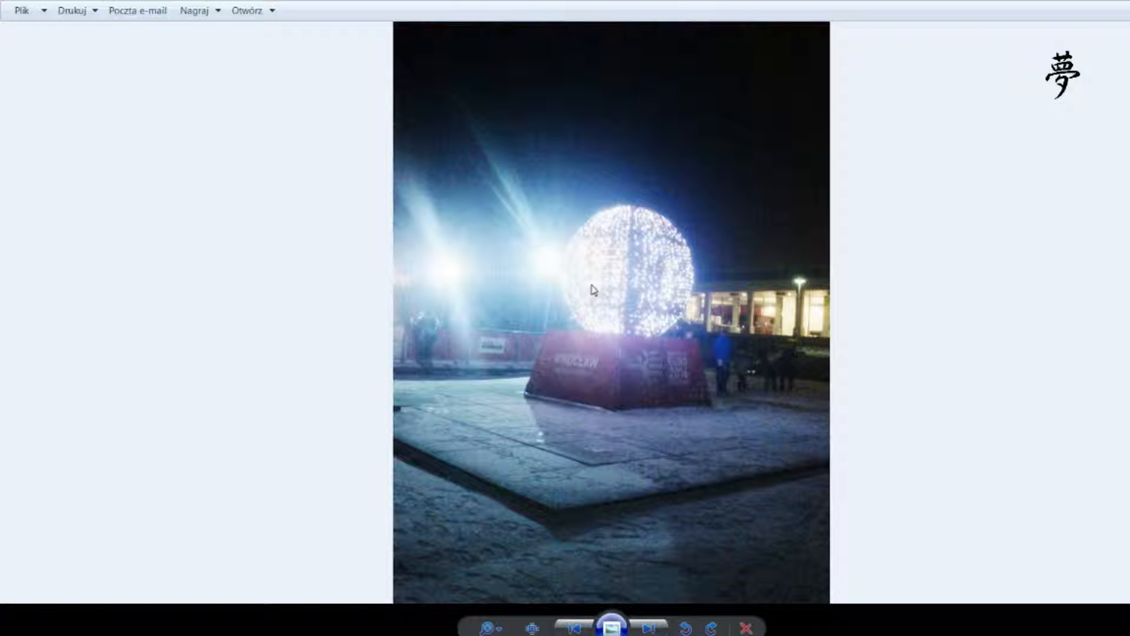
pyautogui.moveTo(584, 312)
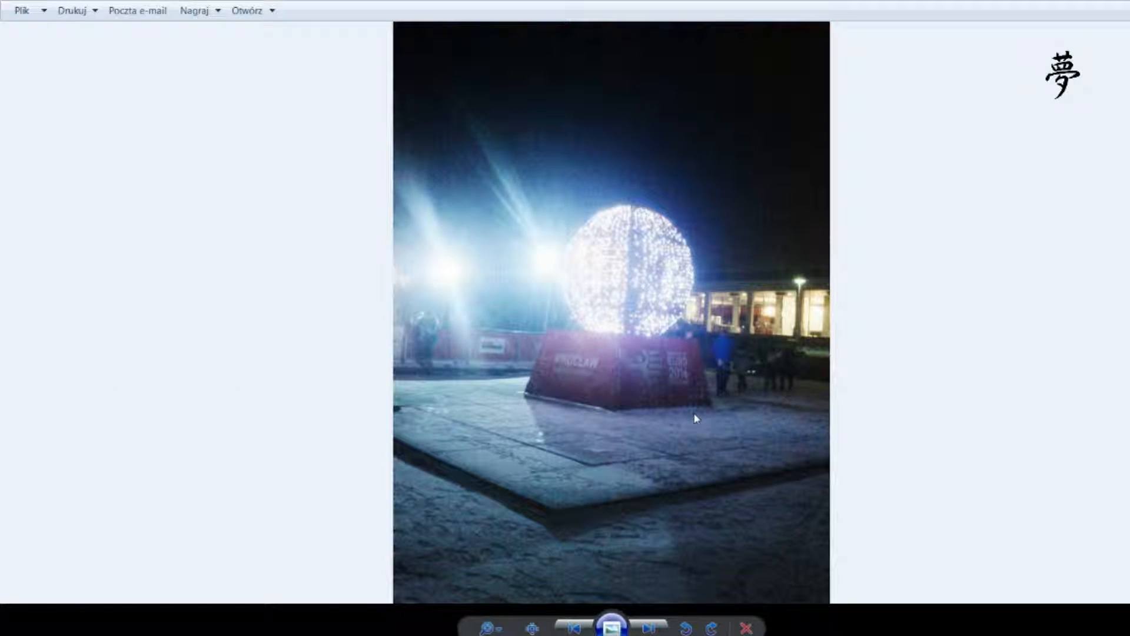
pyautogui.moveTo(84, 431)
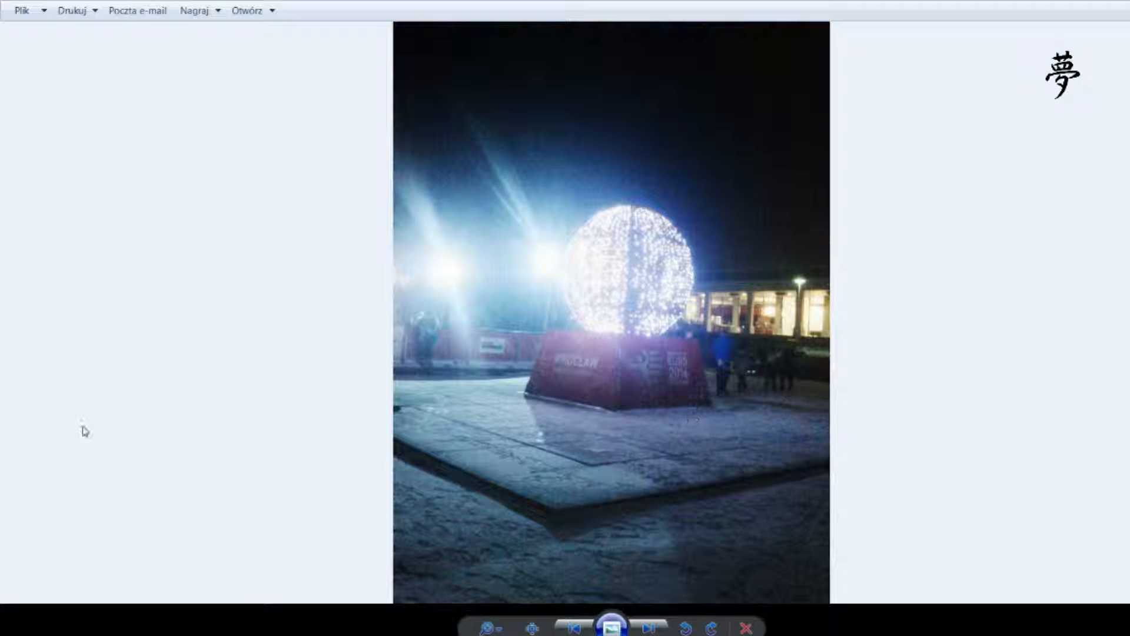
pyautogui.click(647, 626)
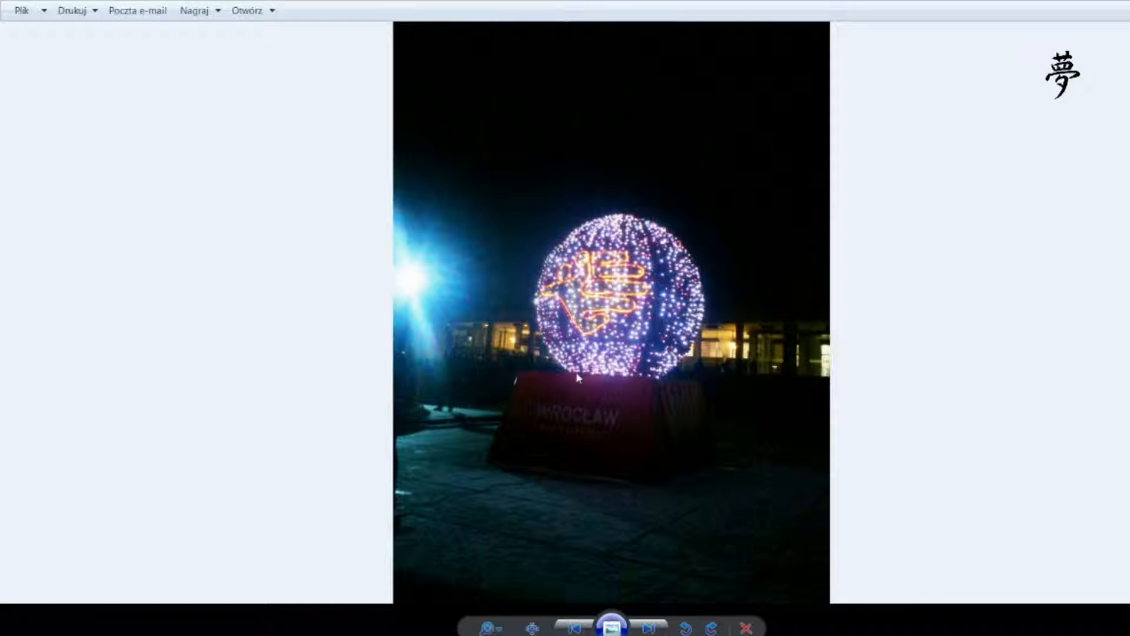
# Step: Show both skating photos, ending on skaters beneath hanging light strings
pyautogui.click(649, 627)
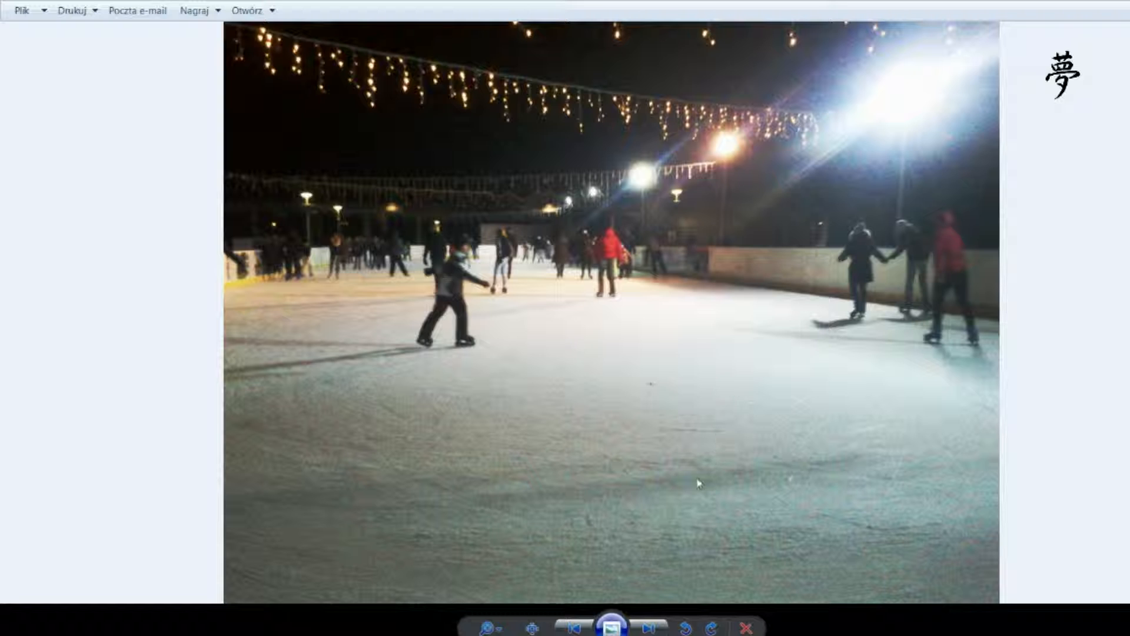
pyautogui.moveTo(768, 292)
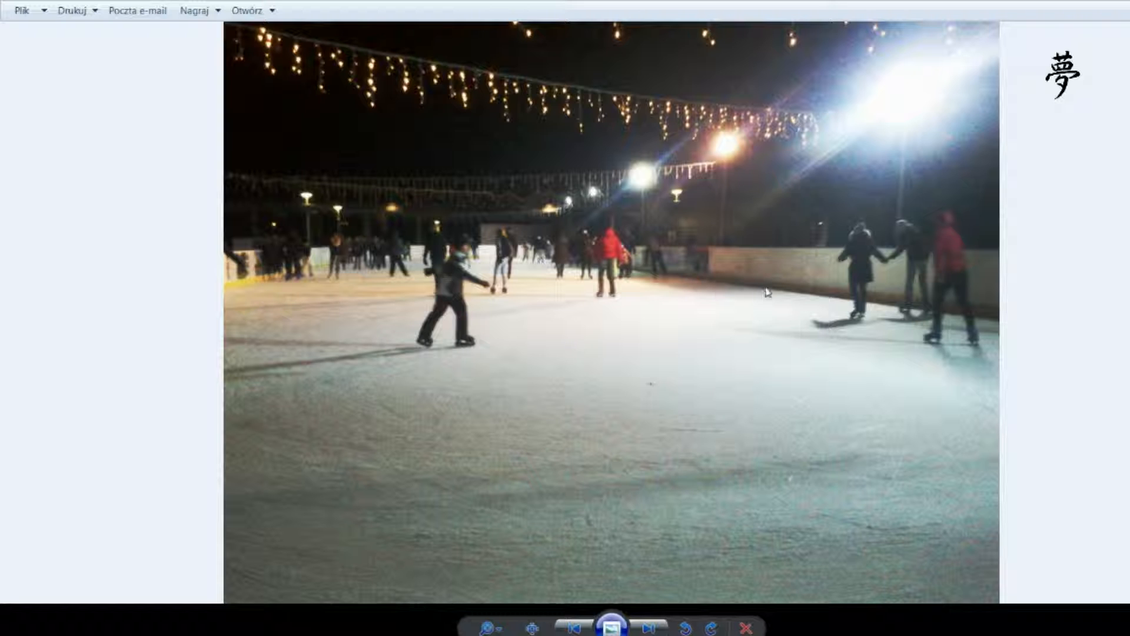
pyautogui.moveTo(408, 462)
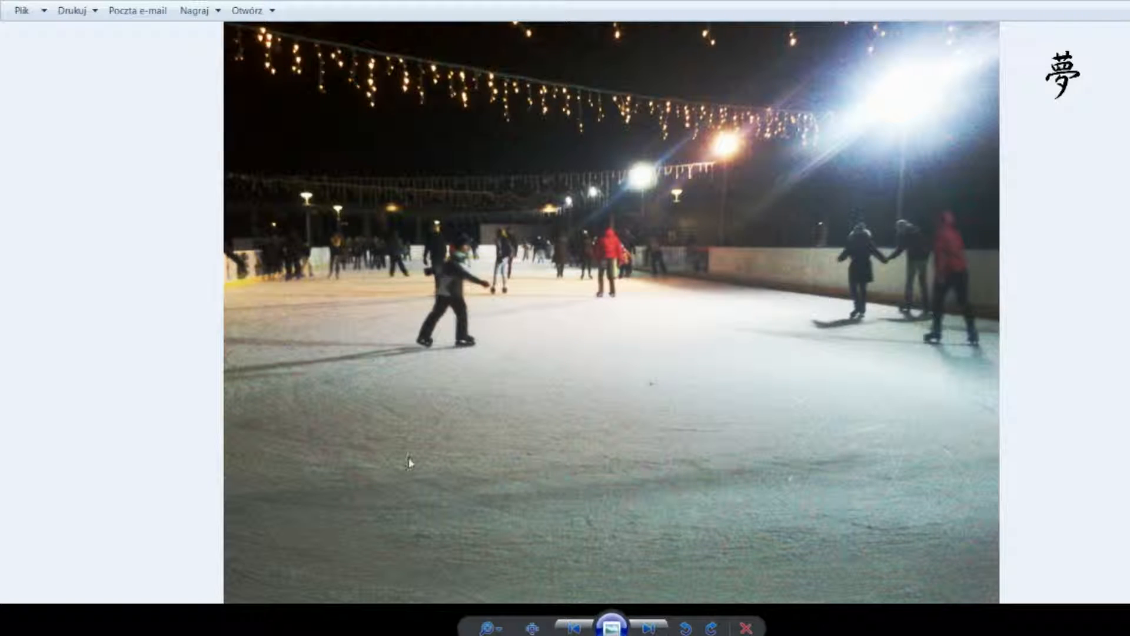
pyautogui.moveTo(115, 454)
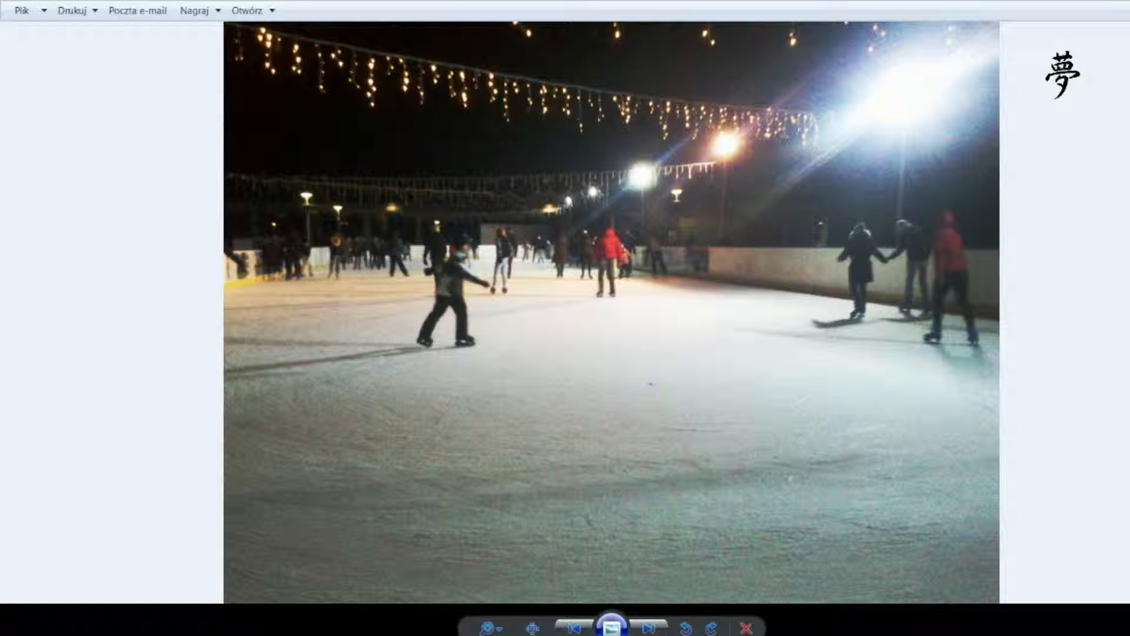
pyautogui.click(648, 626)
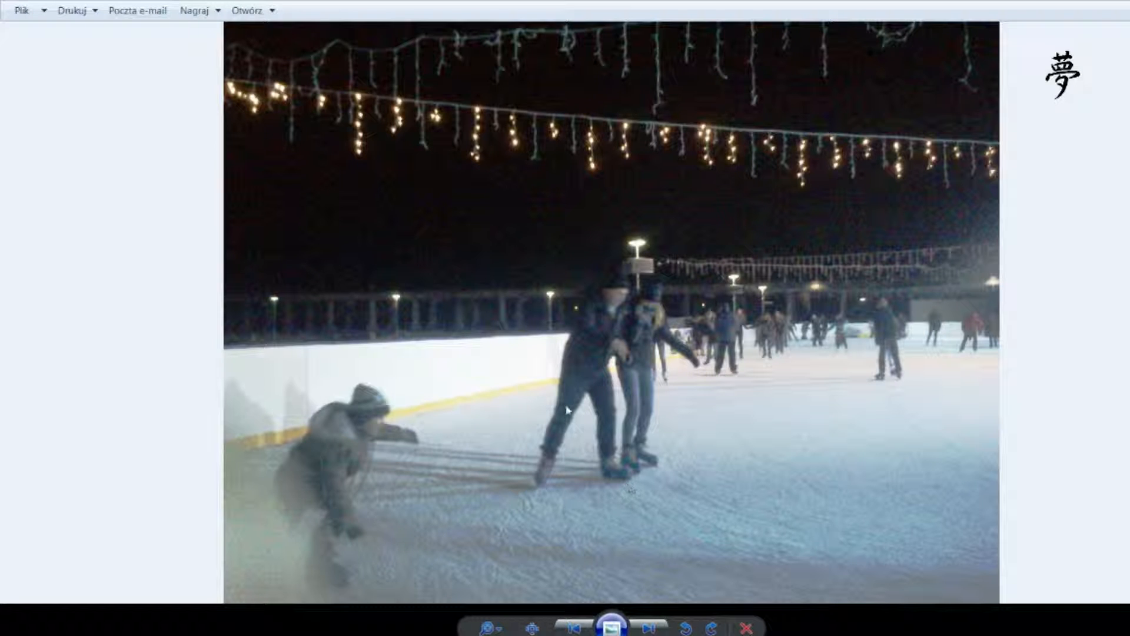
pyautogui.moveTo(528, 512)
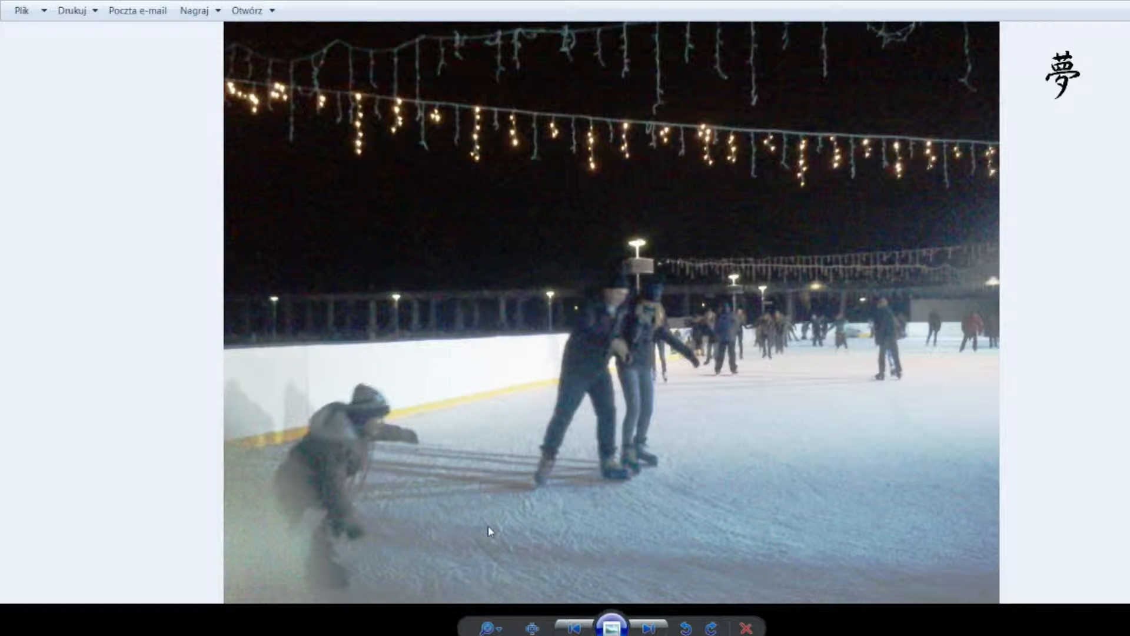
# Step: Page past the fountain and dark park photos to the lamp-lit tram stop
pyautogui.click(648, 627)
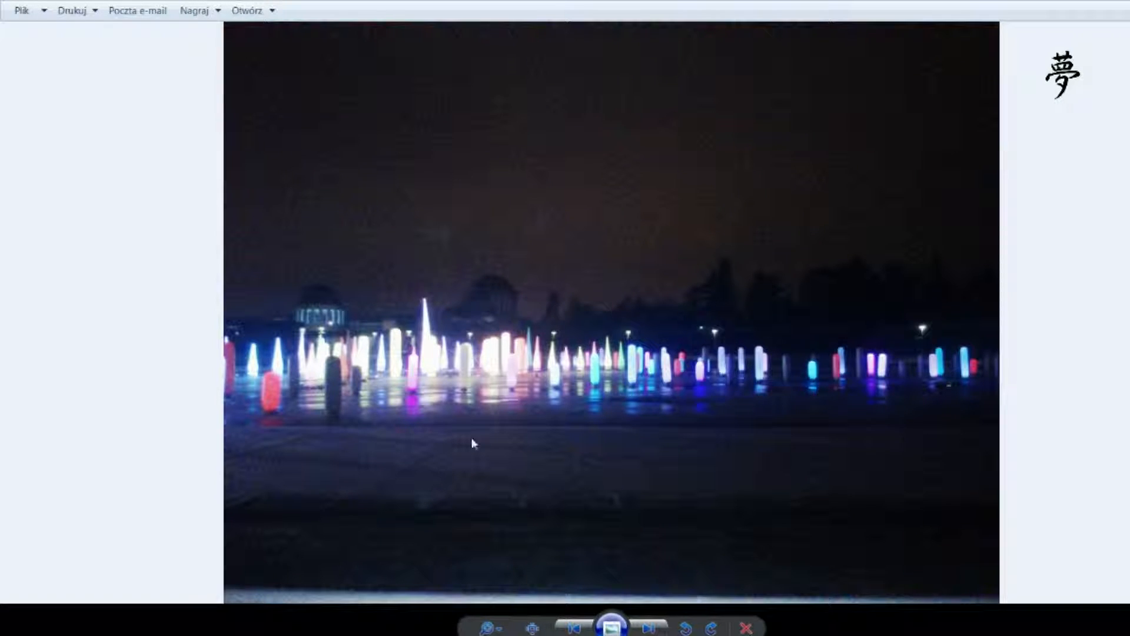
pyautogui.click(648, 627)
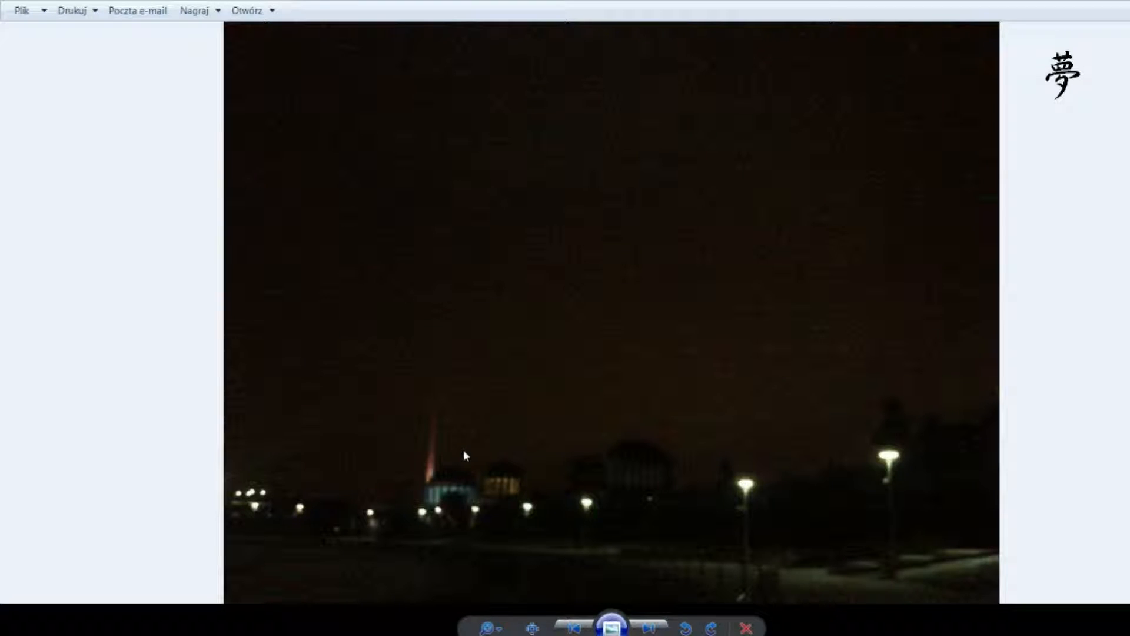
pyautogui.moveTo(441, 435)
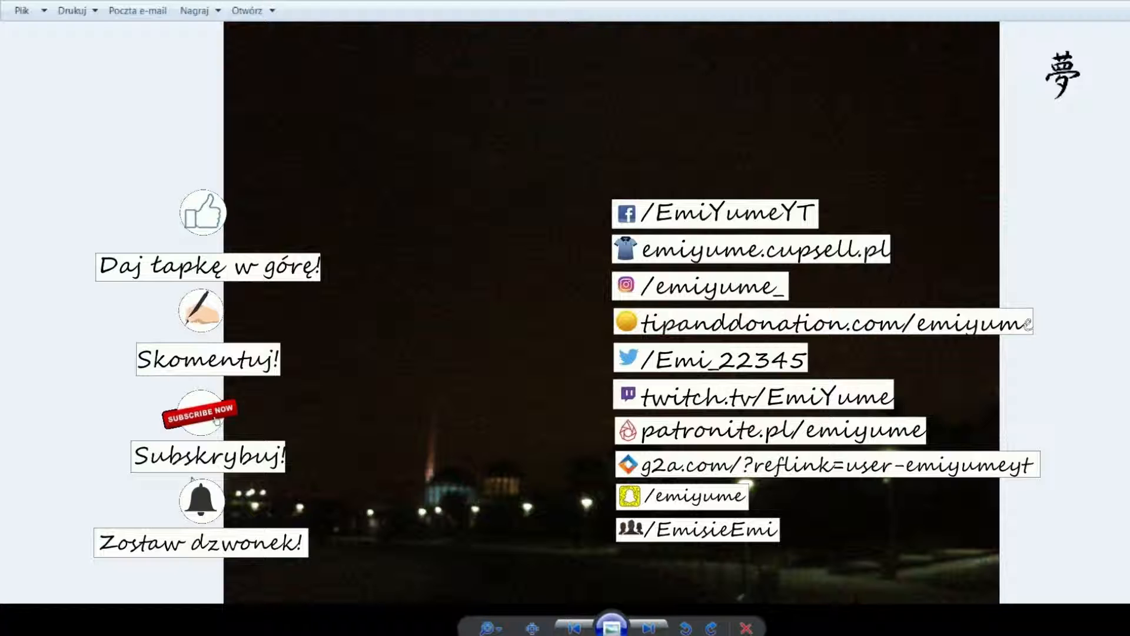
pyautogui.click(648, 628)
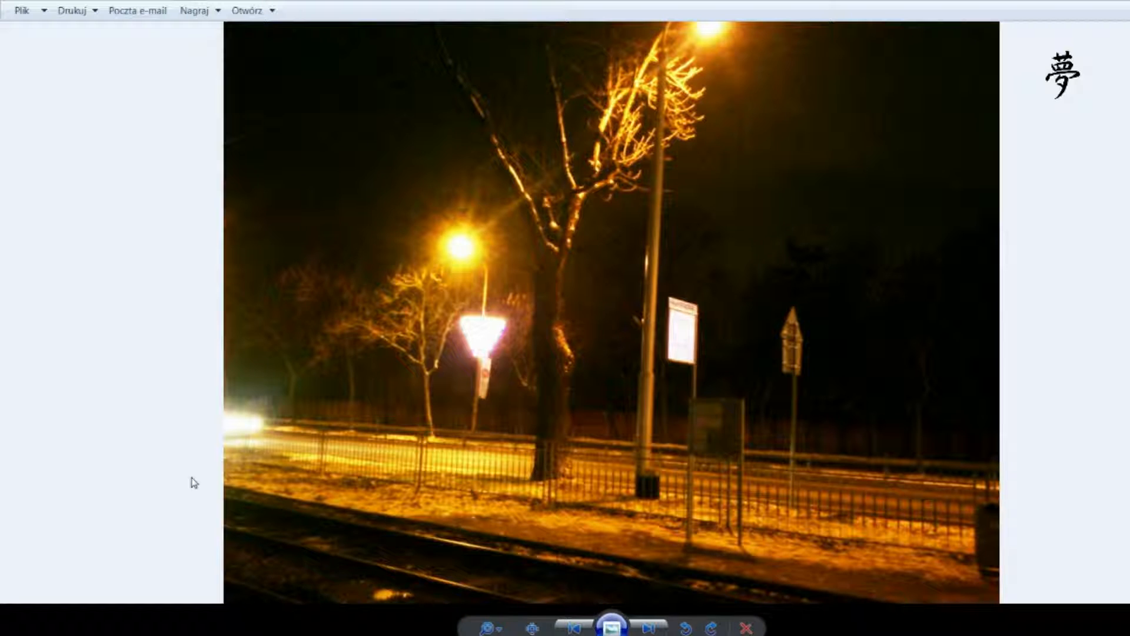
# Step: Show the daytime photo of shoppers at wooden Christmas market stalls
pyautogui.click(649, 626)
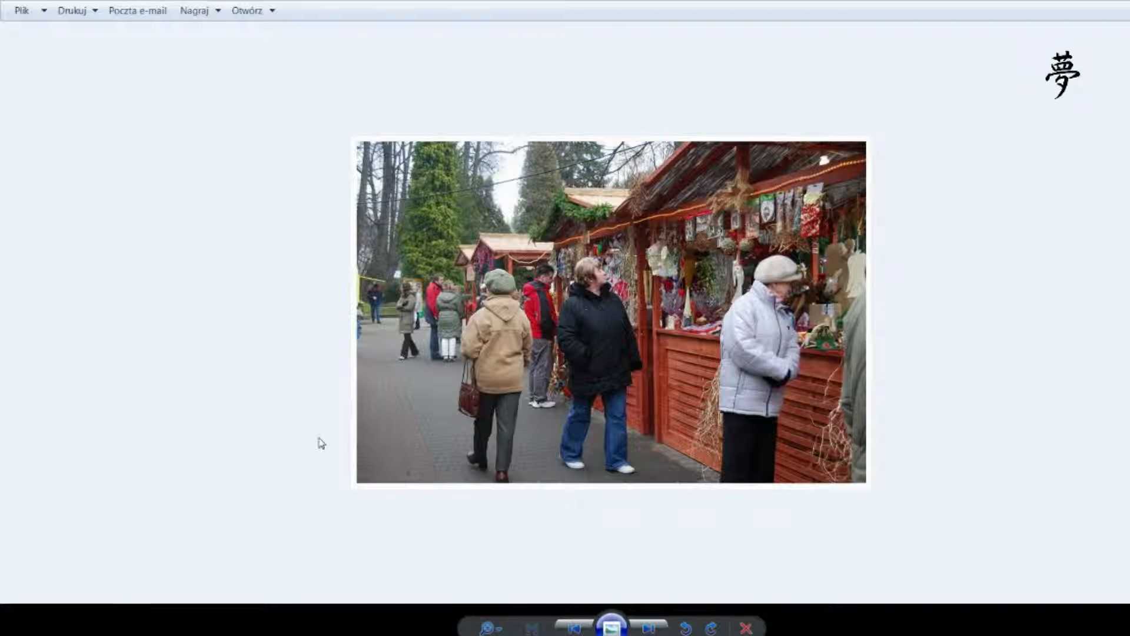
pyautogui.moveTo(295, 404)
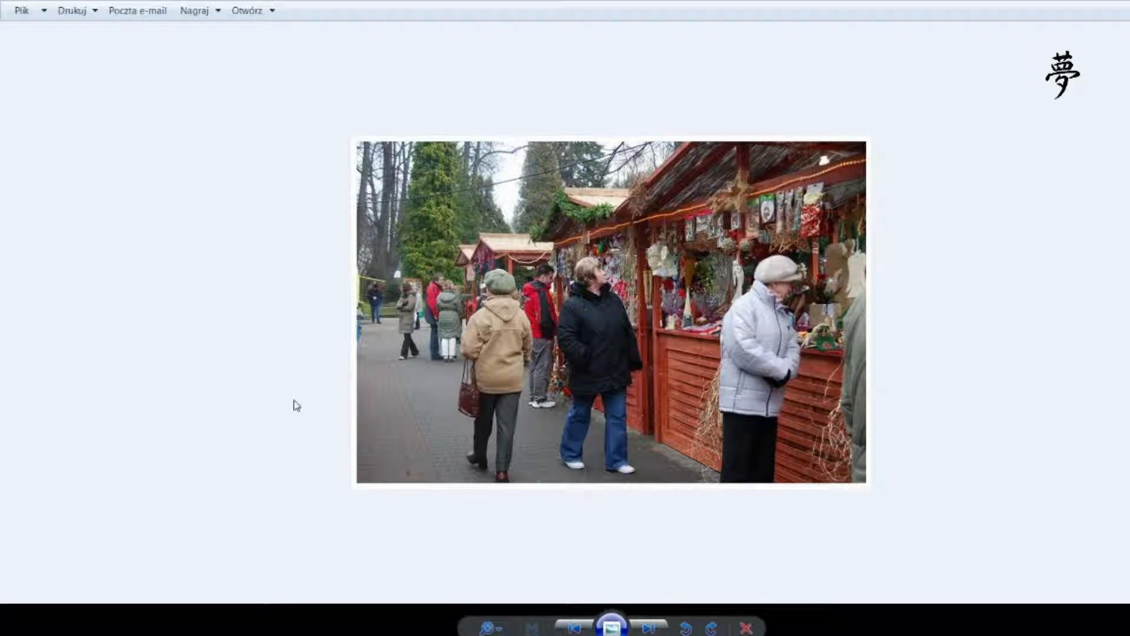
pyautogui.moveTo(861, 429)
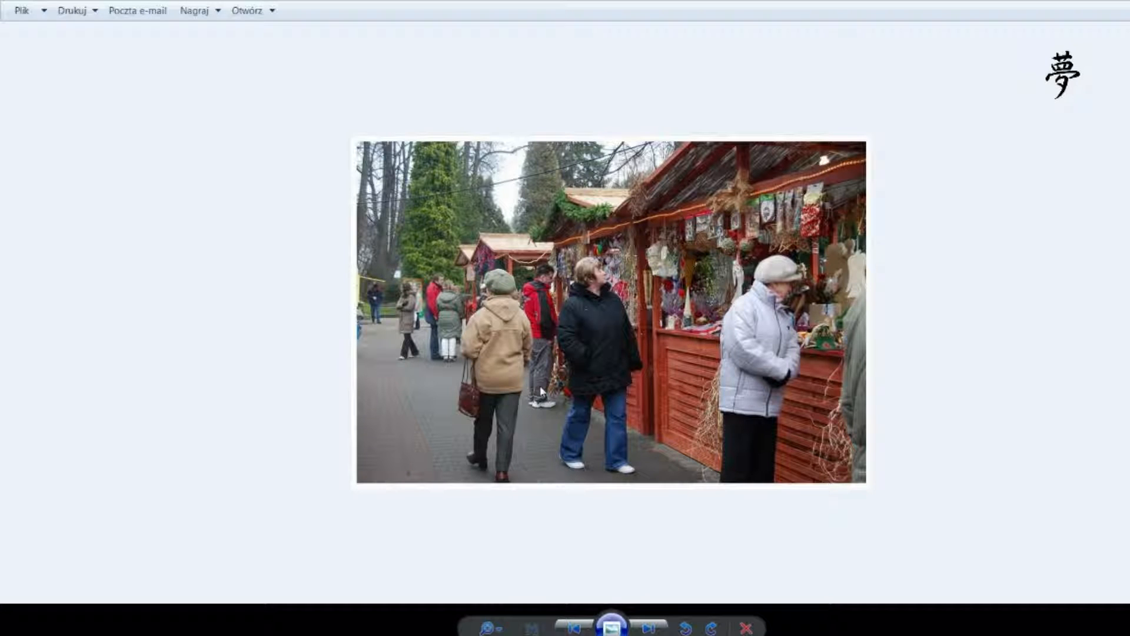
pyautogui.moveTo(667, 433)
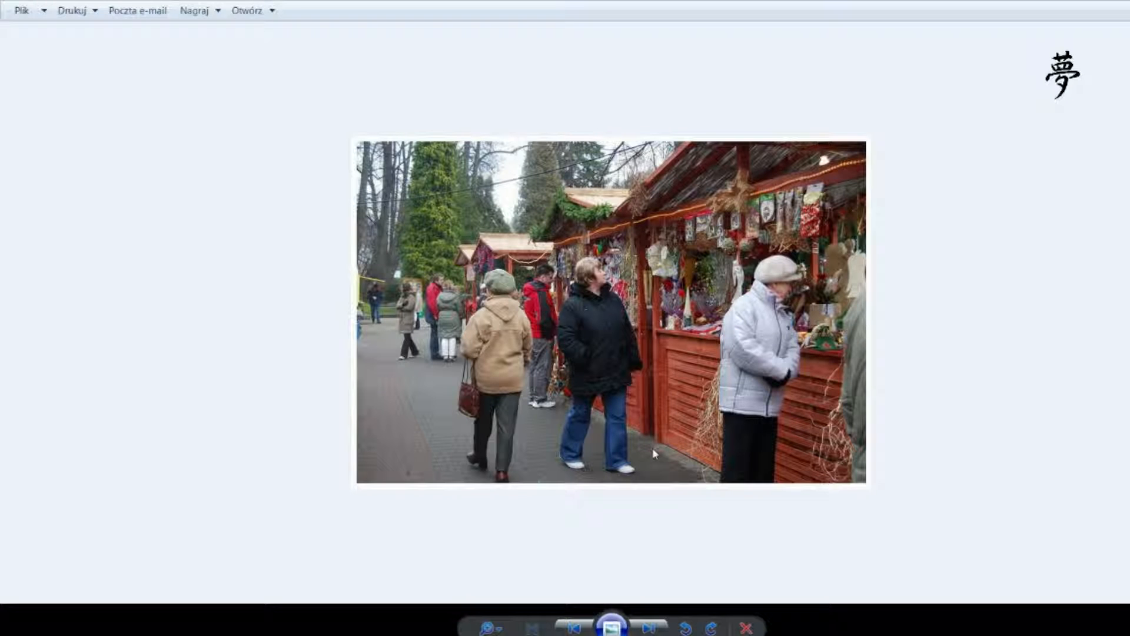
pyautogui.moveTo(74, 482)
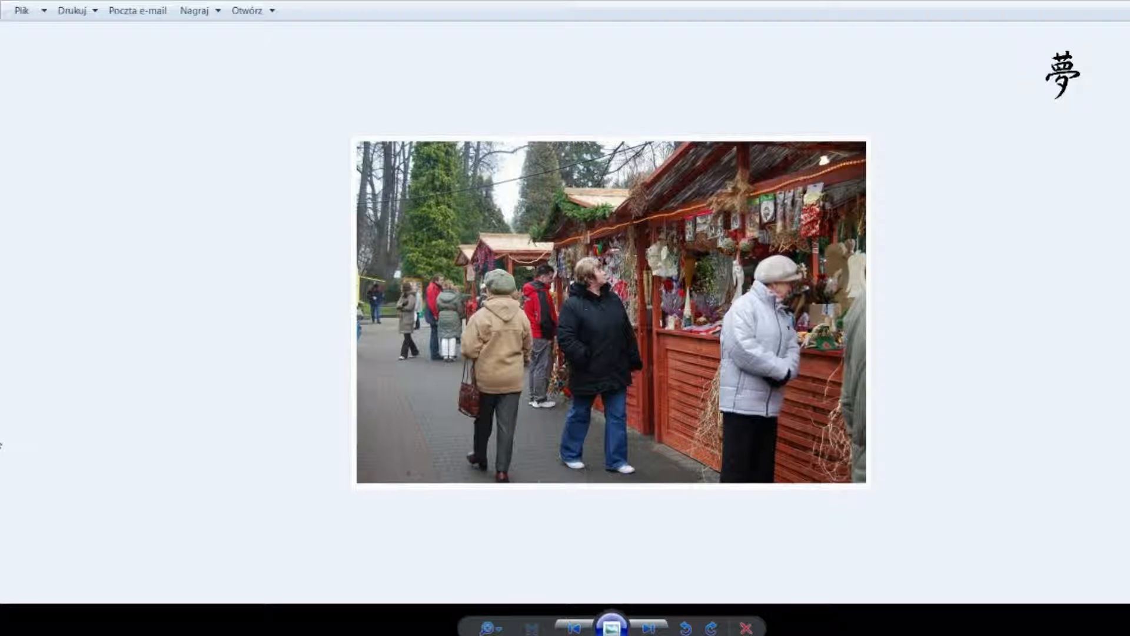
# Step: Advance to the night photo of fire performers swirling glowing trails before a crowd
pyautogui.click(648, 625)
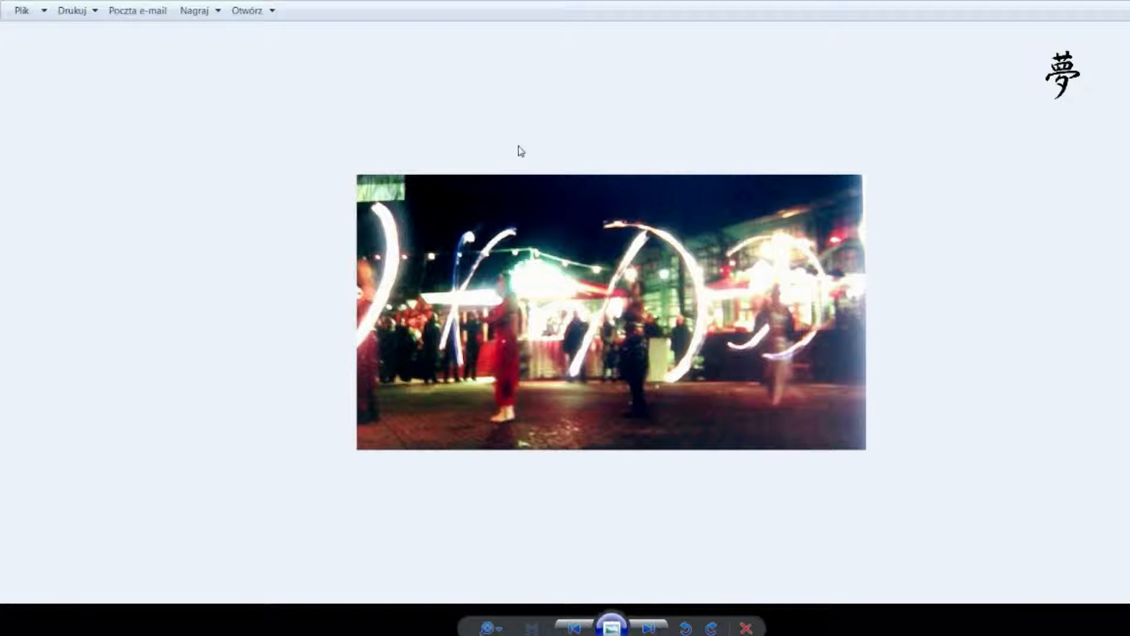
pyautogui.moveTo(229, 388)
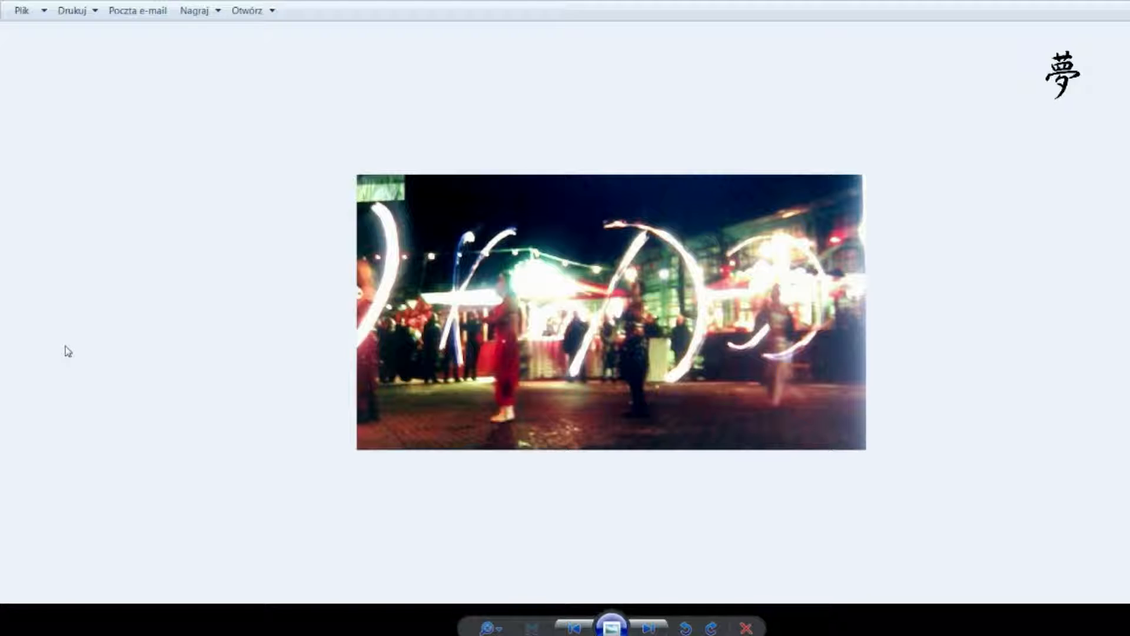
pyautogui.moveTo(139, 392)
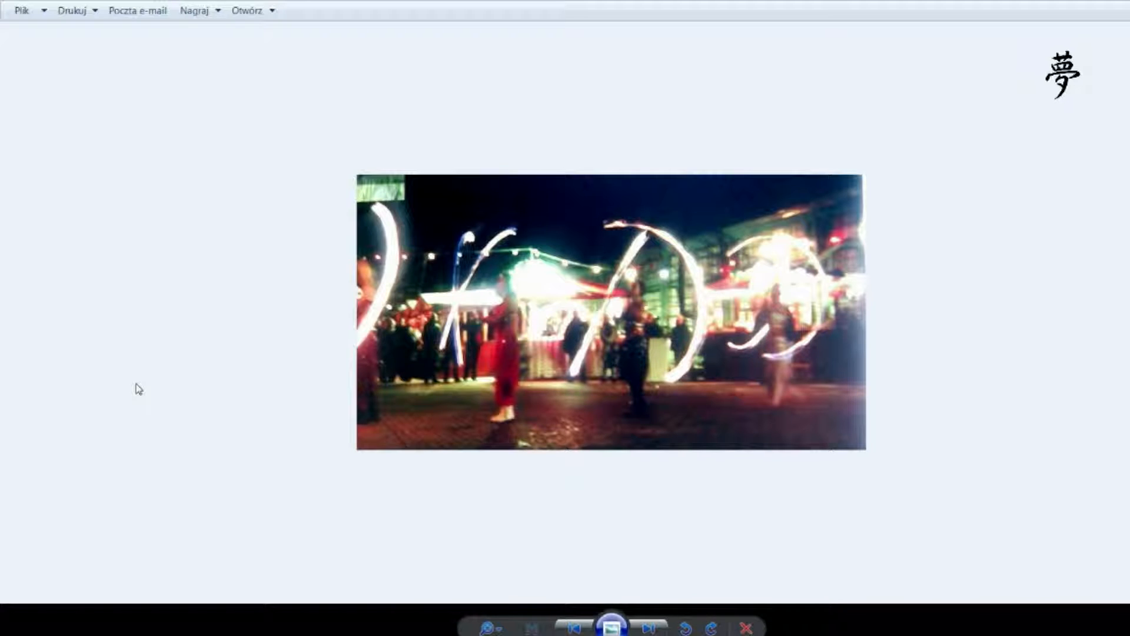
pyautogui.moveTo(190, 396)
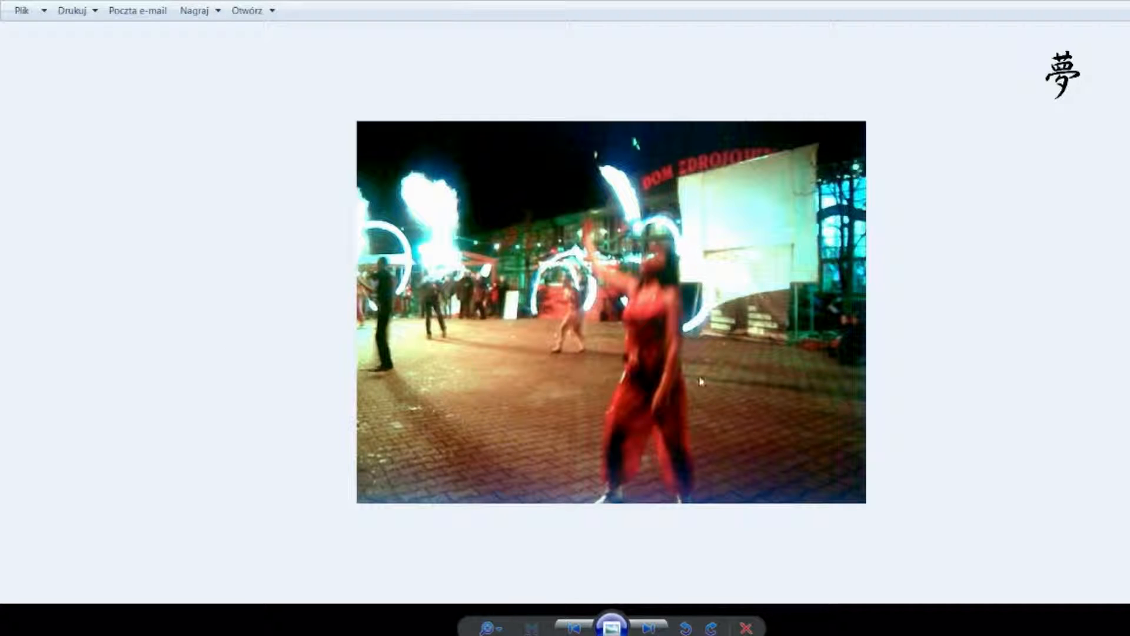
pyautogui.moveTo(597, 406)
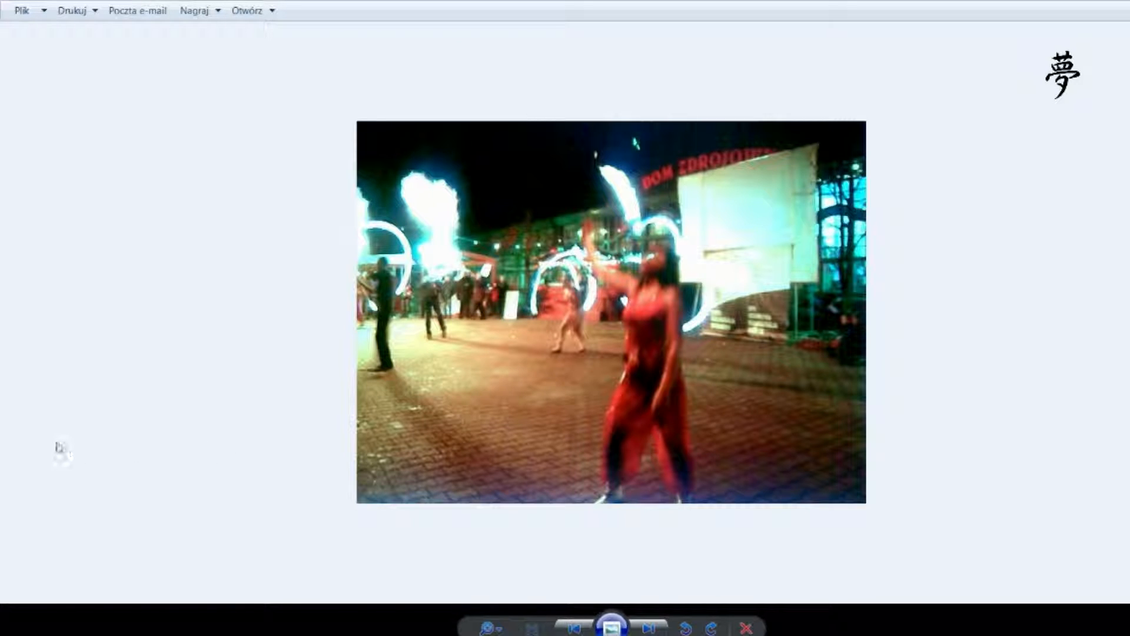
# Step: Page past the empty stalls, stall close-up and indoor tables to the red lottery kiosk
pyautogui.click(648, 627)
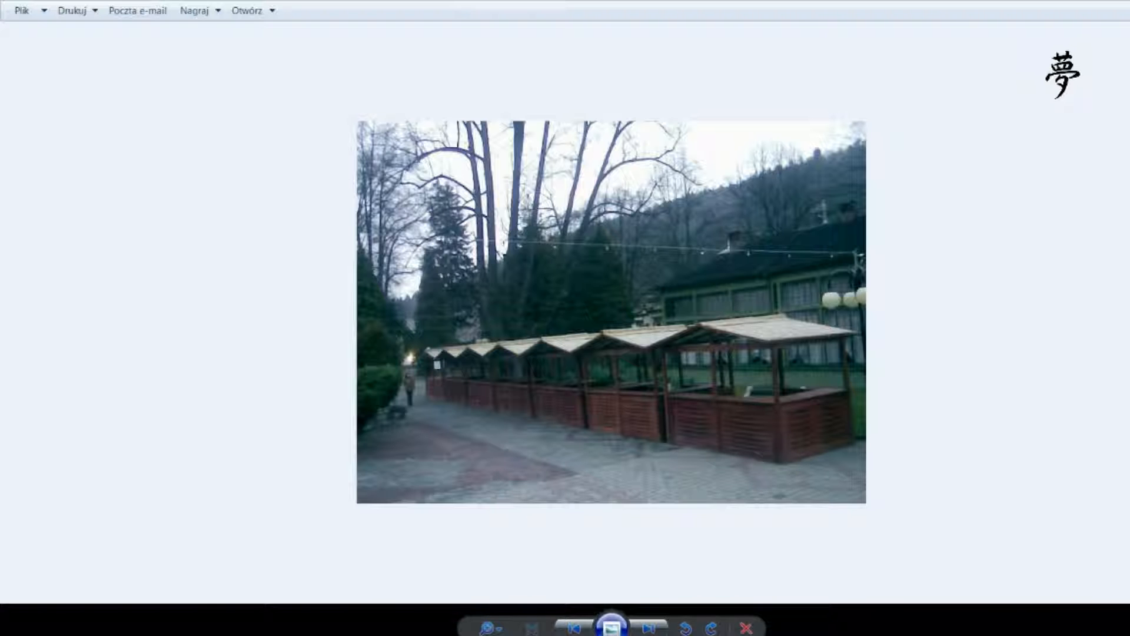
pyautogui.click(647, 627)
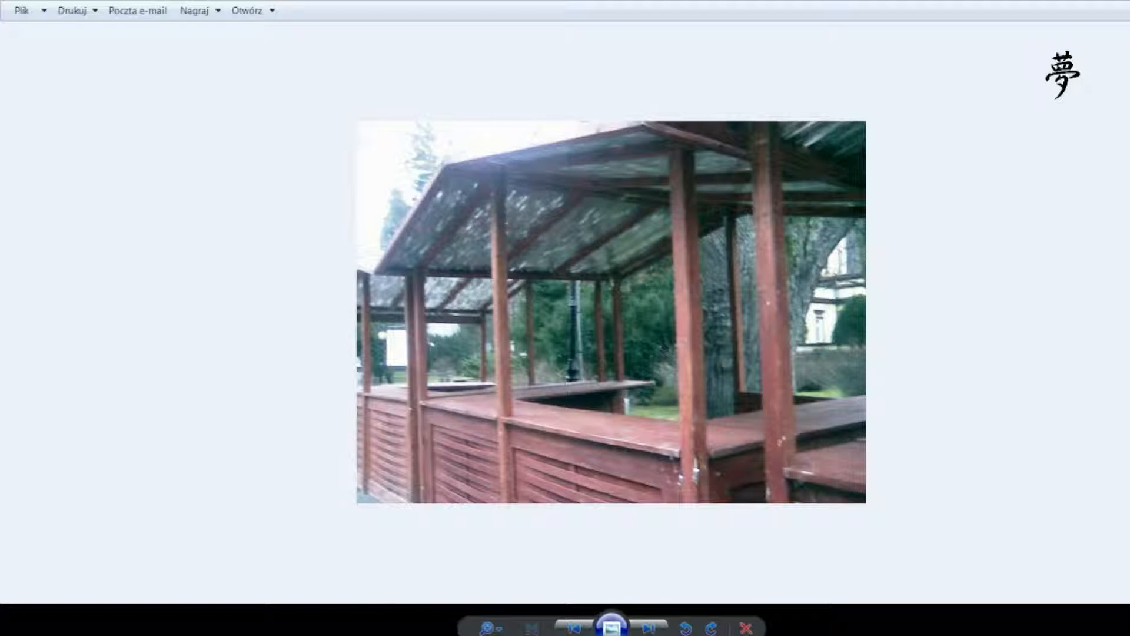
pyautogui.click(648, 626)
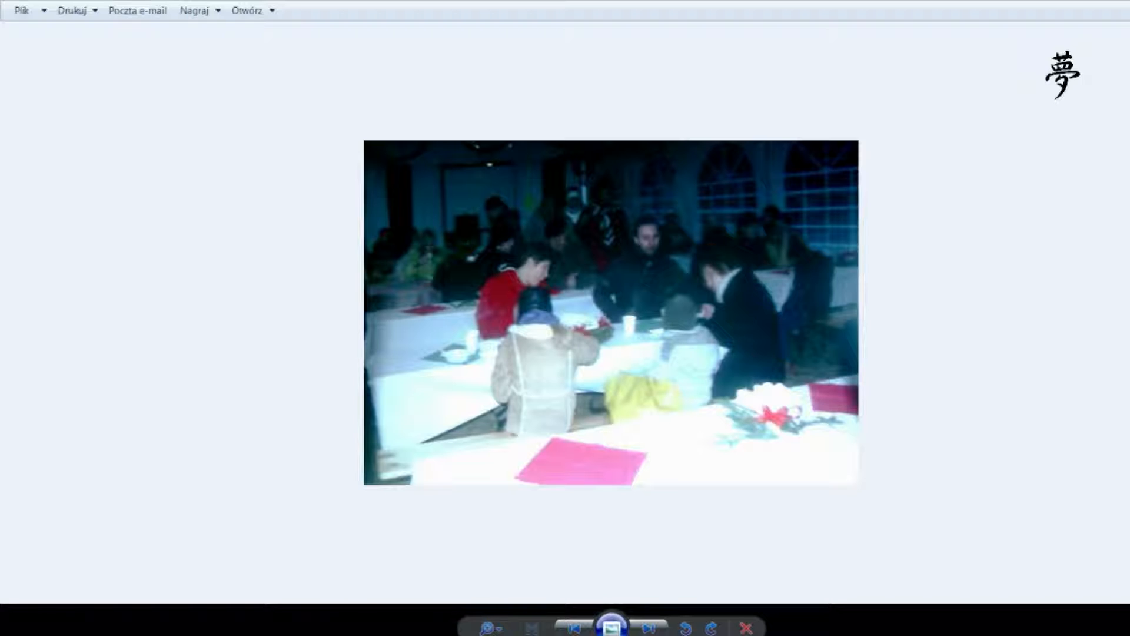
pyautogui.moveTo(376, 257)
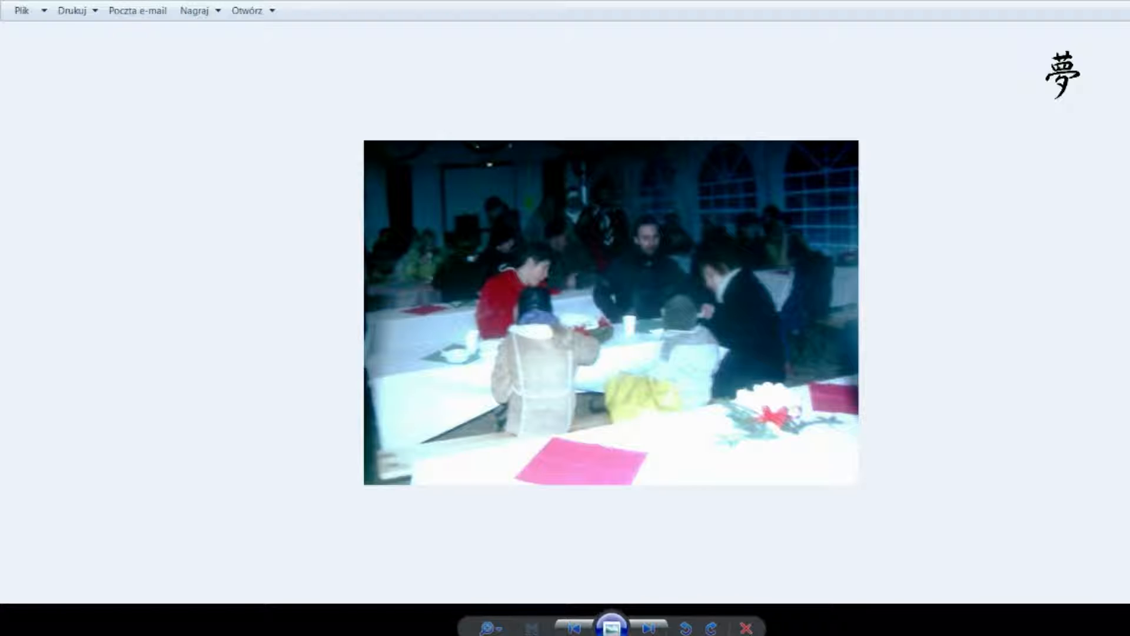
pyautogui.click(647, 627)
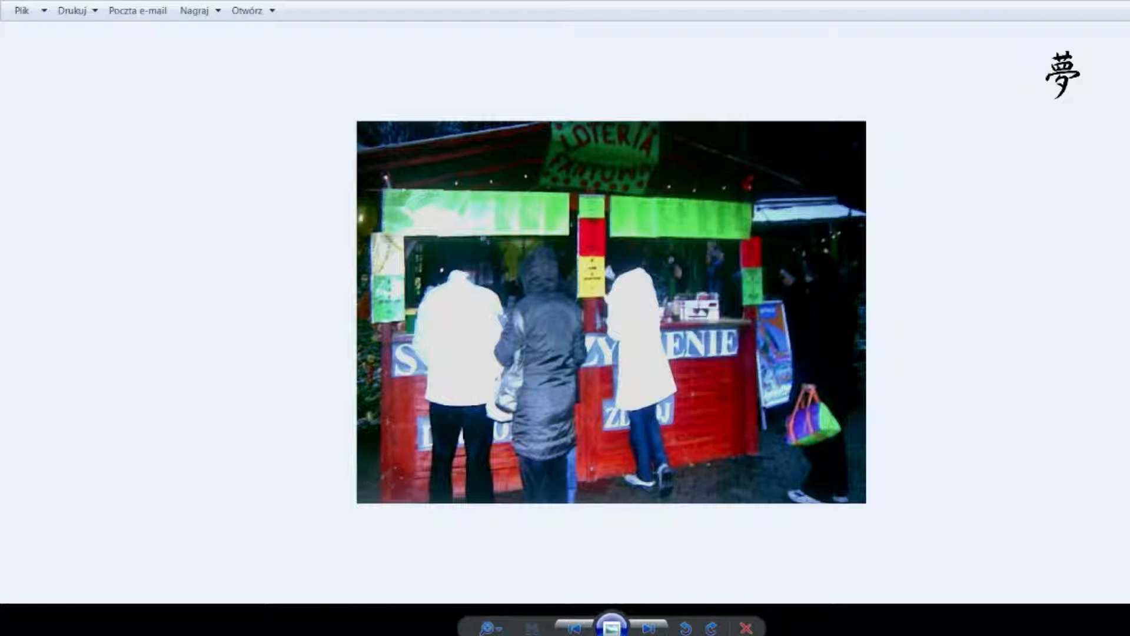
# Step: Show the dusk photo of the glass-fronted pavilion with glowing windows and string lights
pyautogui.click(647, 626)
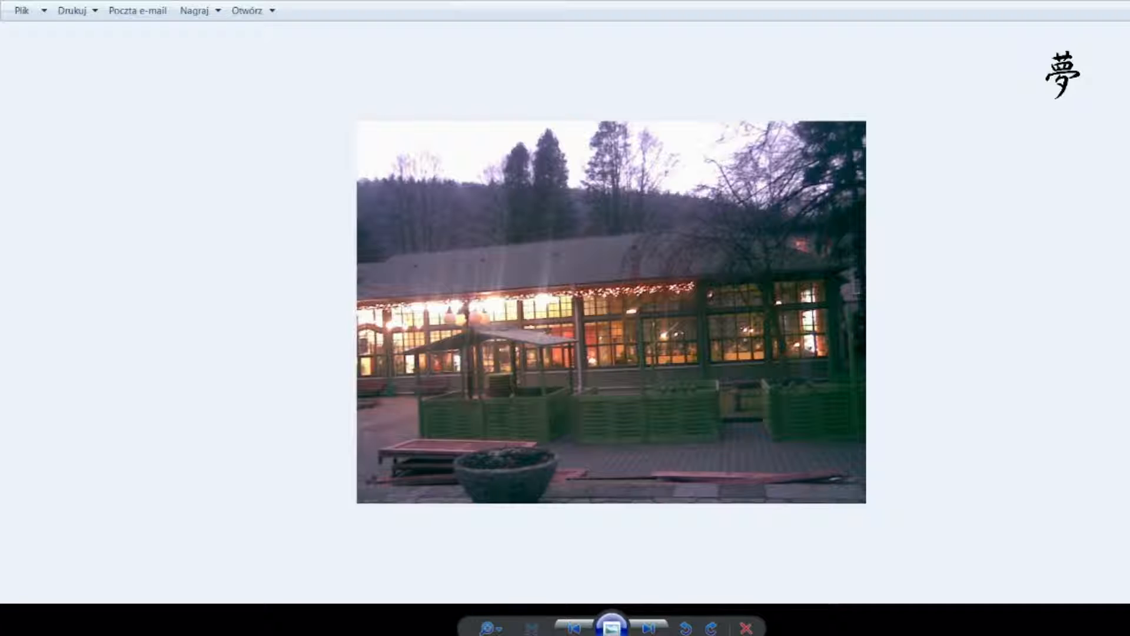
pyautogui.click(647, 625)
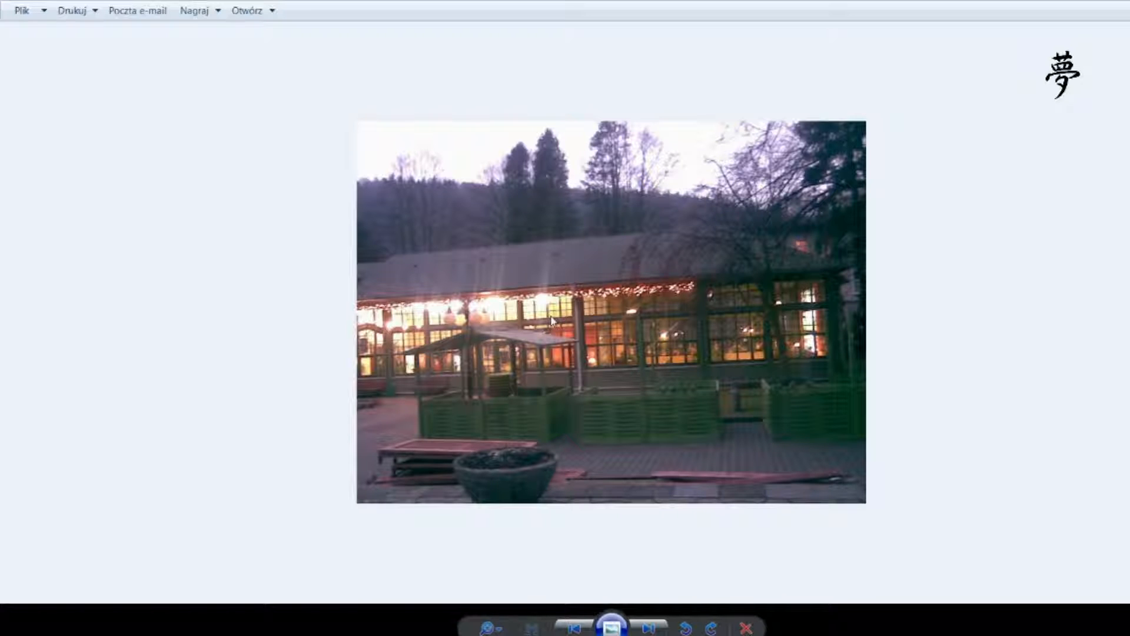
pyautogui.moveTo(844, 361)
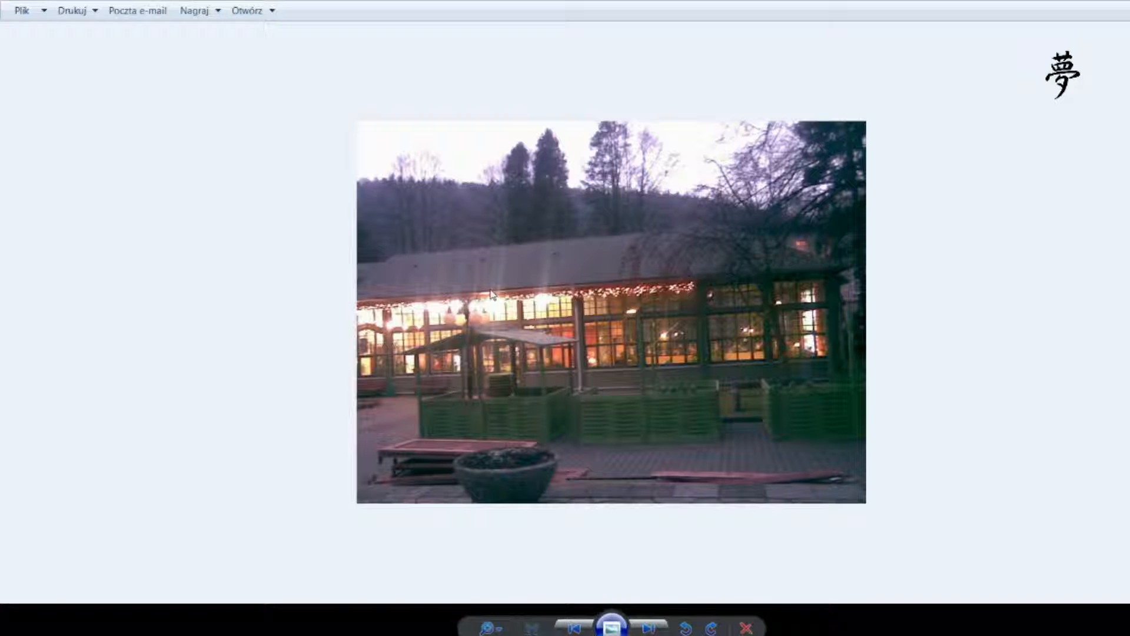
pyautogui.moveTo(180, 518)
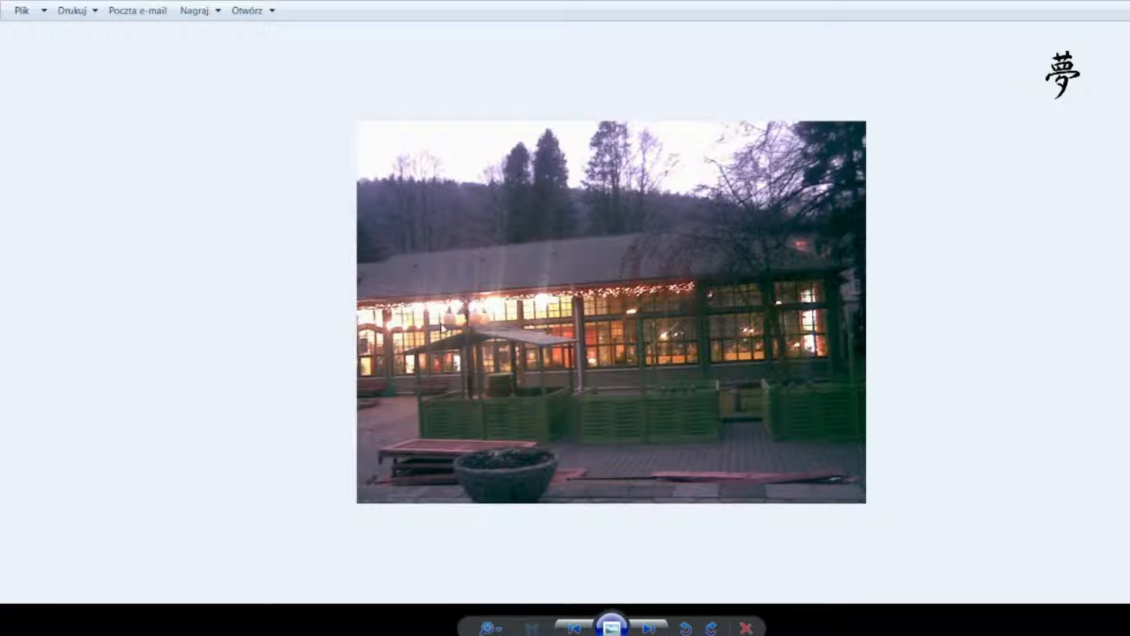
pyautogui.moveTo(783, 324)
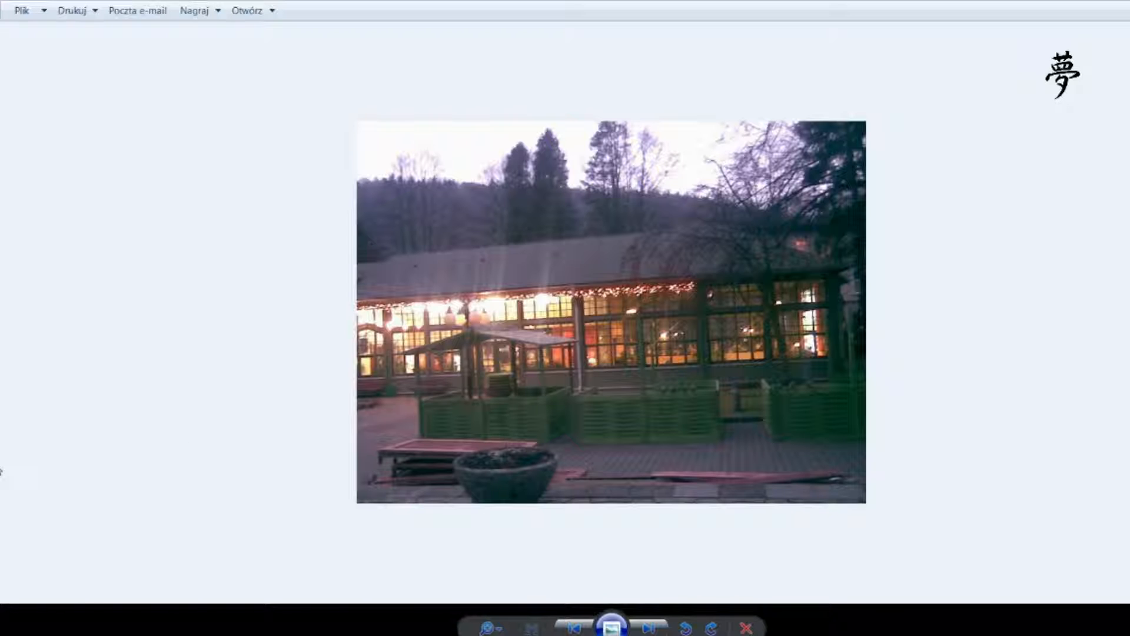
# Step: Page past the striped tent, bonfire and tent interior photos to the poinsettia window nook
pyautogui.click(648, 624)
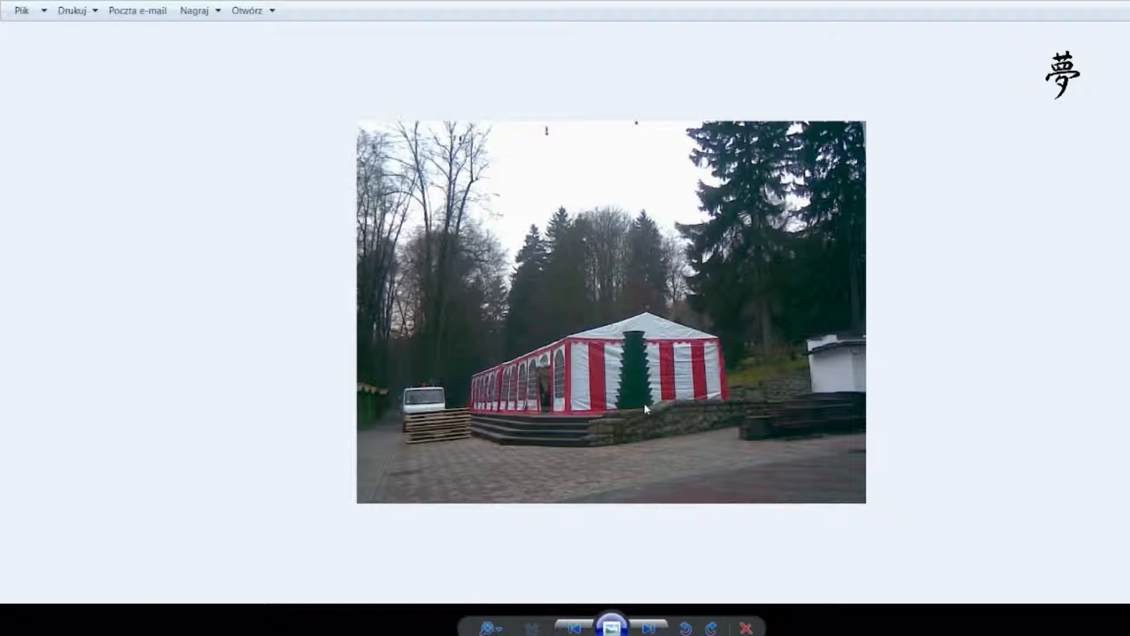
pyautogui.moveTo(447, 394)
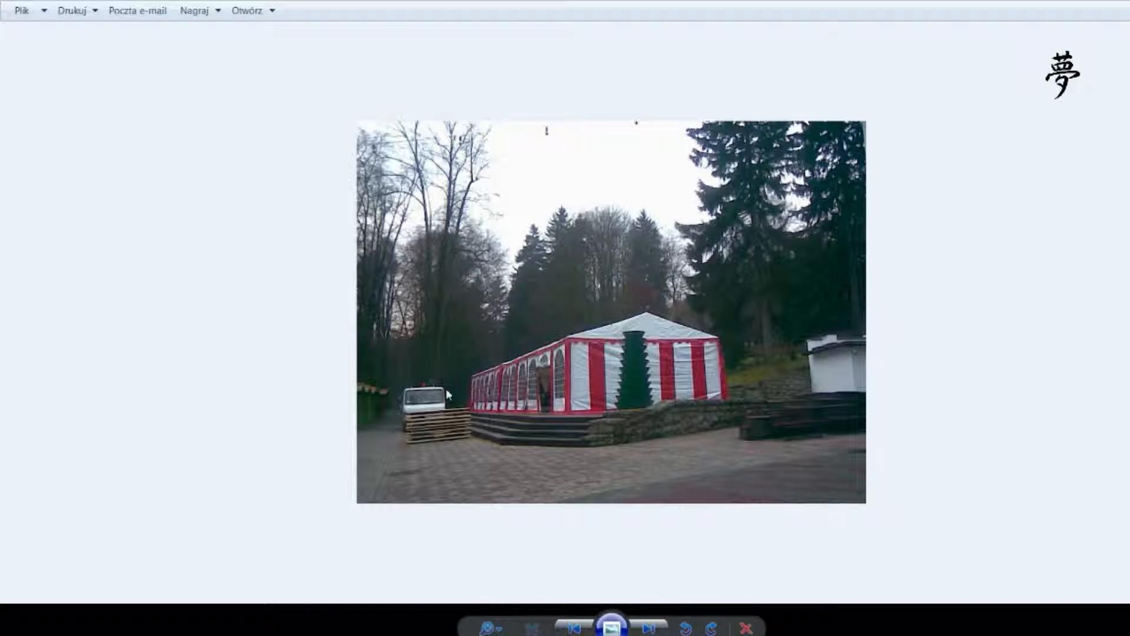
pyautogui.click(648, 626)
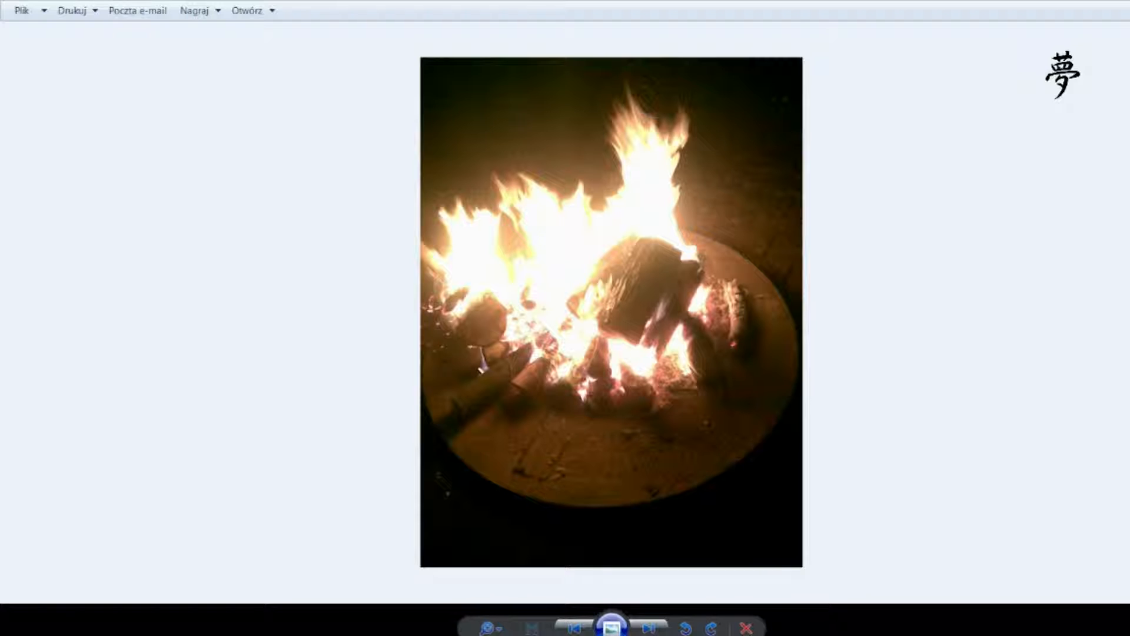
pyautogui.click(649, 627)
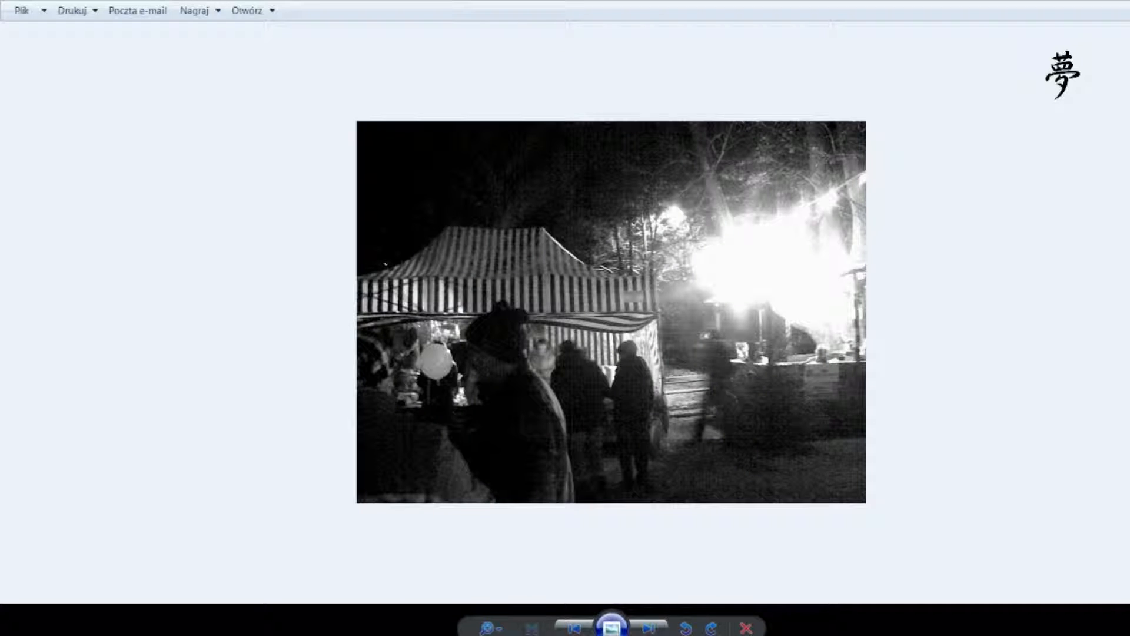
pyautogui.click(647, 627)
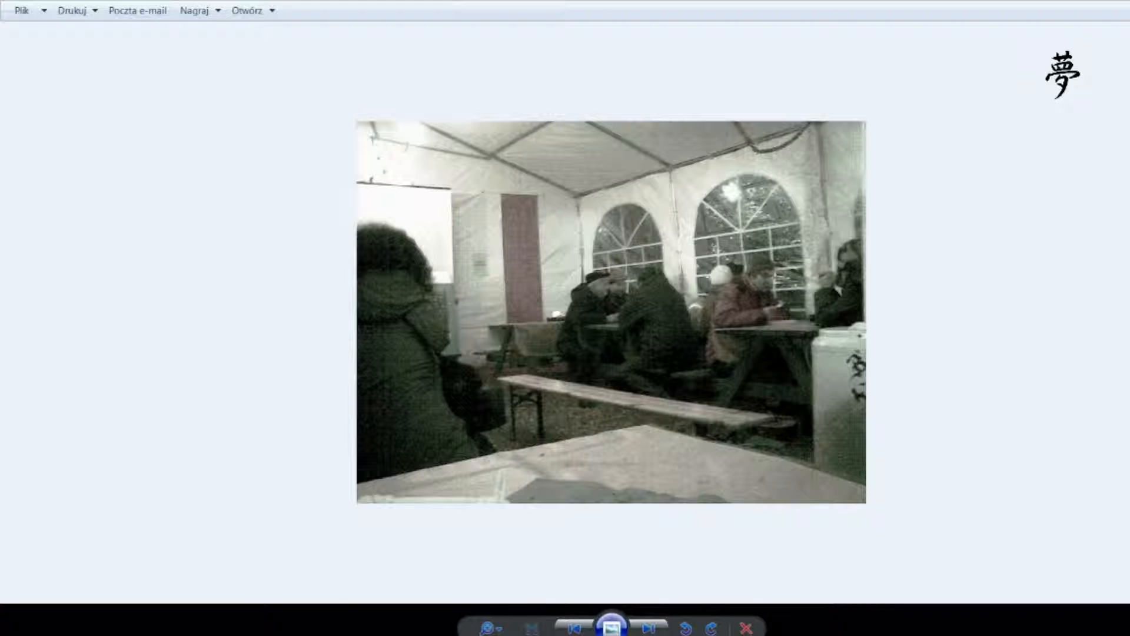
pyautogui.click(648, 626)
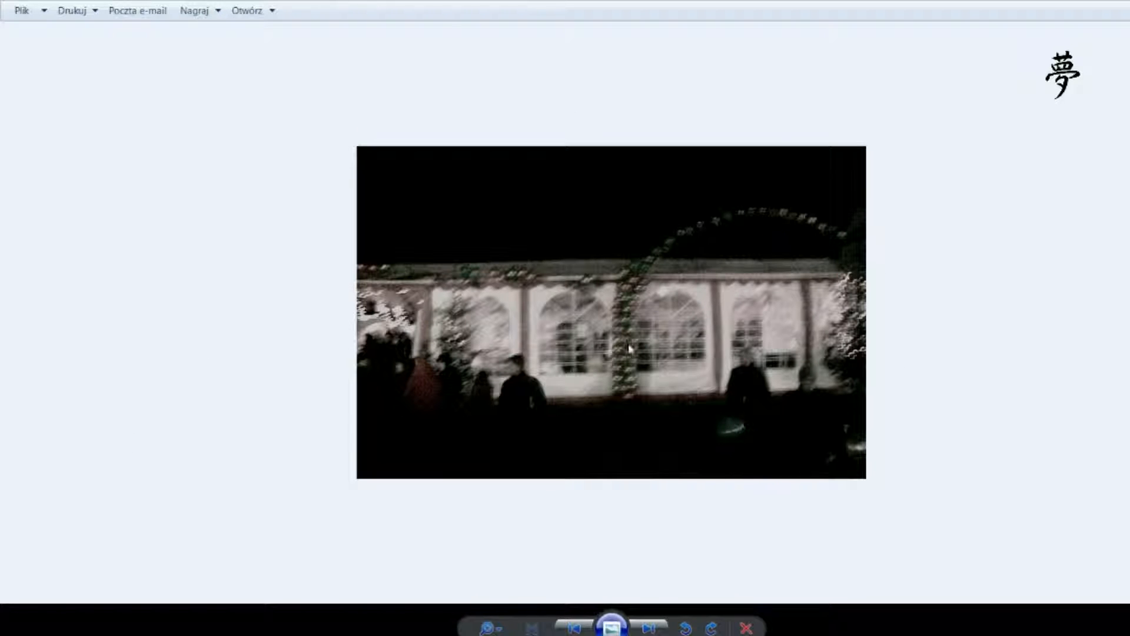
pyautogui.click(647, 626)
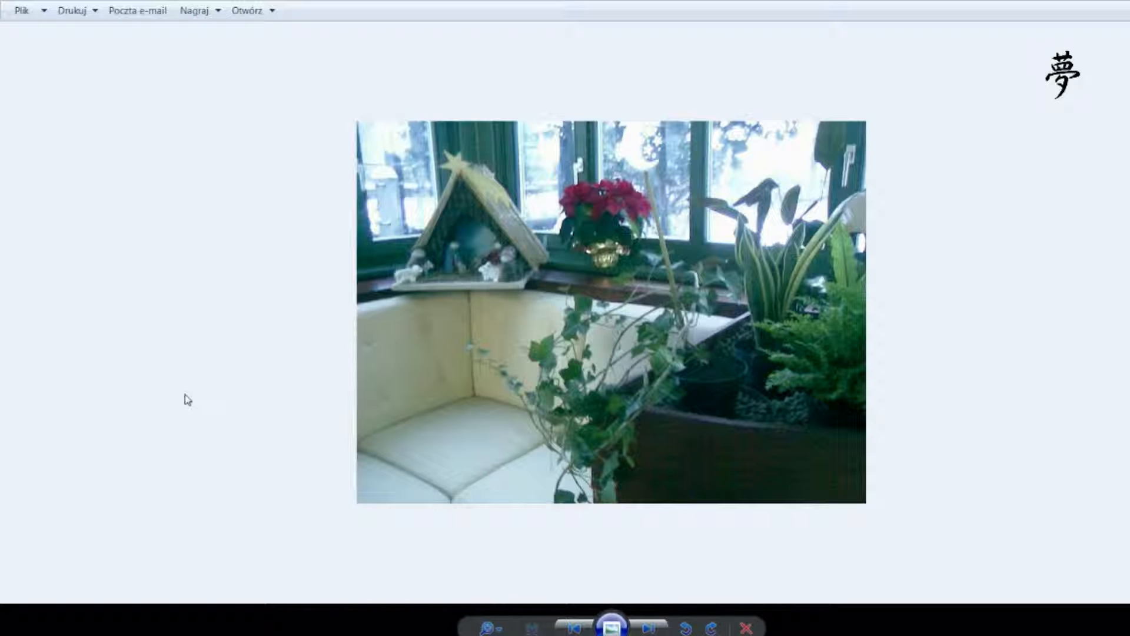
# Step: Page past the thatched nativity crib to the Christmas-decorated shopping mall interior
pyautogui.click(648, 626)
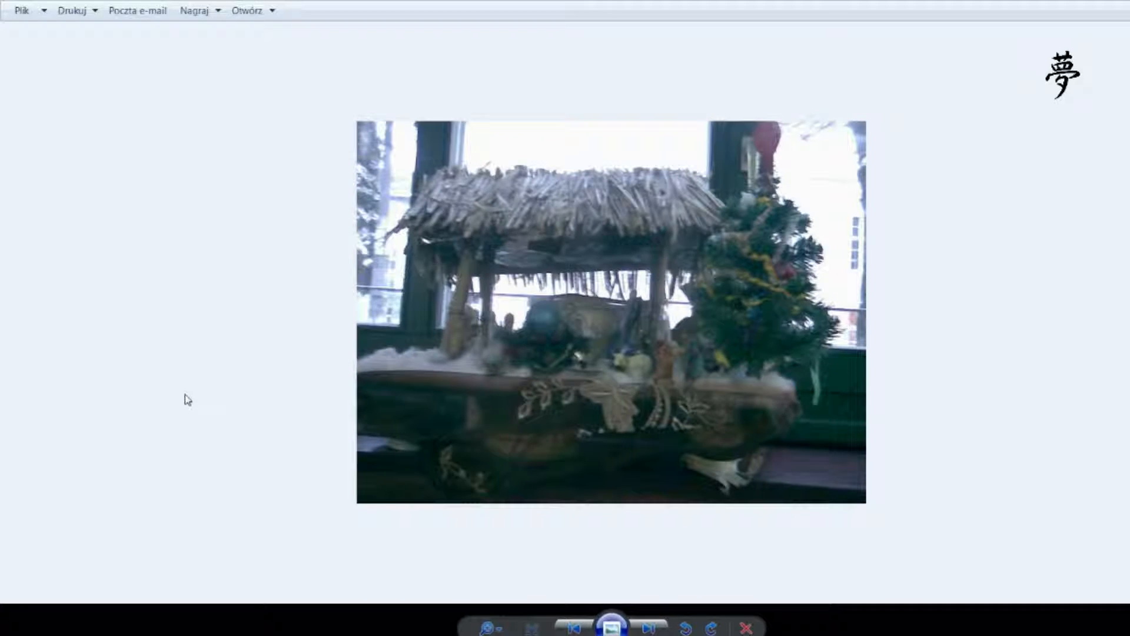
pyautogui.click(648, 626)
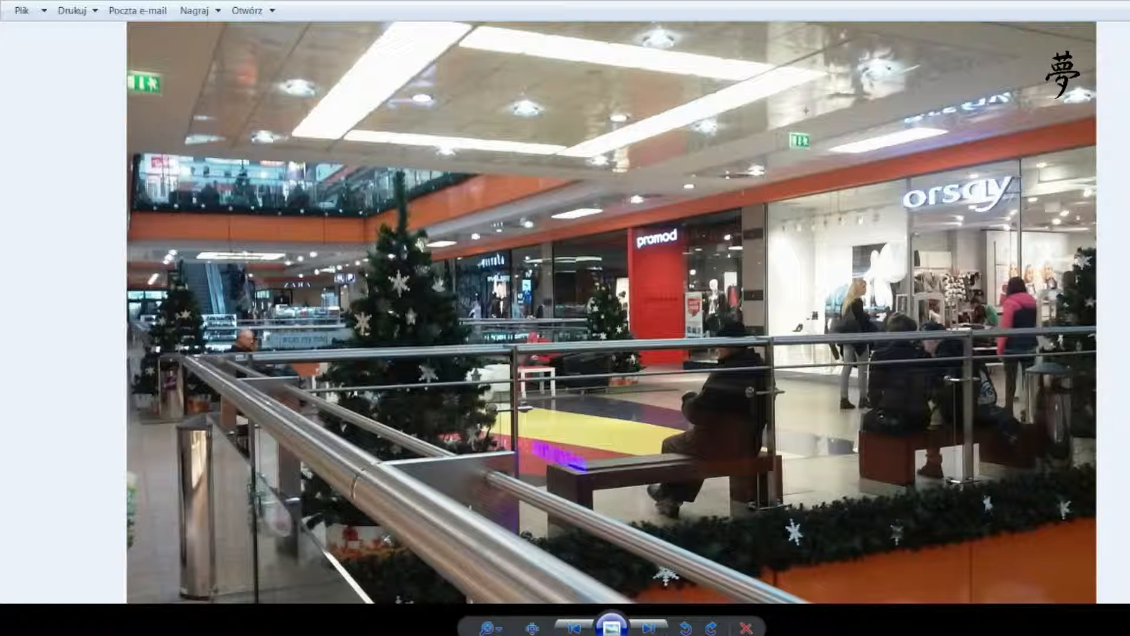
# Step: Move past the cobbled market street photo to the Christmas pyramid before the town hall
pyautogui.click(646, 626)
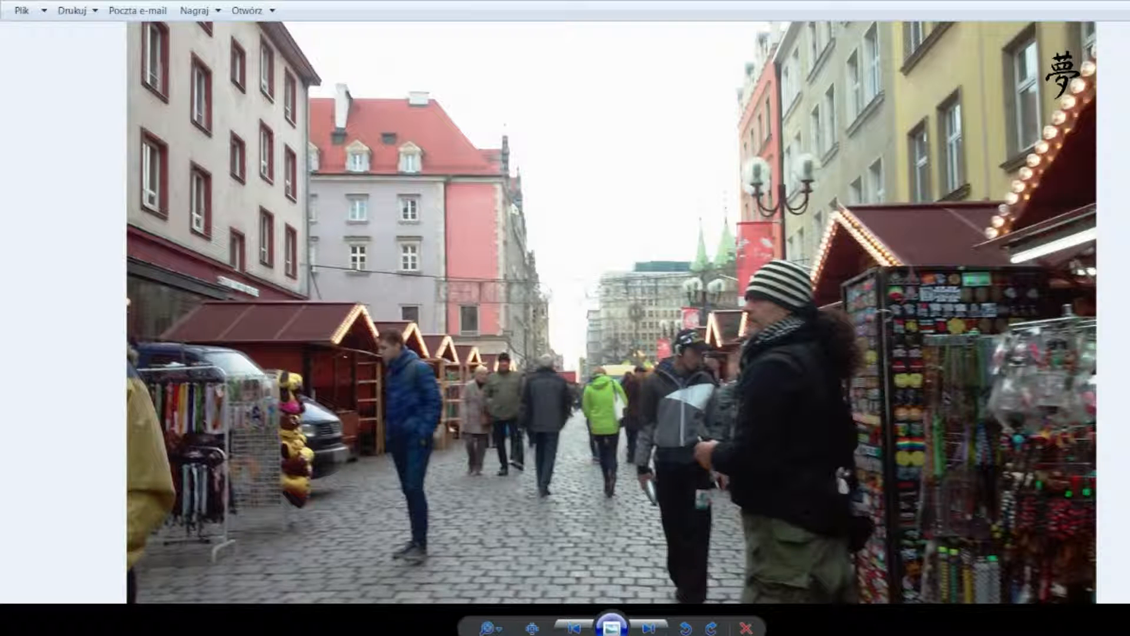
pyautogui.click(646, 627)
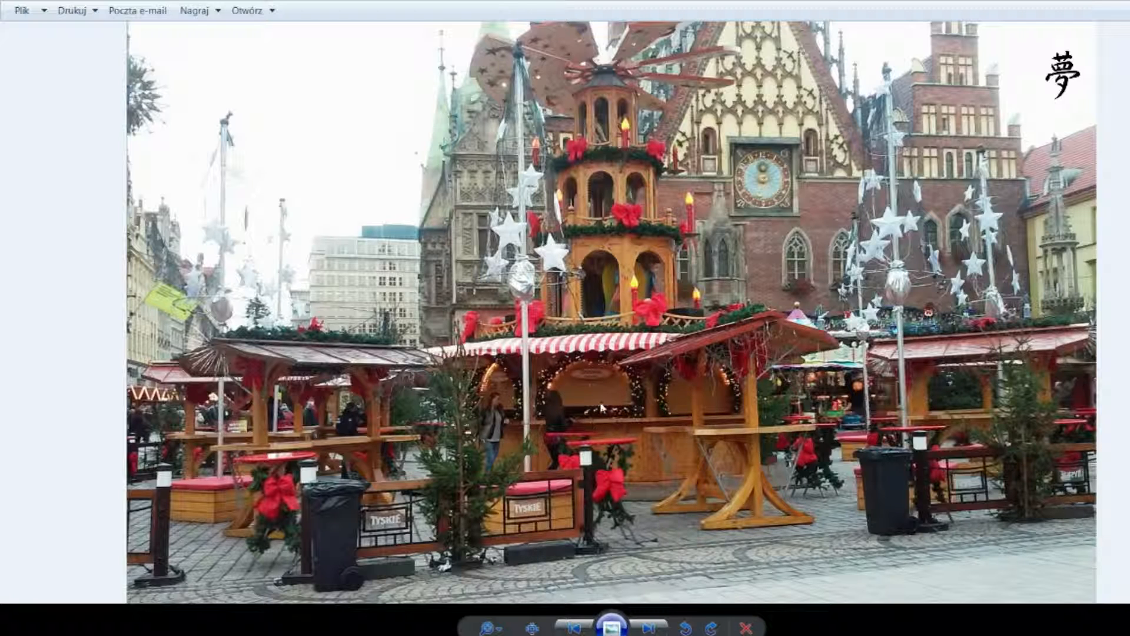
pyautogui.moveTo(633, 446)
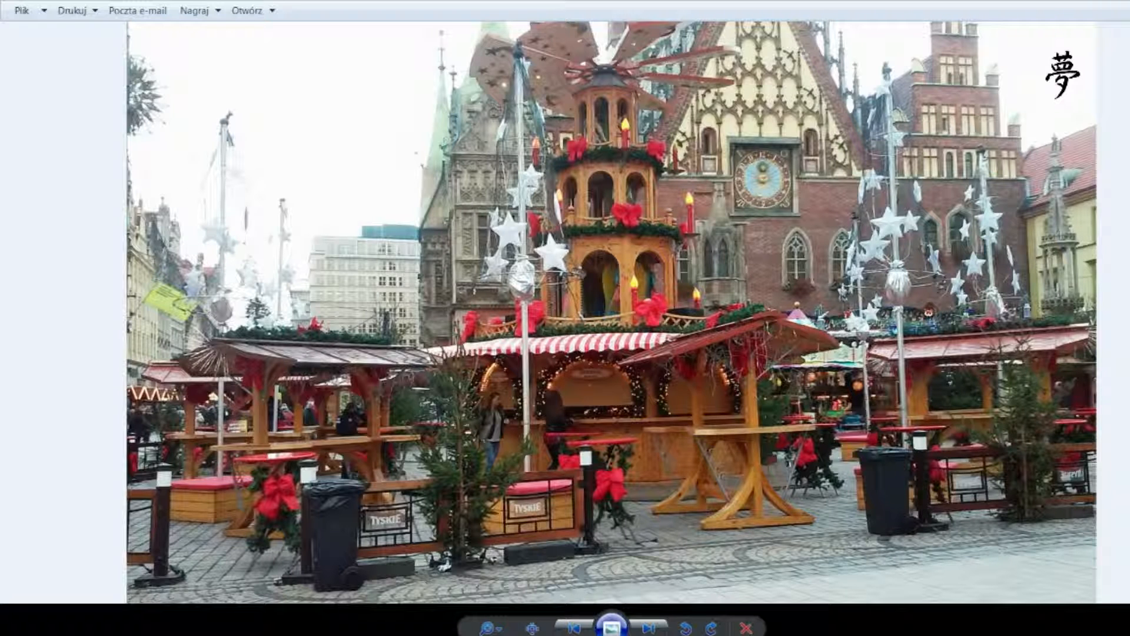
# Step: Page past the square's Christmas tree and colourful townhouses to the yellow bus street scene
pyautogui.click(648, 626)
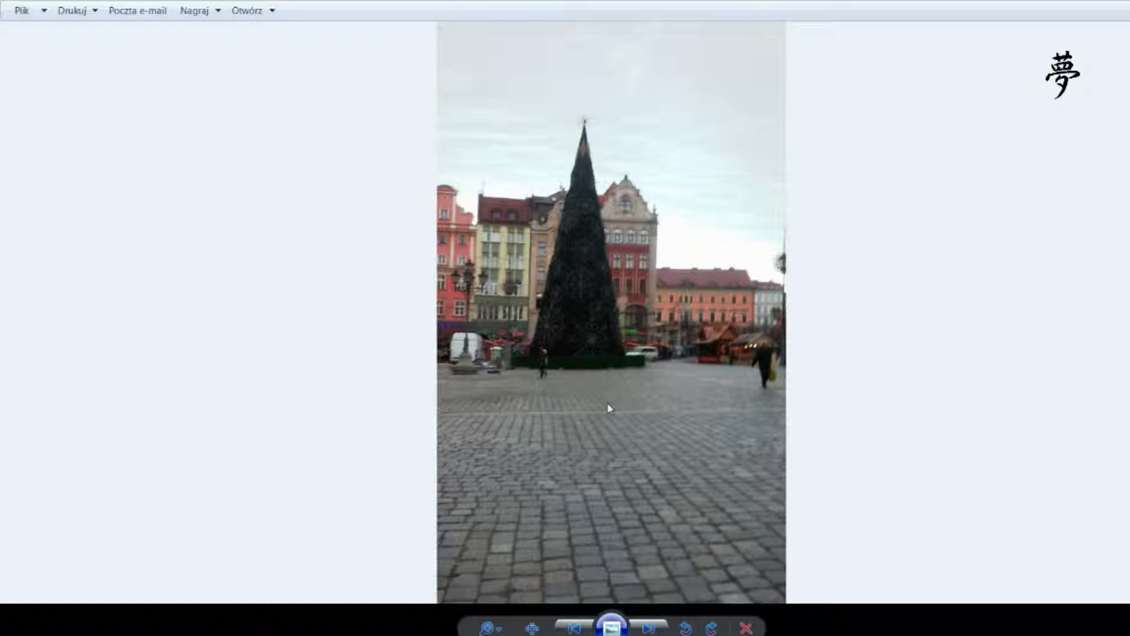
pyautogui.moveTo(606, 382)
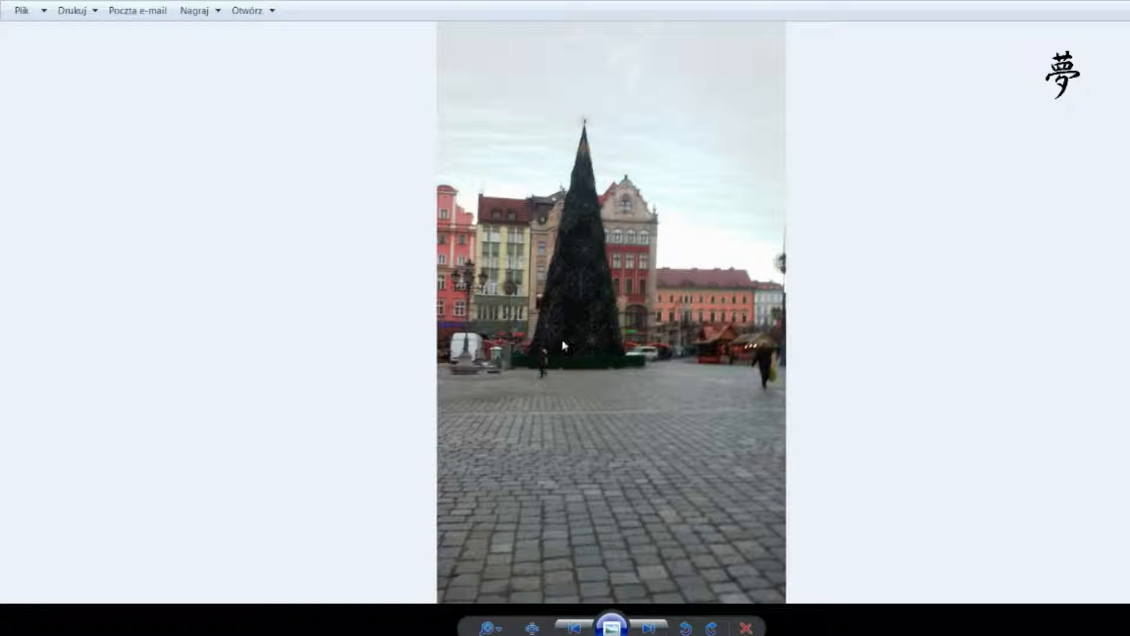
pyautogui.moveTo(366, 403)
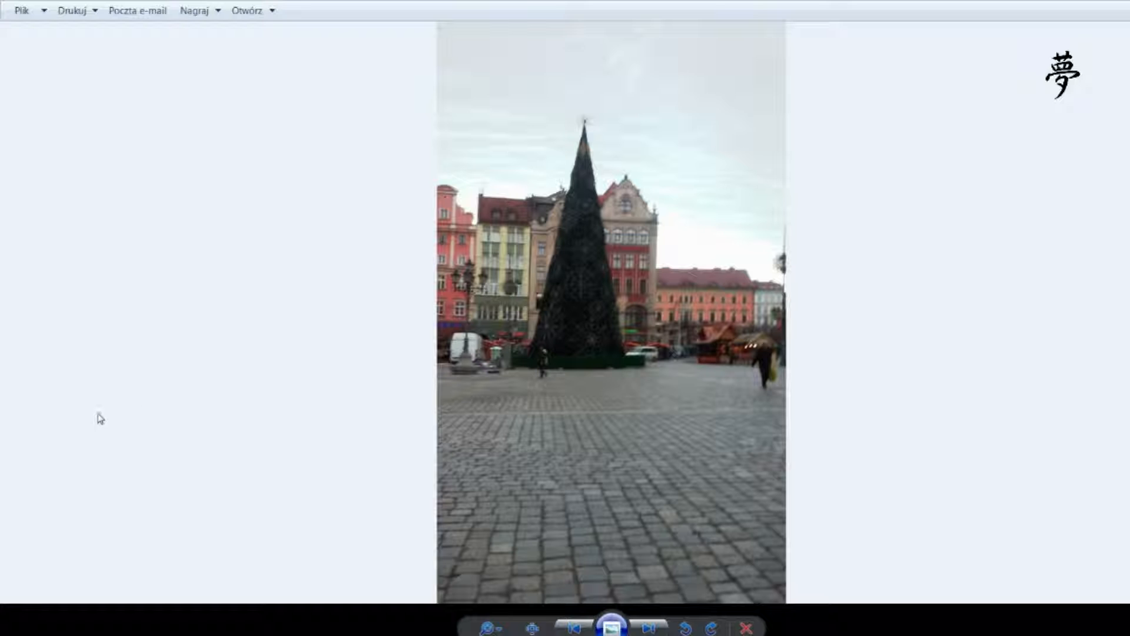
pyautogui.moveTo(11, 396)
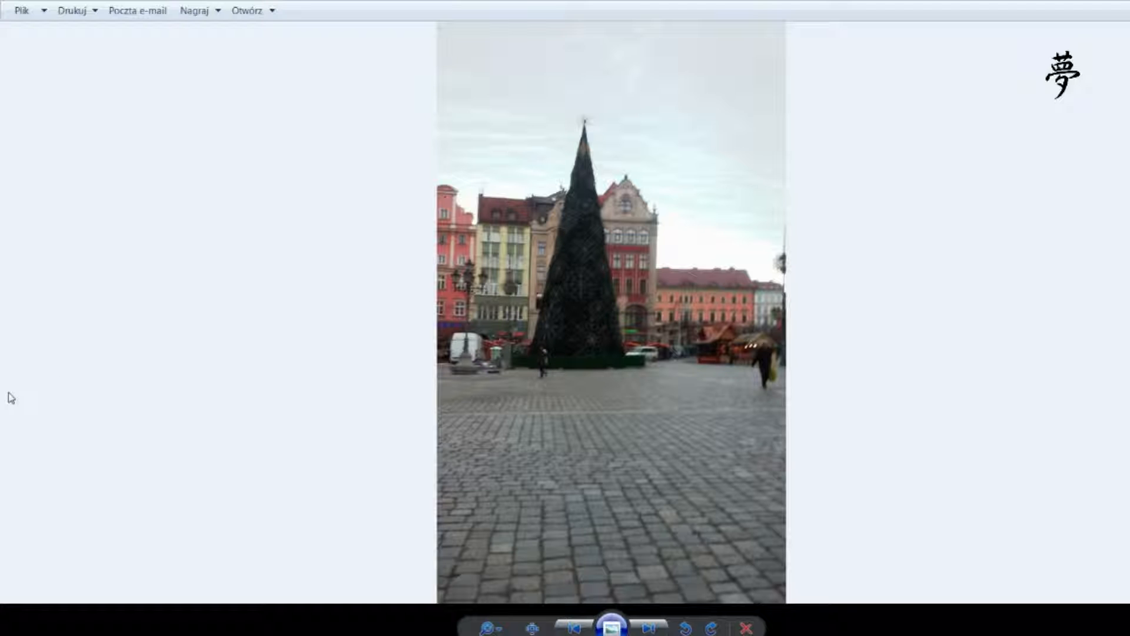
pyautogui.click(649, 626)
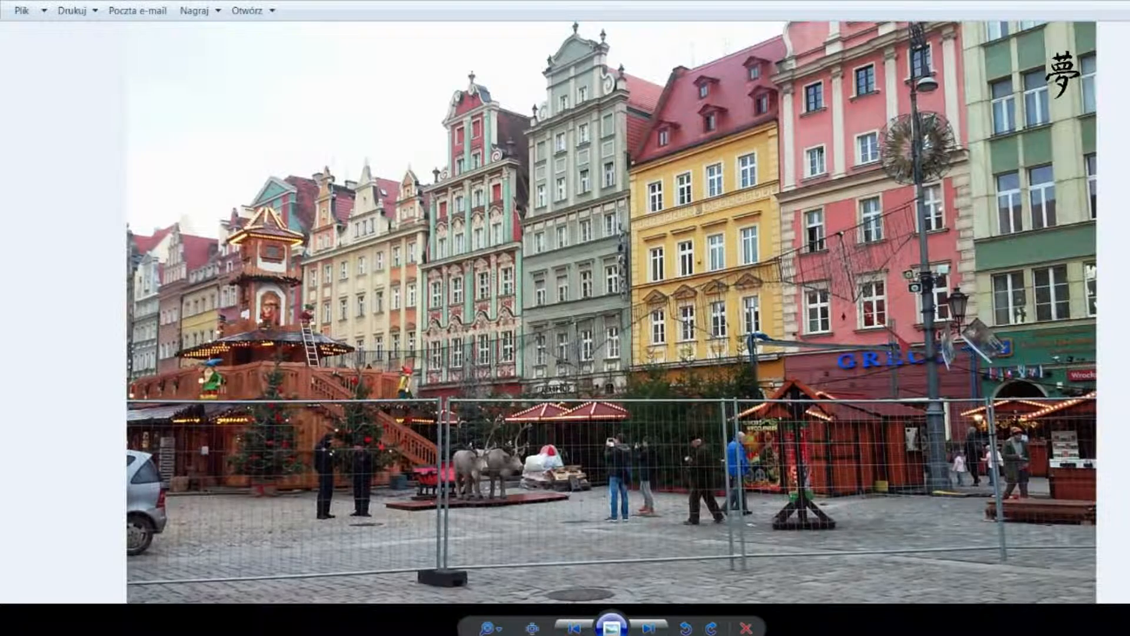
pyautogui.click(647, 624)
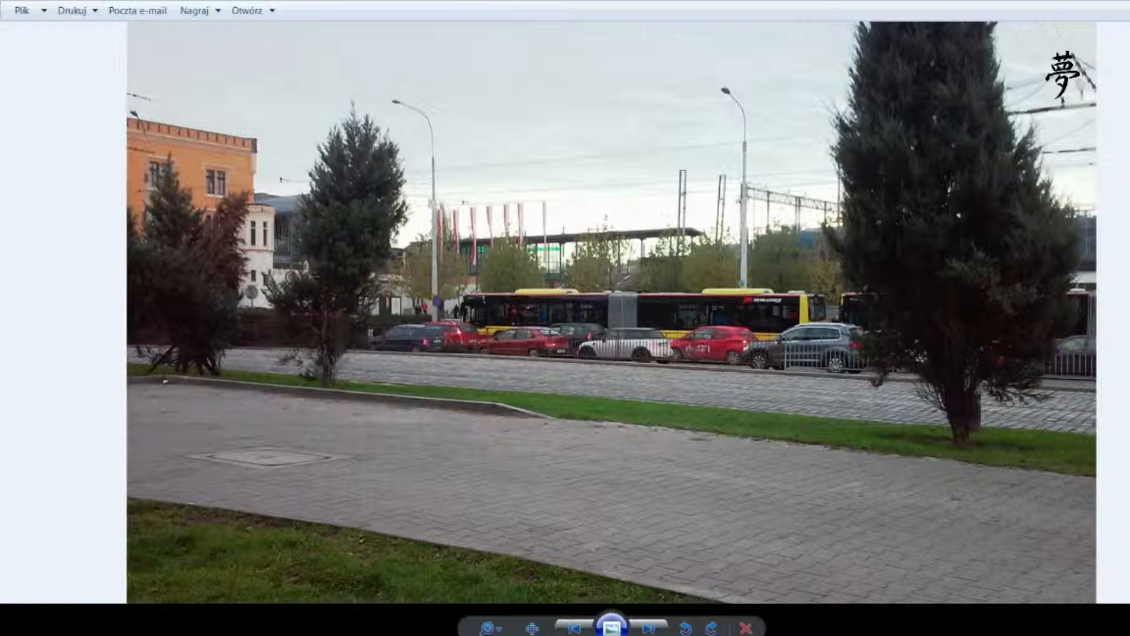
# Step: Advance to the dusk photo of a glowing Christmas pyramid before a red townhouse
pyautogui.click(646, 625)
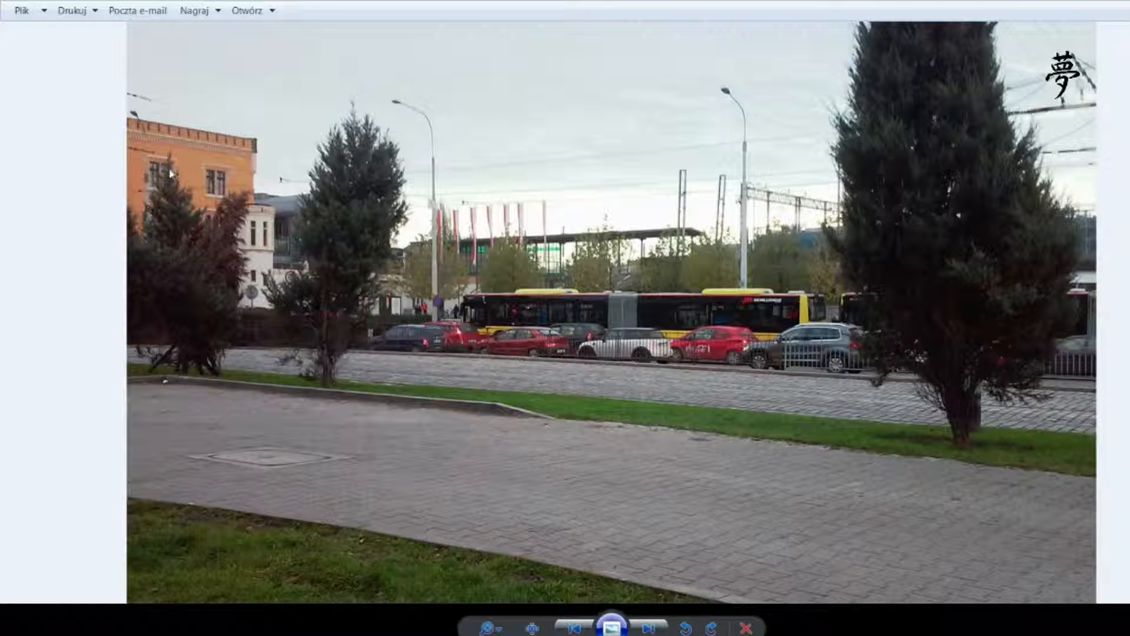
pyautogui.click(654, 624)
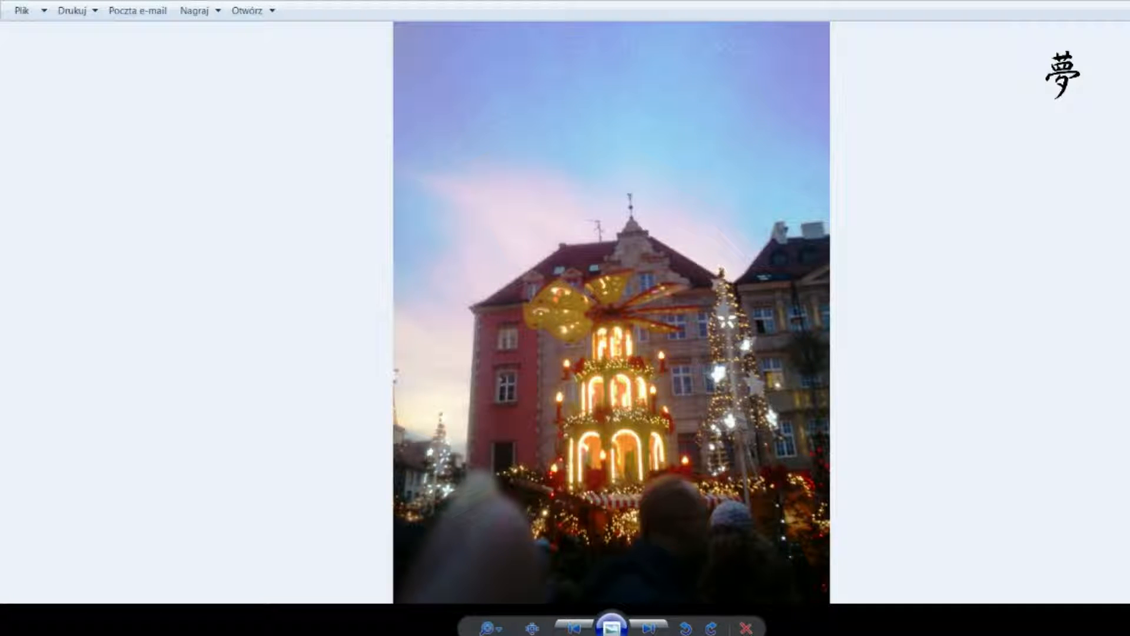
# Step: Page past the lit carousel and glowing bauble stall to the Little Red Riding Hood display
pyautogui.click(635, 624)
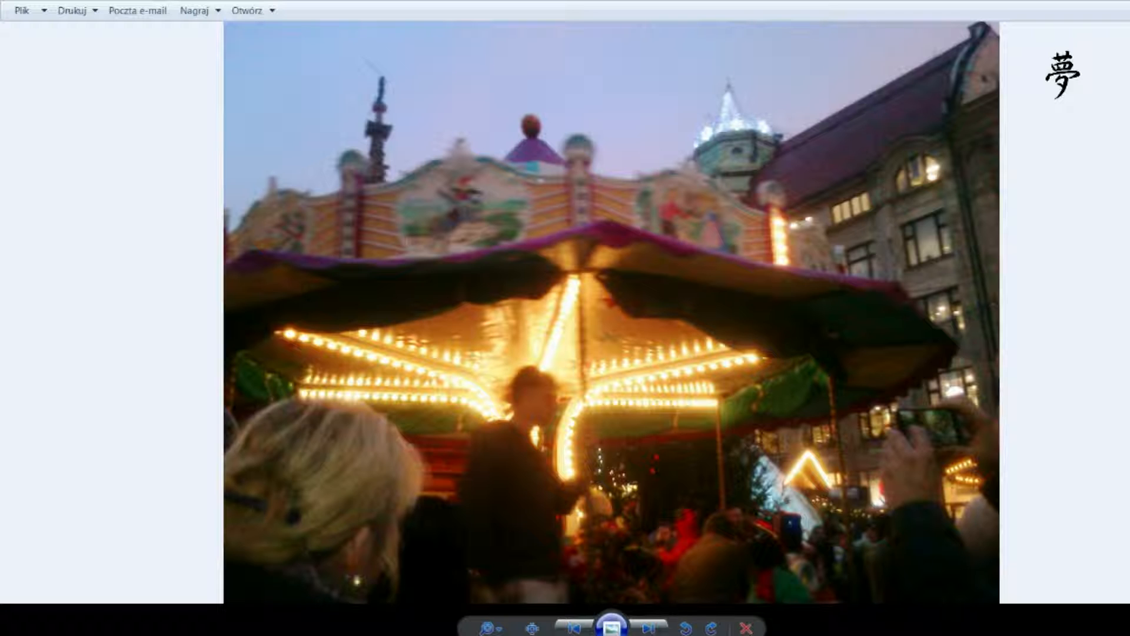
pyautogui.click(647, 625)
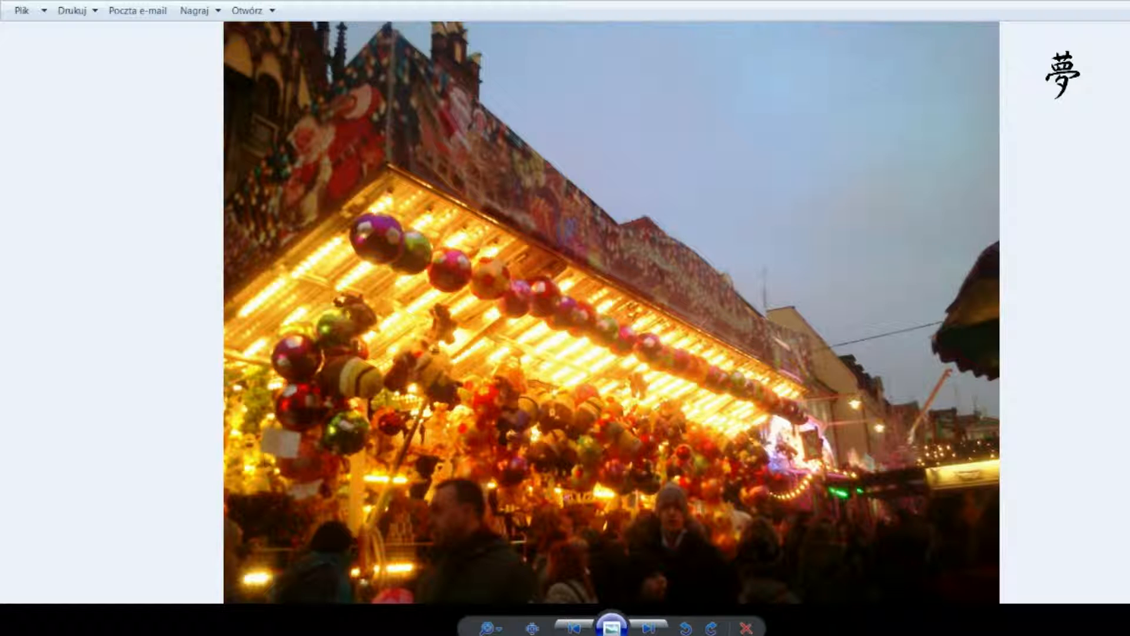
pyautogui.click(650, 627)
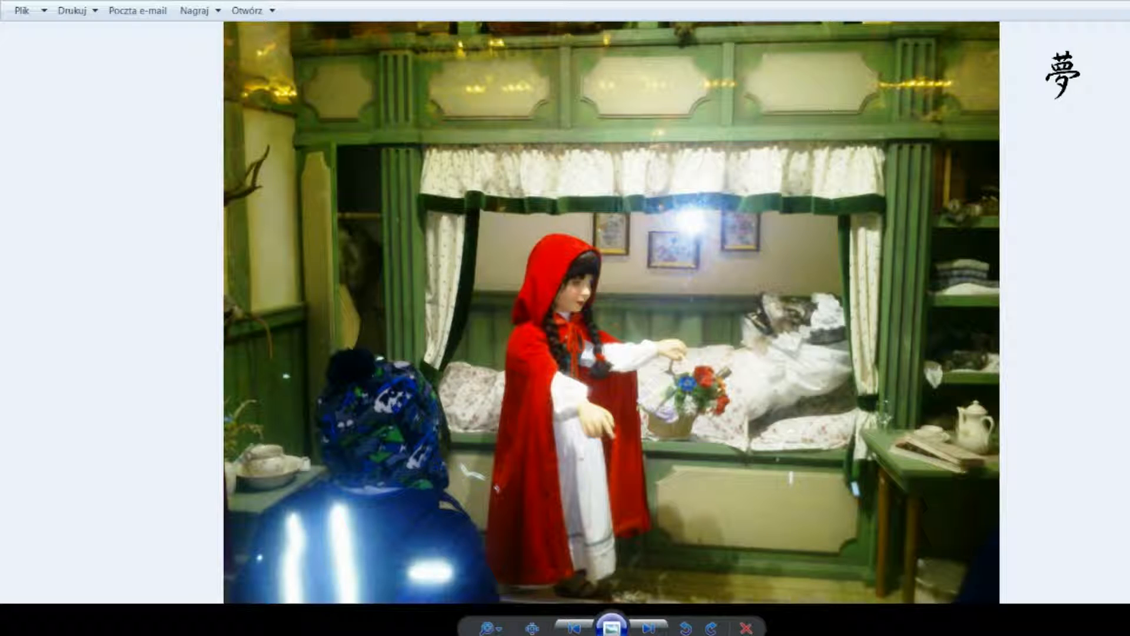
pyautogui.moveTo(566, 407)
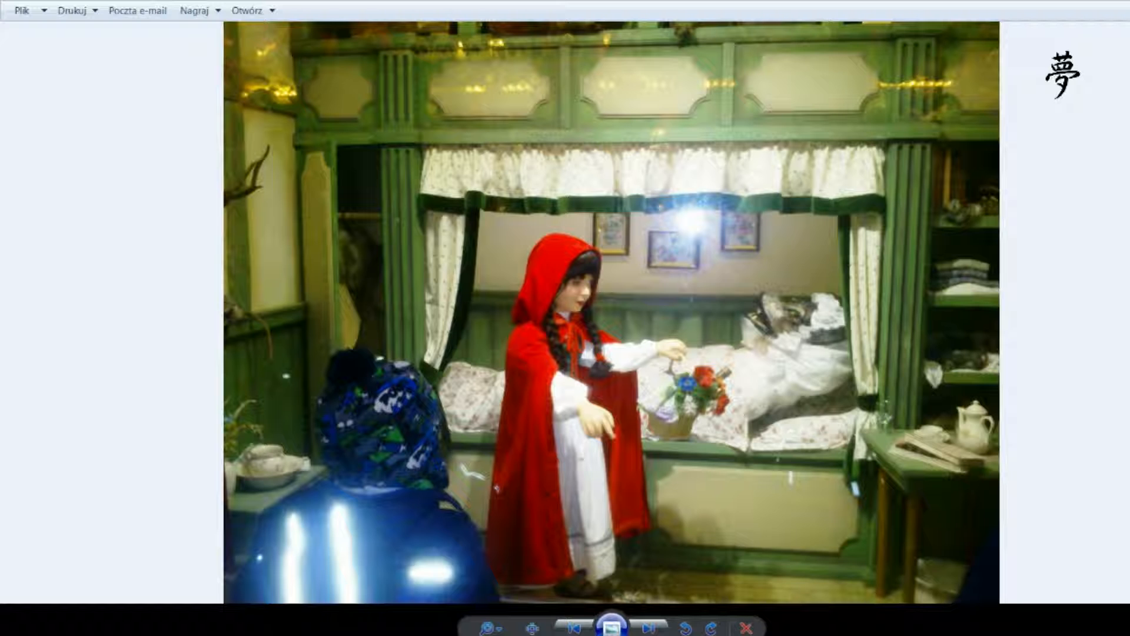
# Step: Page past the pink-sky market crowd to the lit corner building with a glowing spire
pyautogui.click(645, 624)
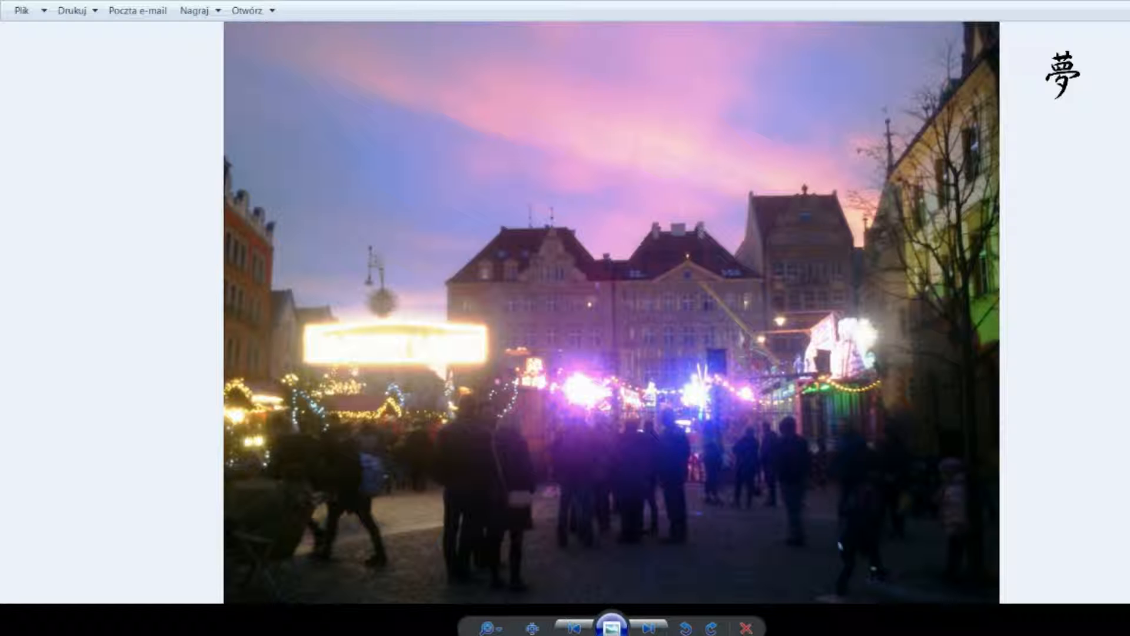
pyautogui.click(647, 624)
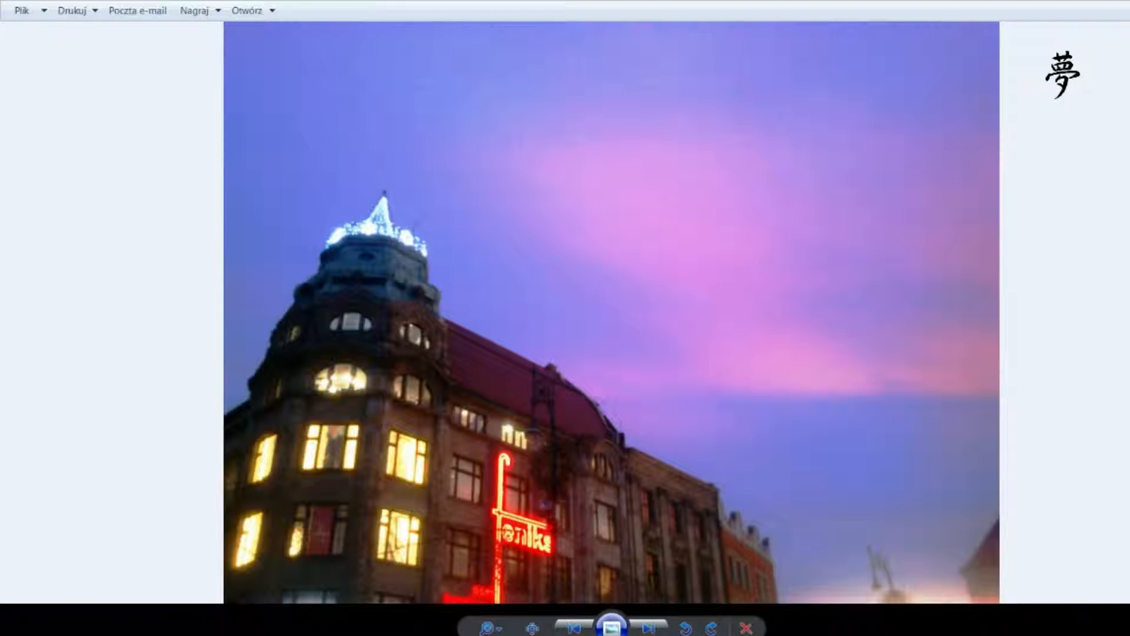
# Step: Page past the lit tree, dusk square and pink-sky rooftop shots to the GRECO market street
pyautogui.click(647, 624)
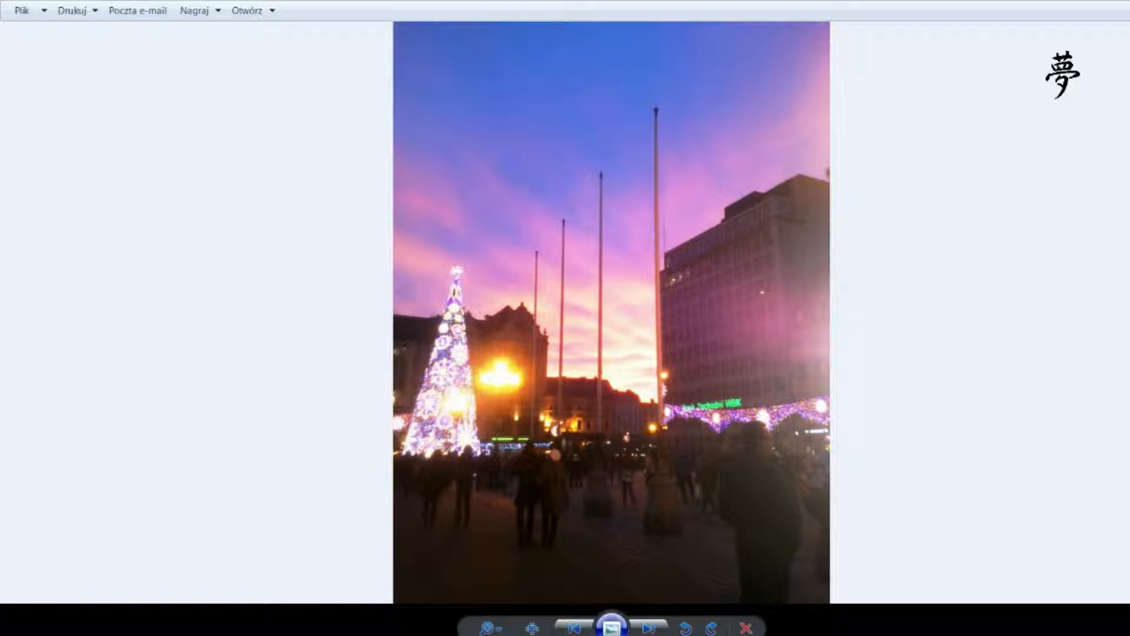
pyautogui.click(646, 624)
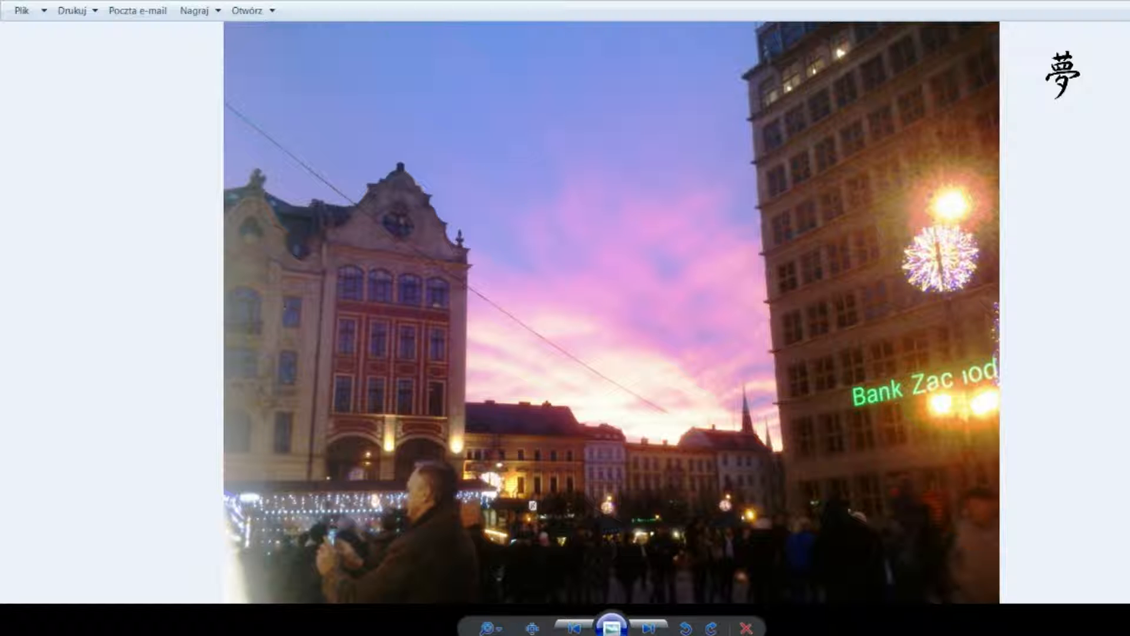
pyautogui.click(647, 624)
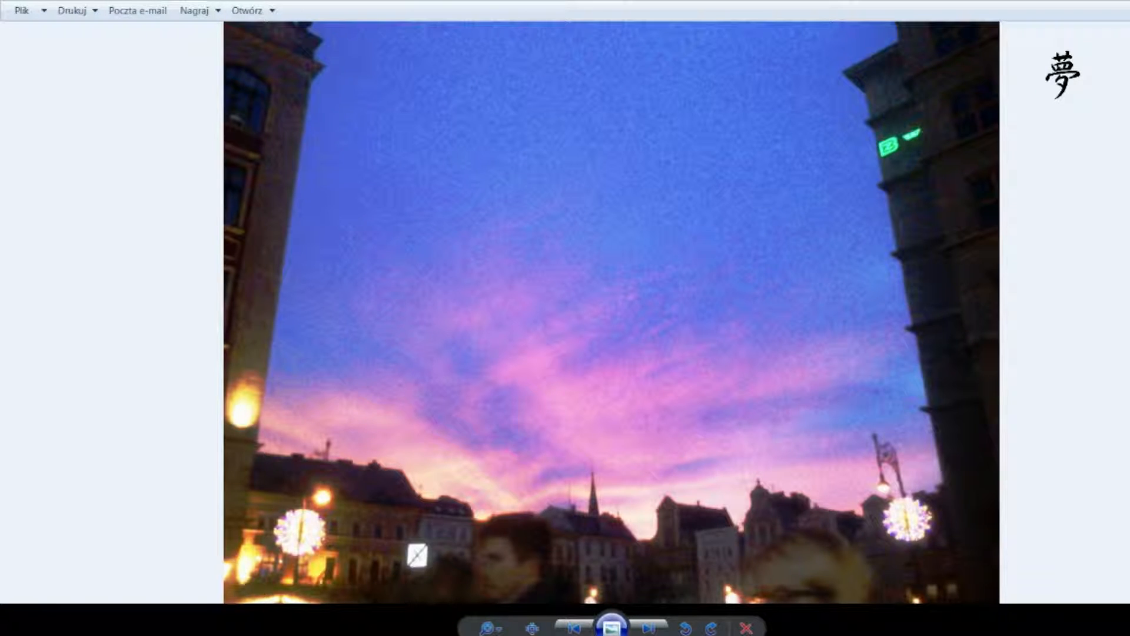
pyautogui.click(647, 626)
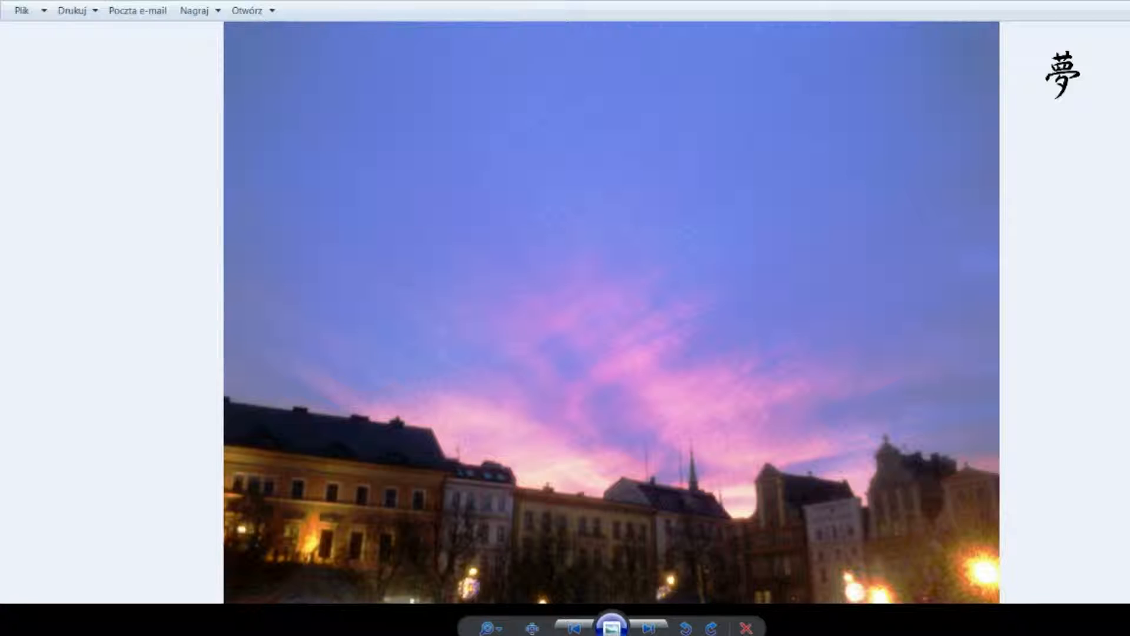
pyautogui.click(647, 624)
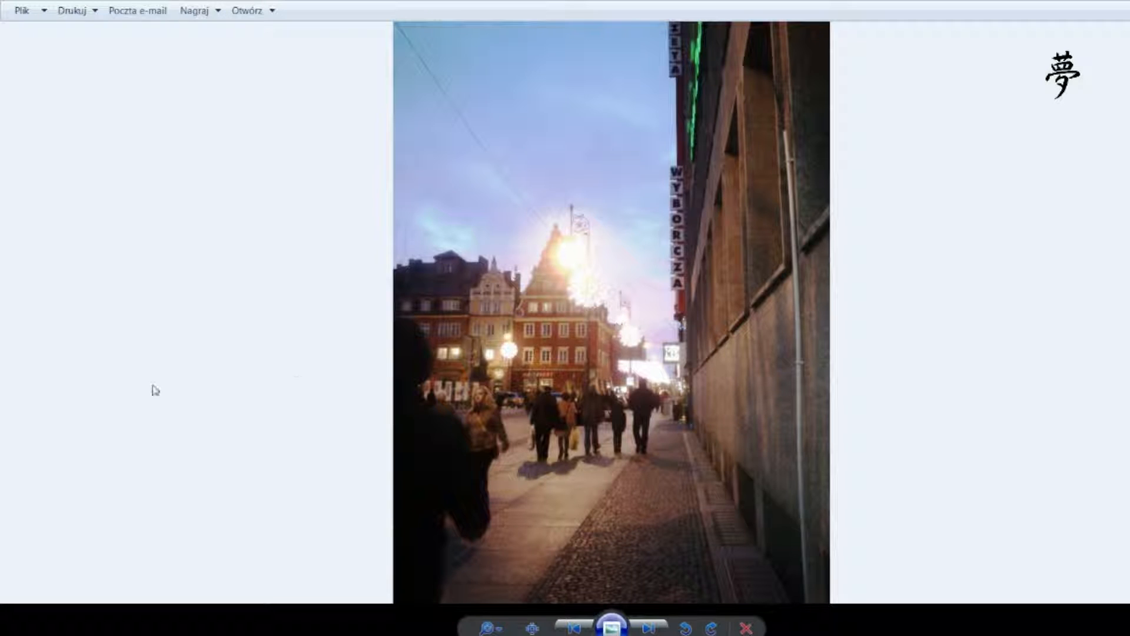
pyautogui.click(649, 626)
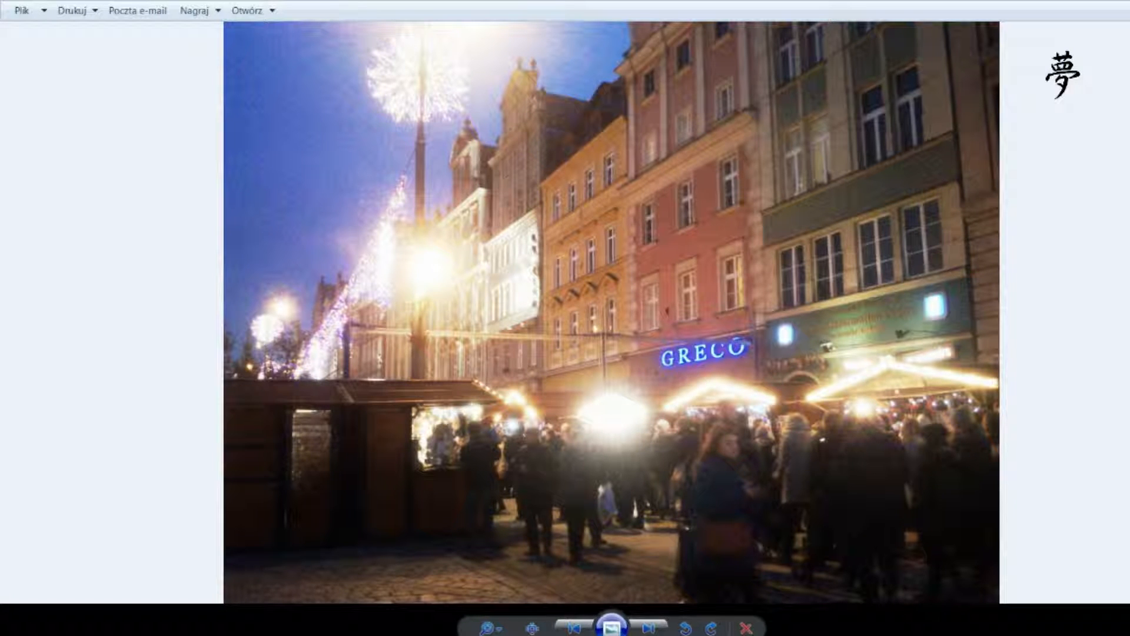
# Step: Advance past the snowman-in-bubble photo to the child beside the furry reindeer
pyautogui.click(645, 624)
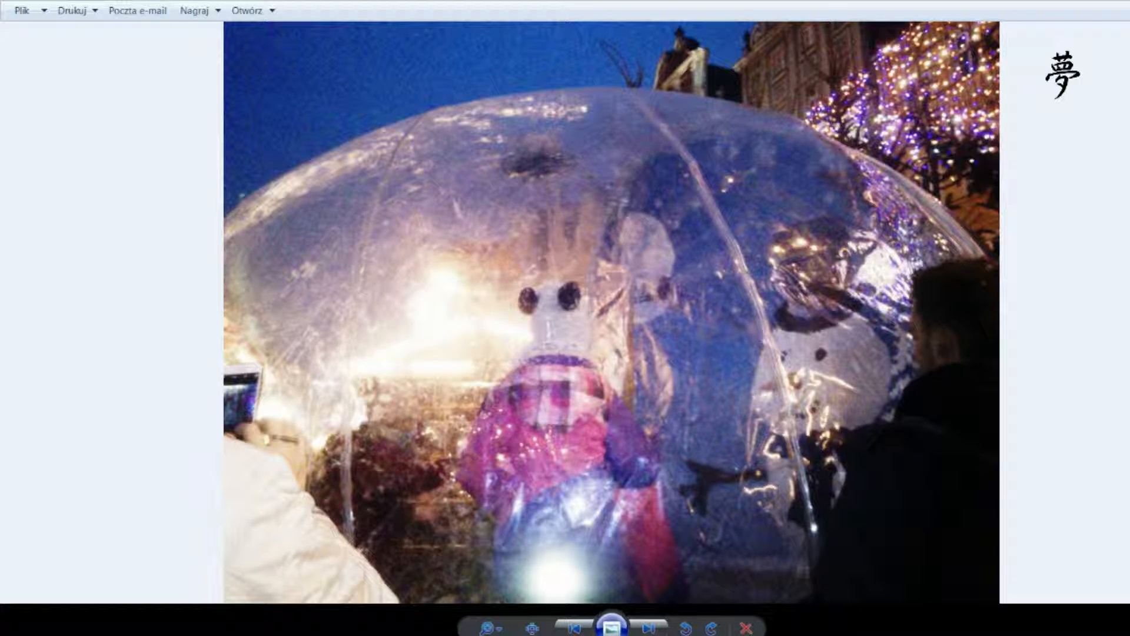
pyautogui.click(647, 623)
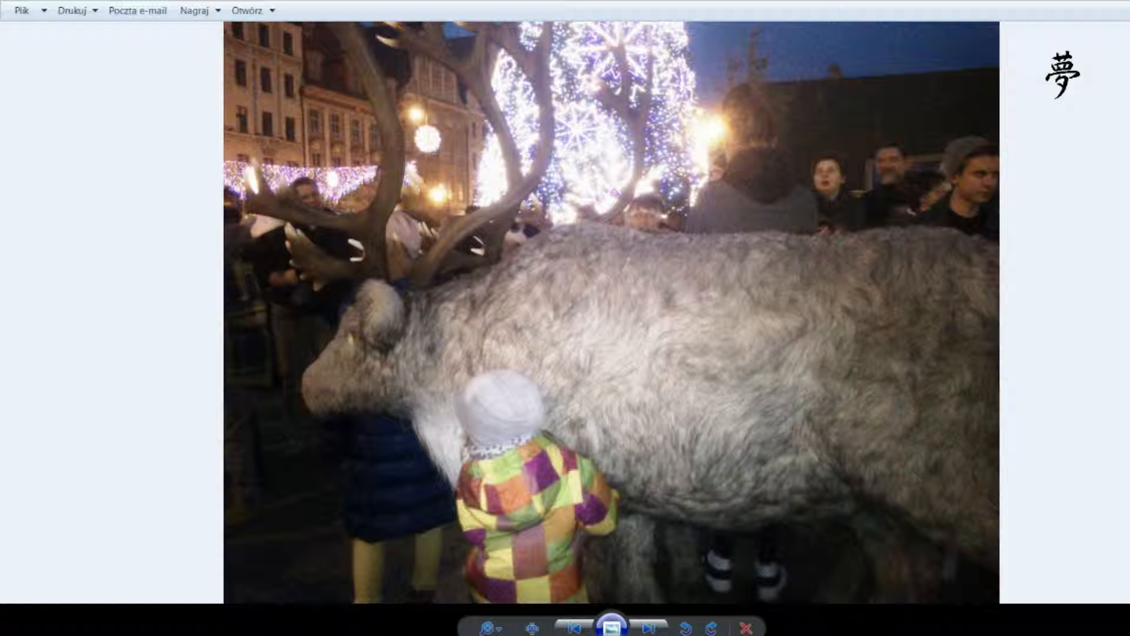
# Step: Step past the living statue, market panorama and carousel to the decorated mall corridor
pyautogui.click(646, 624)
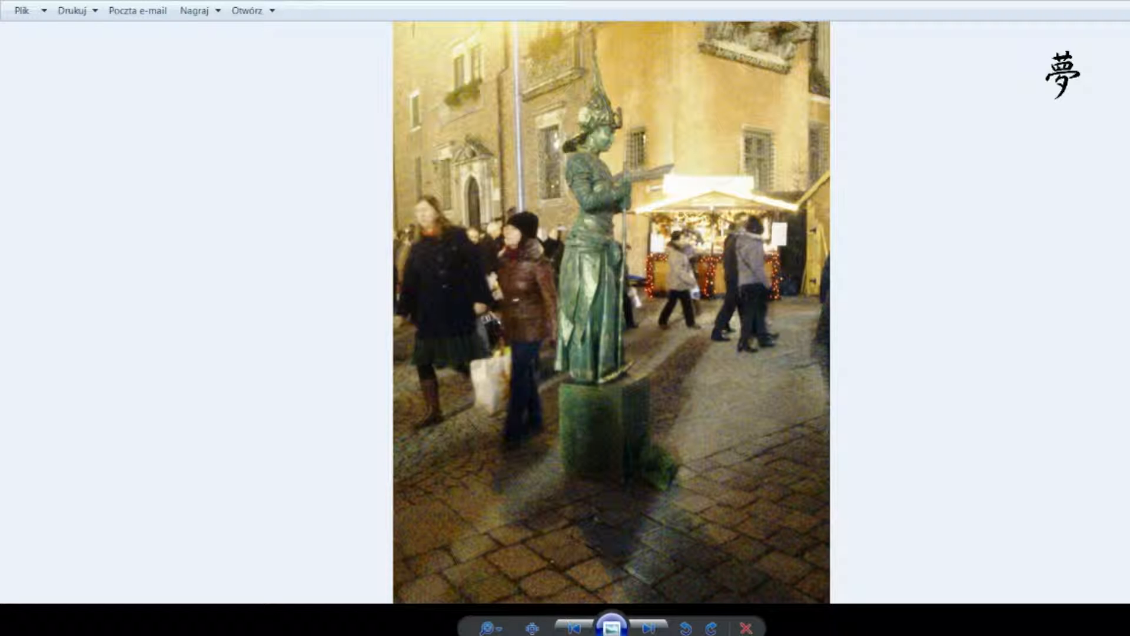
pyautogui.click(649, 623)
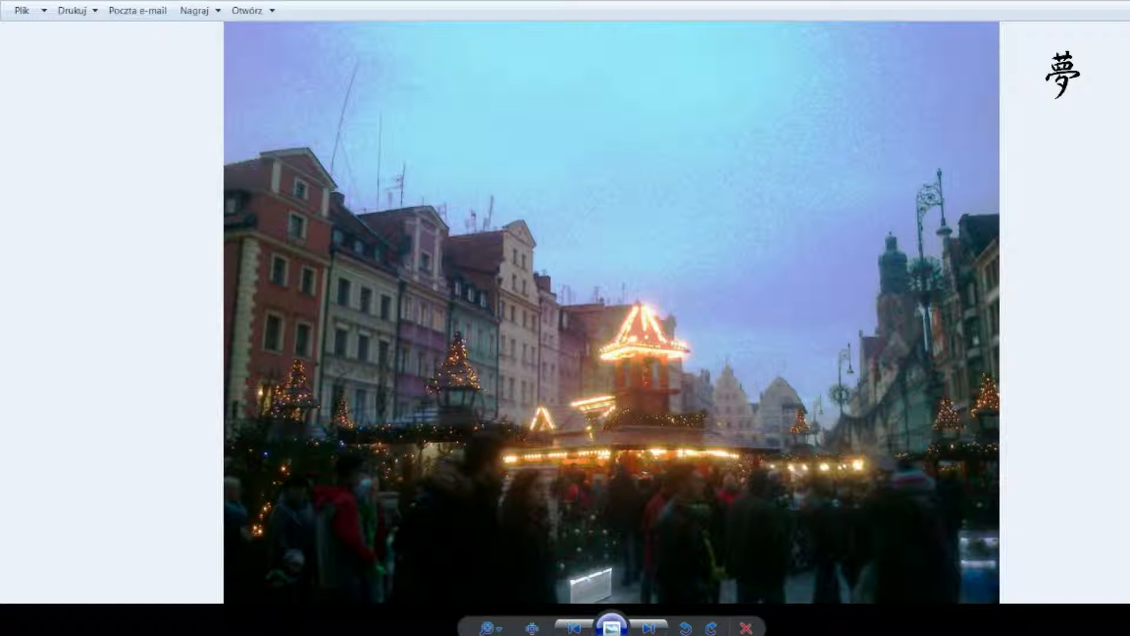
pyautogui.click(649, 625)
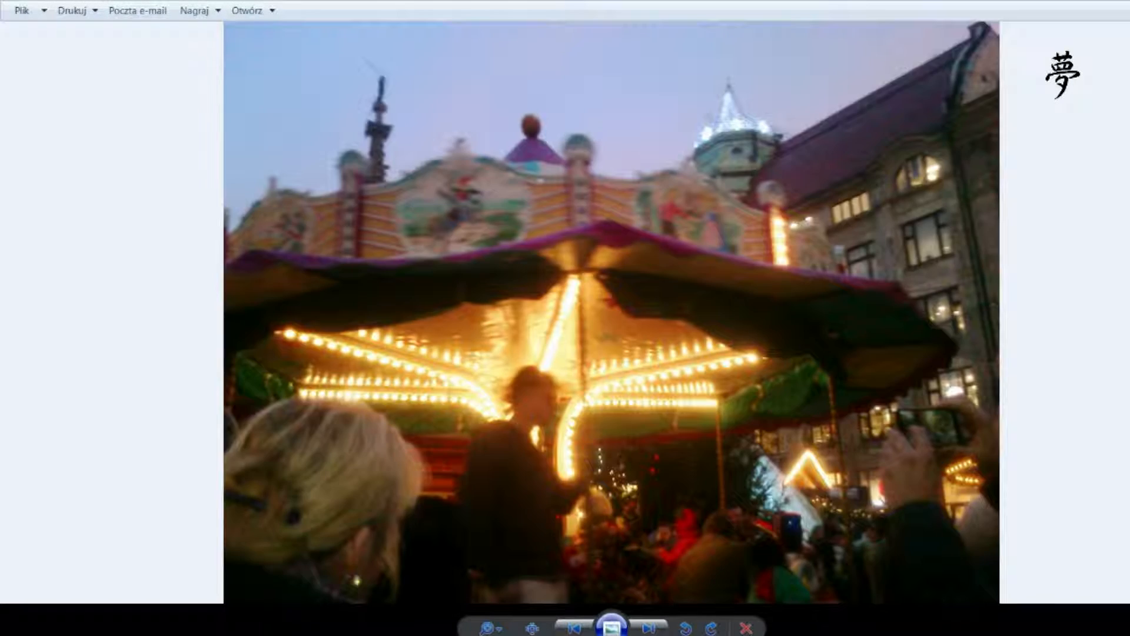
pyautogui.click(649, 624)
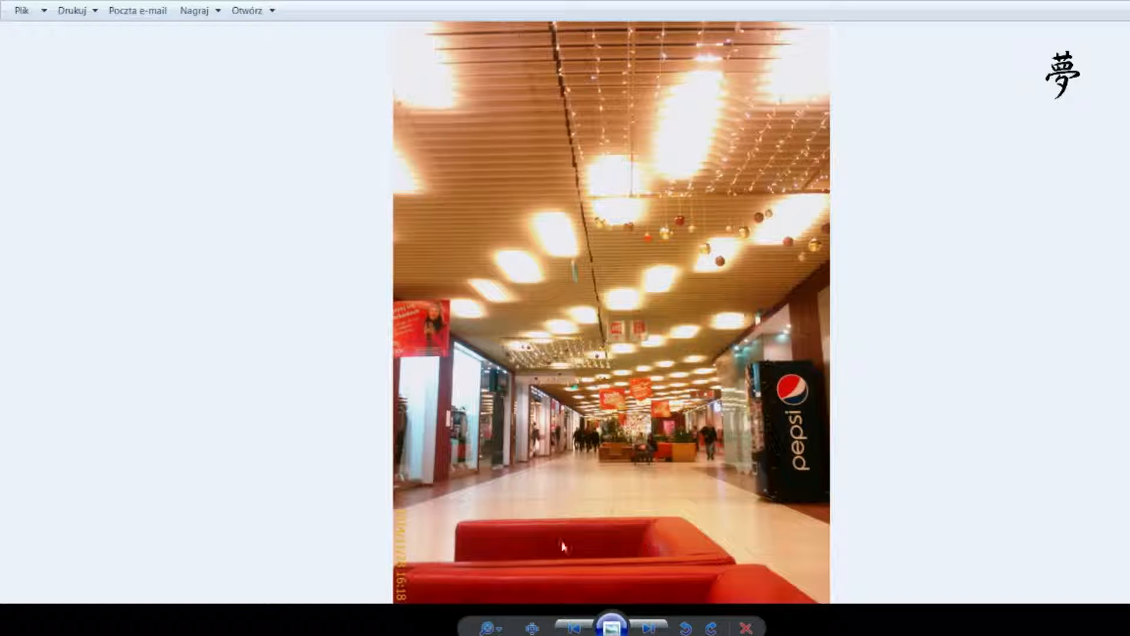
pyautogui.moveTo(542, 577)
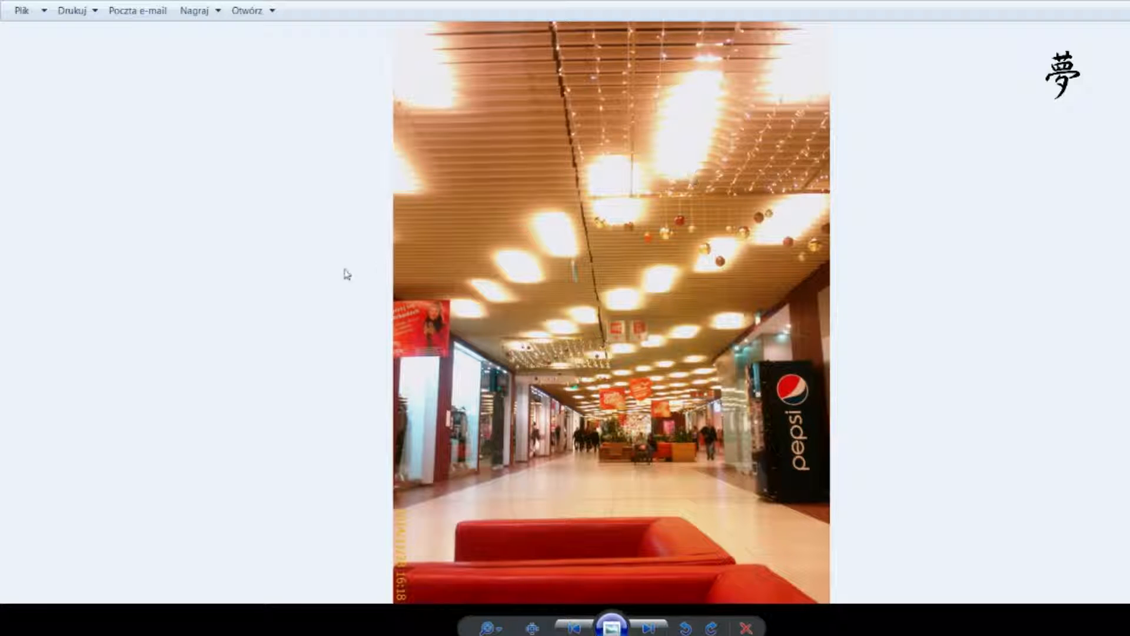
# Step: Advance past the dark Christmas tree, lit town hall and market stalls to the icicle-light wall
pyautogui.click(648, 628)
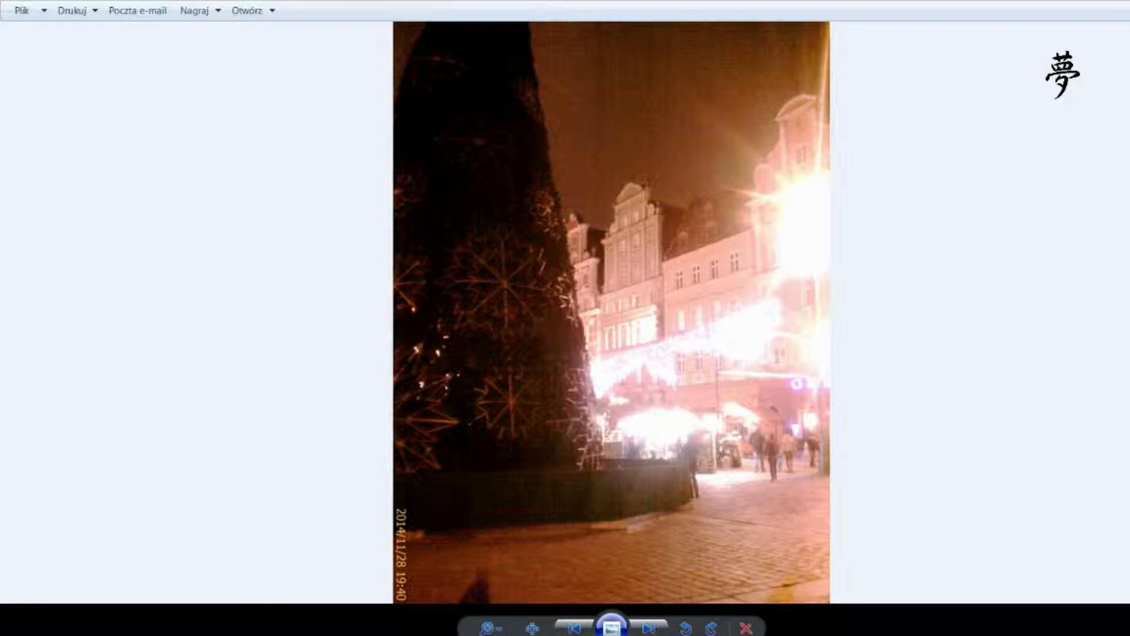
pyautogui.click(647, 626)
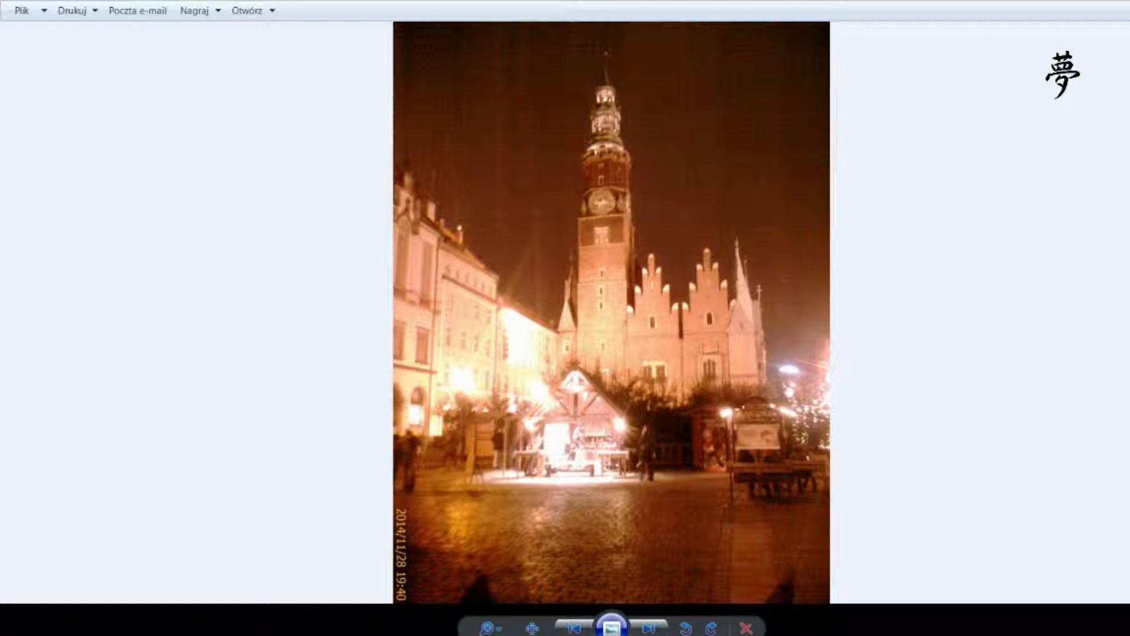
pyautogui.click(648, 624)
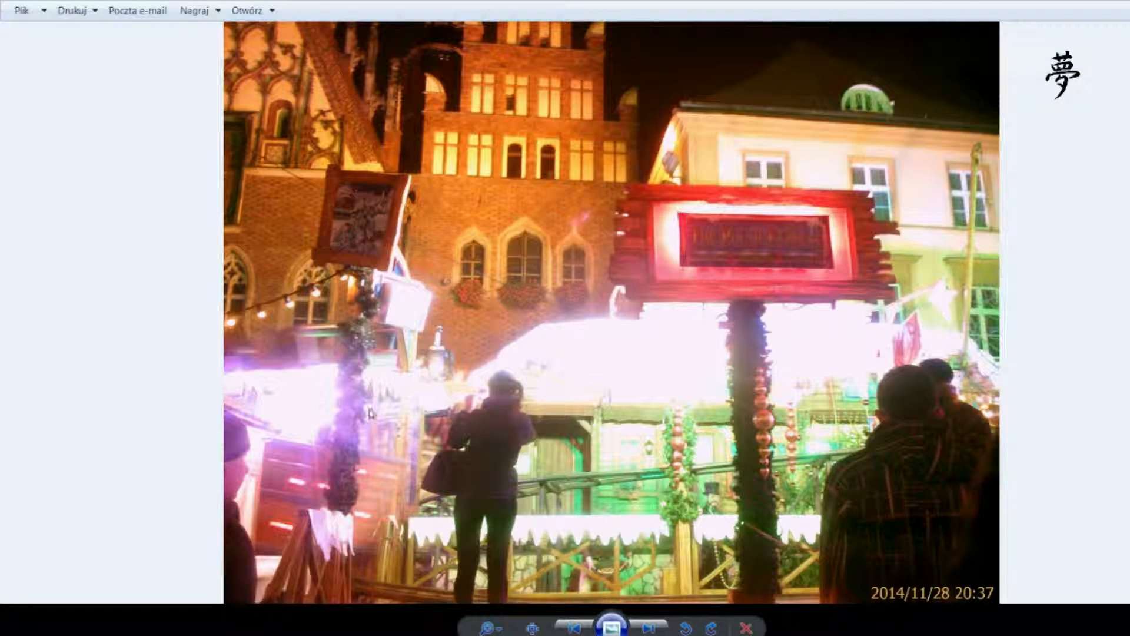
pyautogui.moveTo(812, 264)
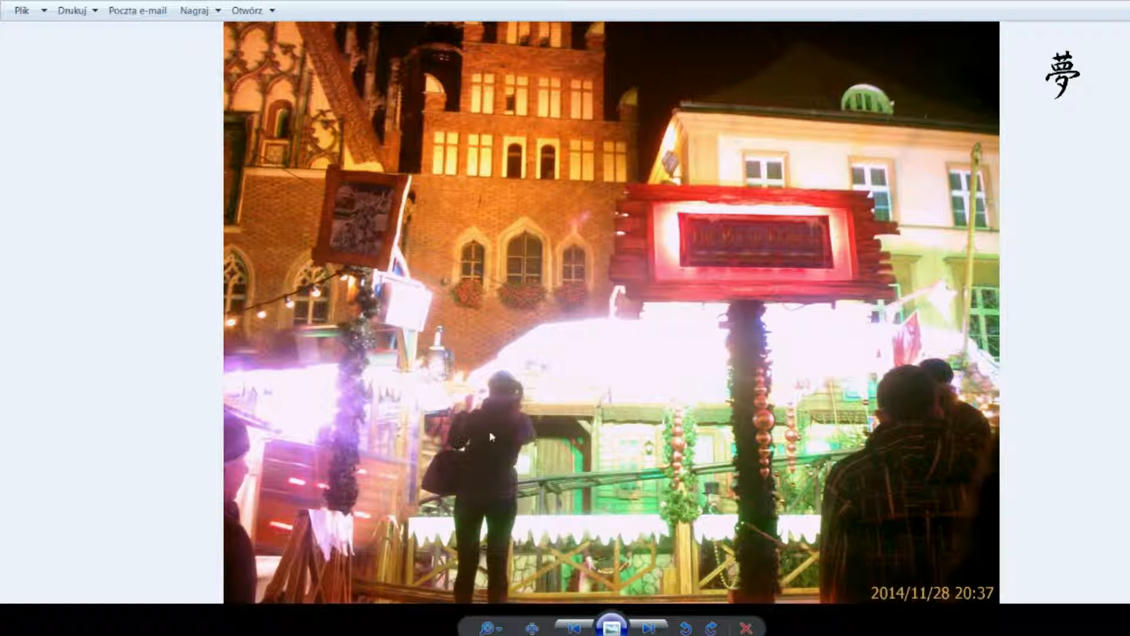
pyautogui.moveTo(822, 462)
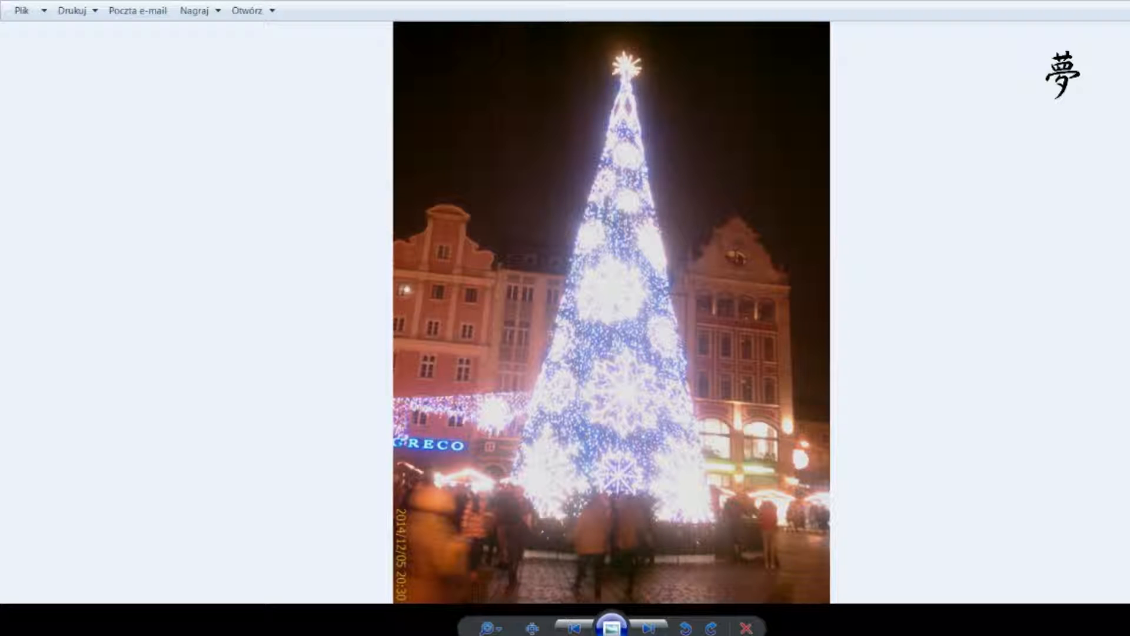
pyautogui.click(651, 624)
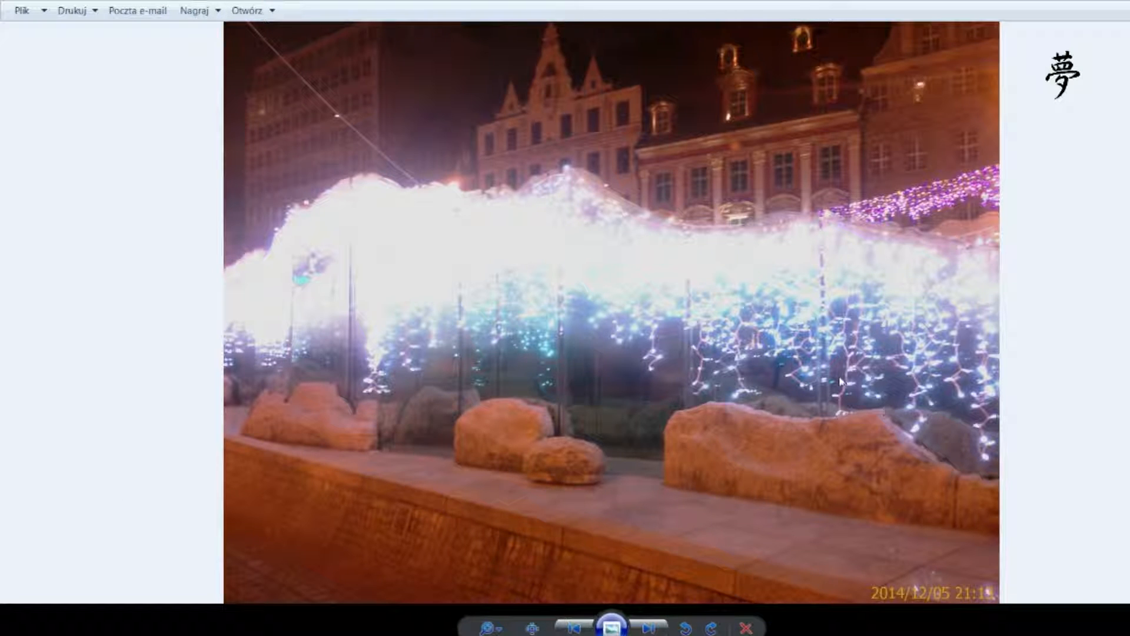
pyautogui.moveTo(489, 445)
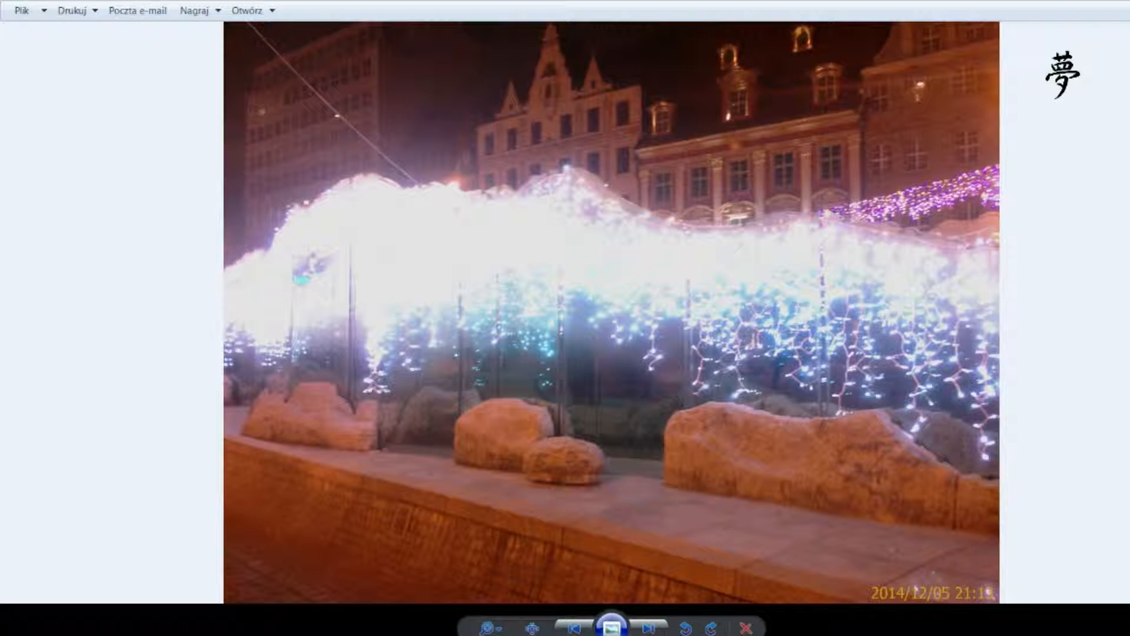
# Step: Page past the street guitarist, star-costume performer and blue tree to the ice sculptures
pyautogui.click(648, 626)
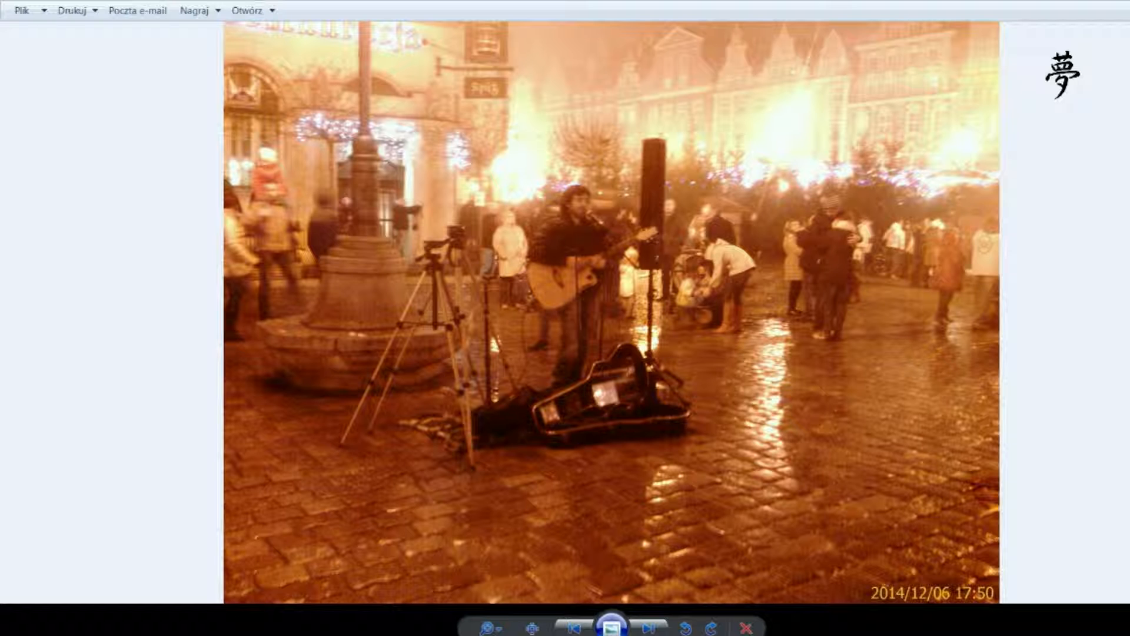
pyautogui.click(646, 622)
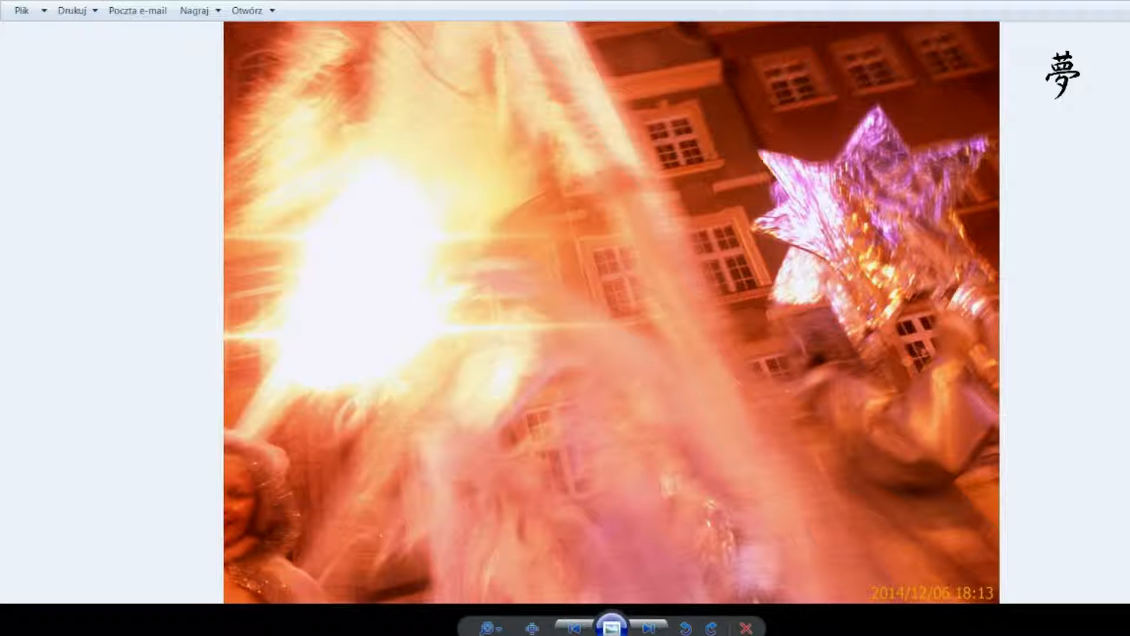
pyautogui.click(648, 626)
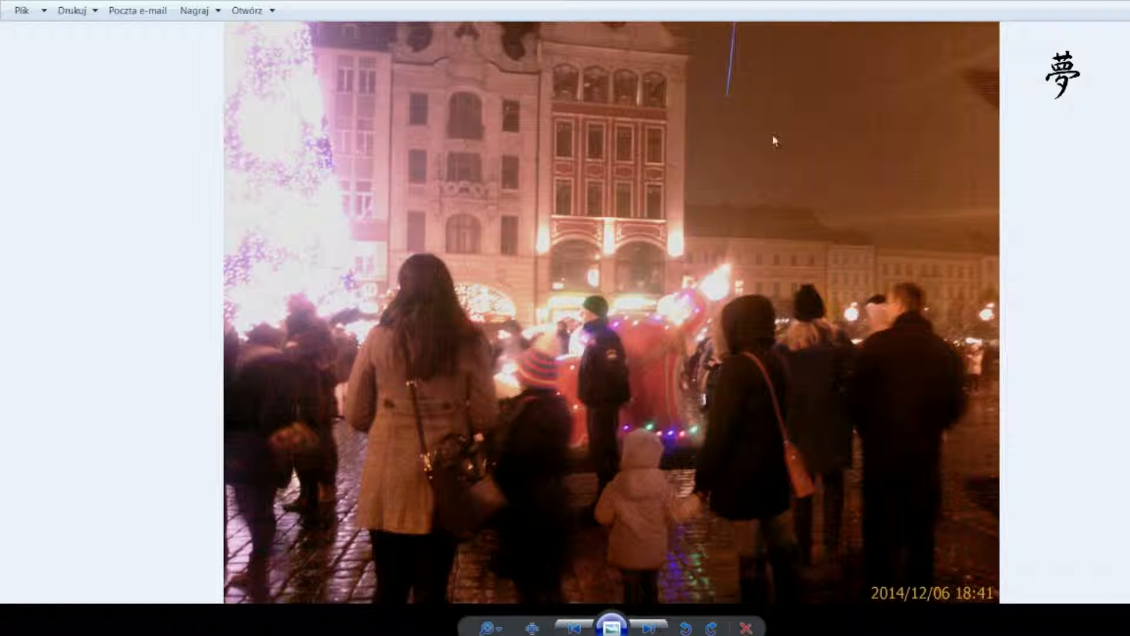
pyautogui.click(646, 625)
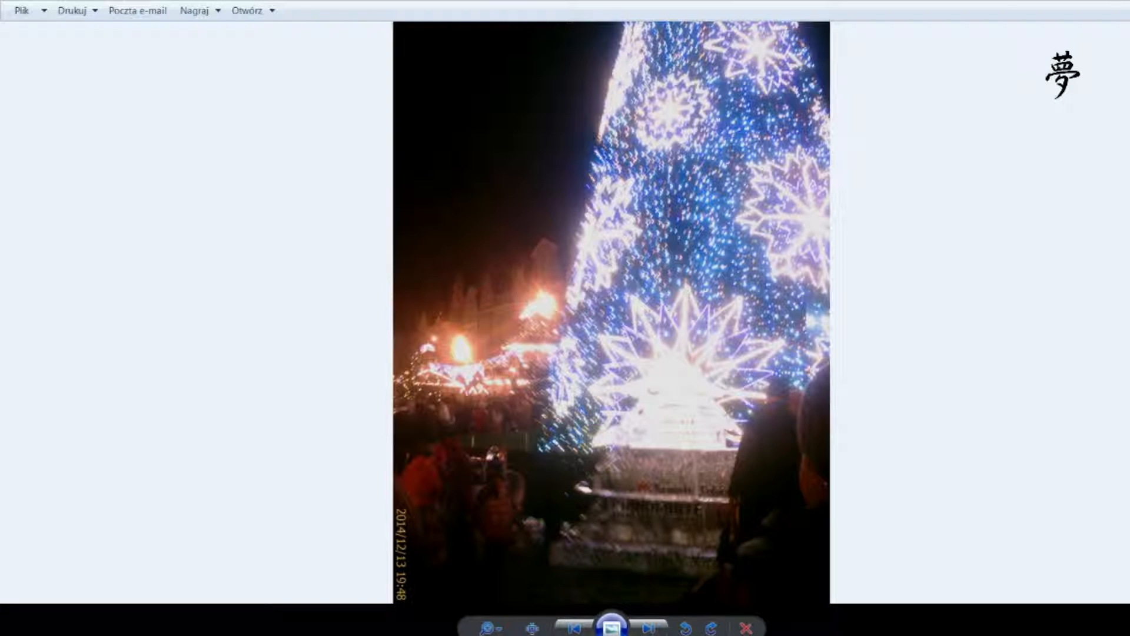
pyautogui.click(647, 627)
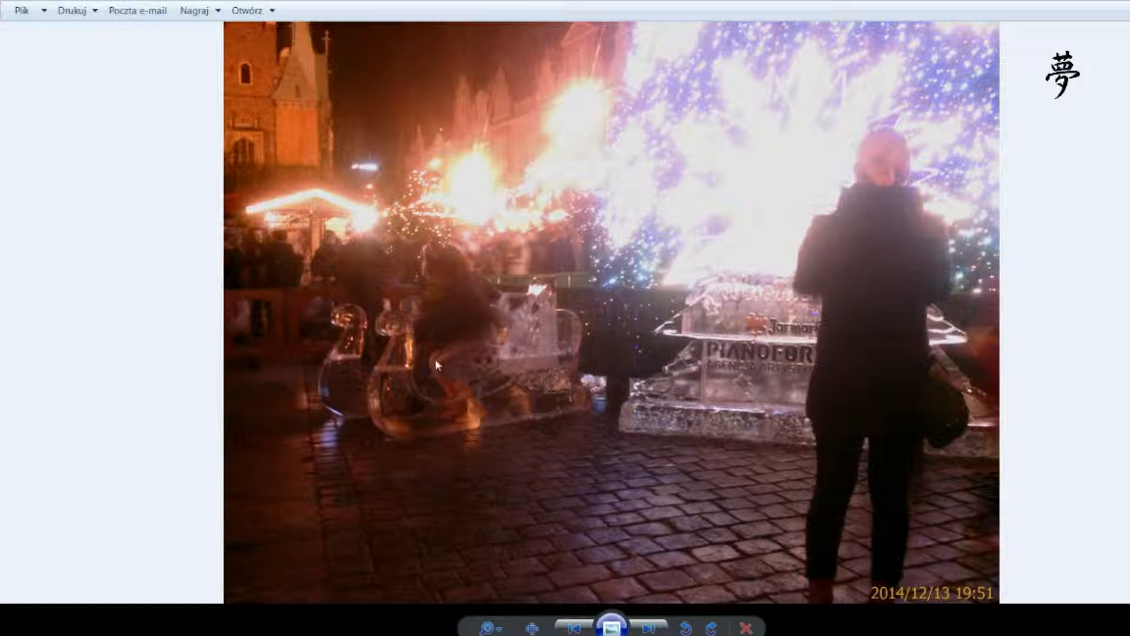
pyautogui.moveTo(631, 469)
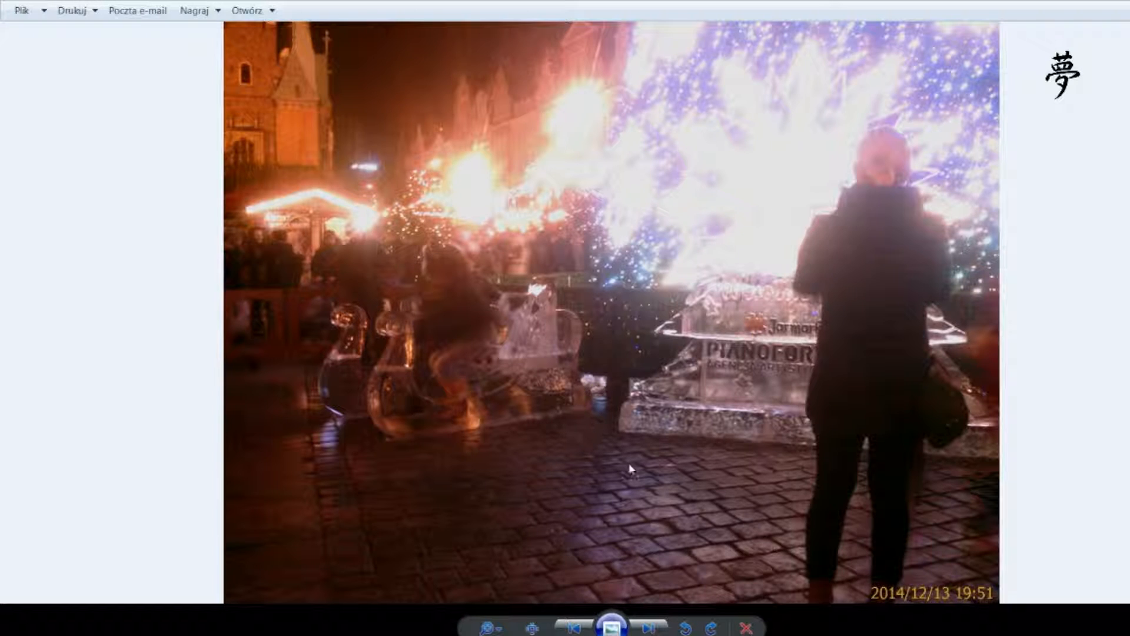
pyautogui.moveTo(787, 362)
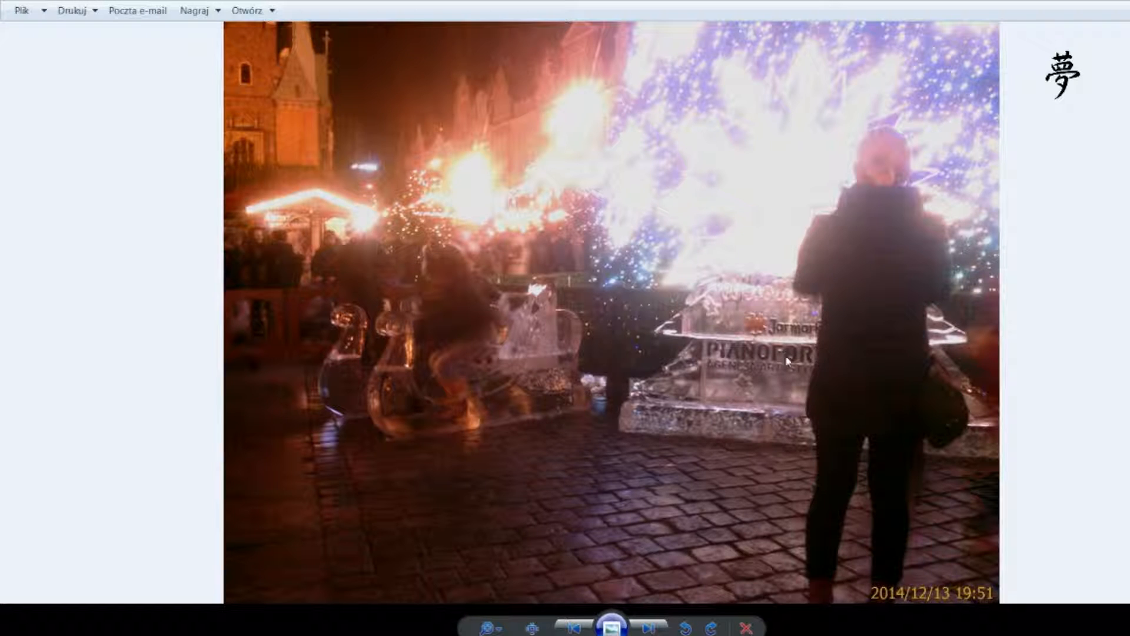
# Step: Advance past the carousel ride and plush-toy stall to the floodlit Gothic church tower
pyautogui.click(648, 623)
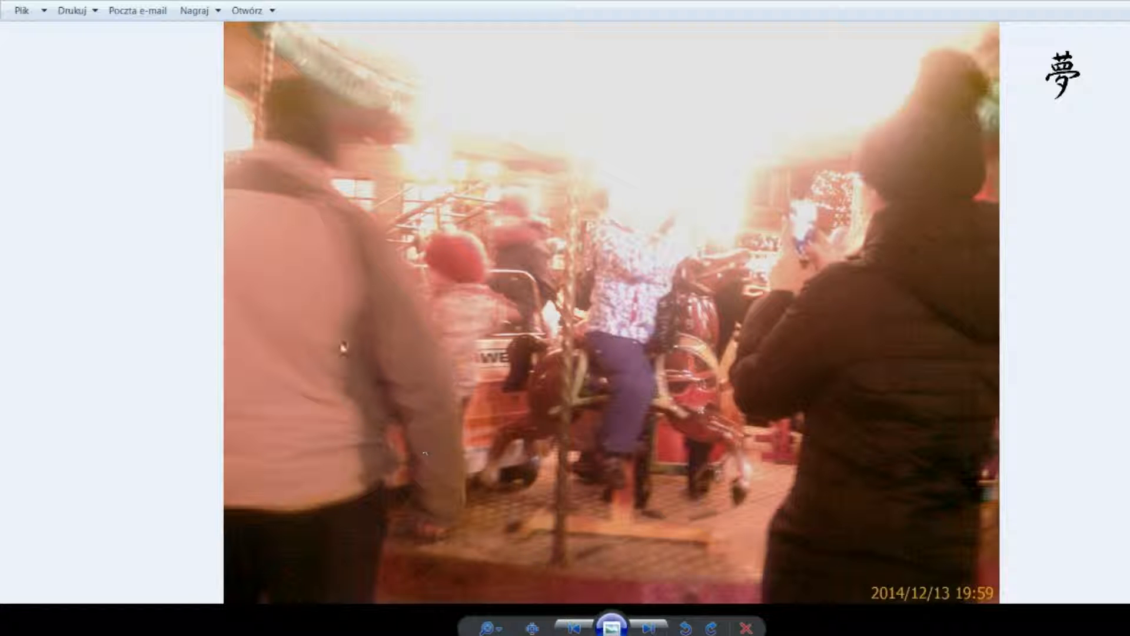
pyautogui.click(649, 626)
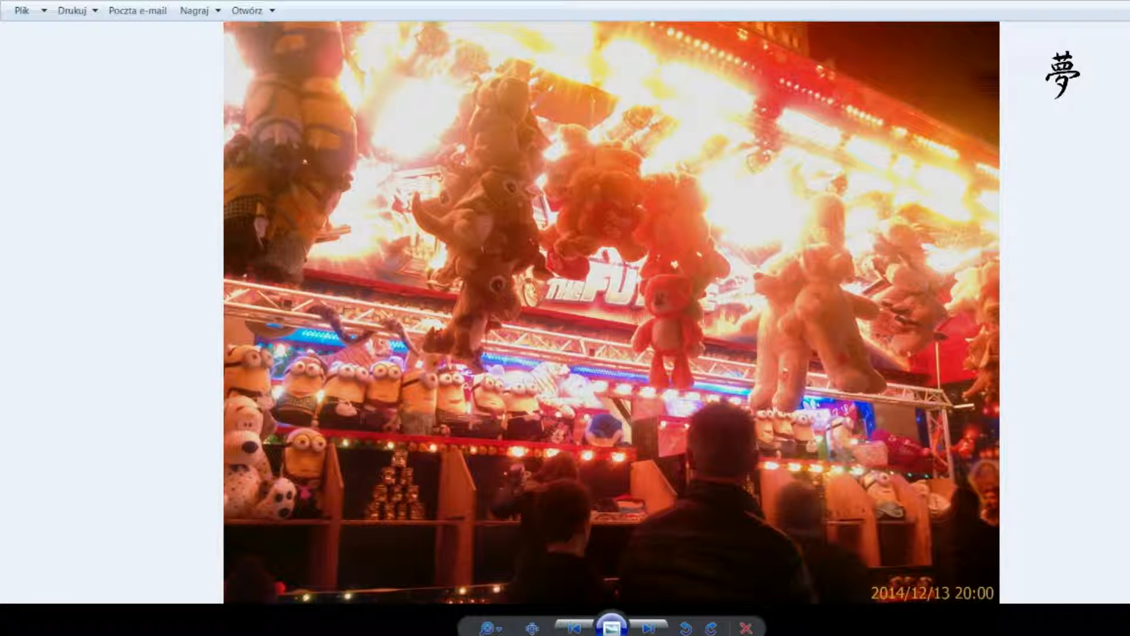
pyautogui.click(648, 627)
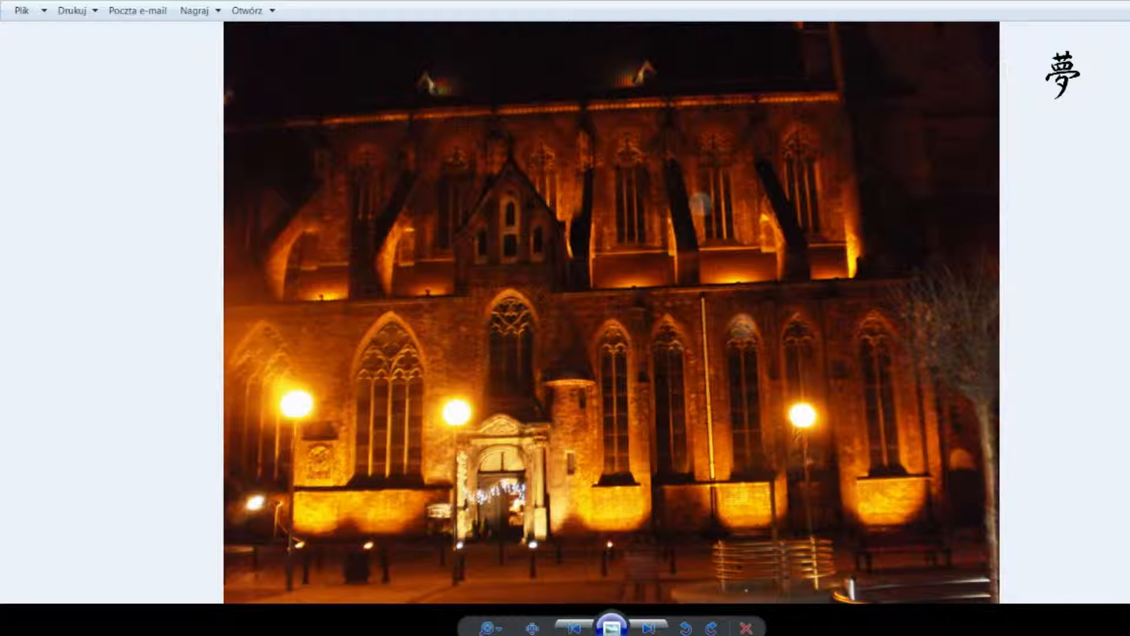
pyautogui.click(647, 628)
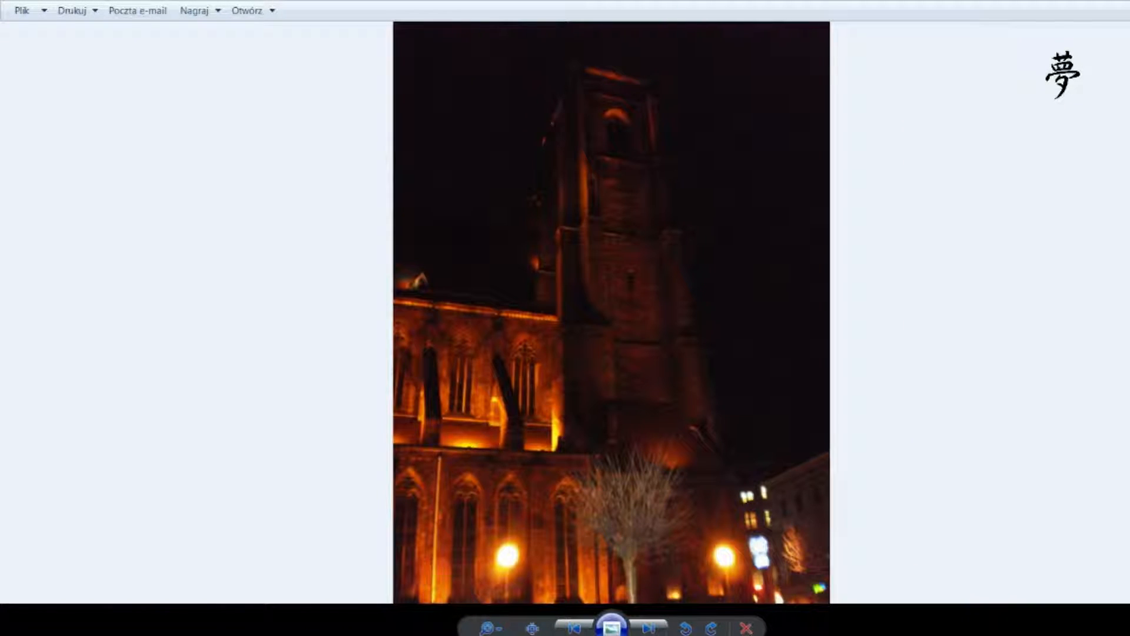
# Step: Page through street lights, garlanded facades and market square shots to the town hall clock tower
pyautogui.click(648, 628)
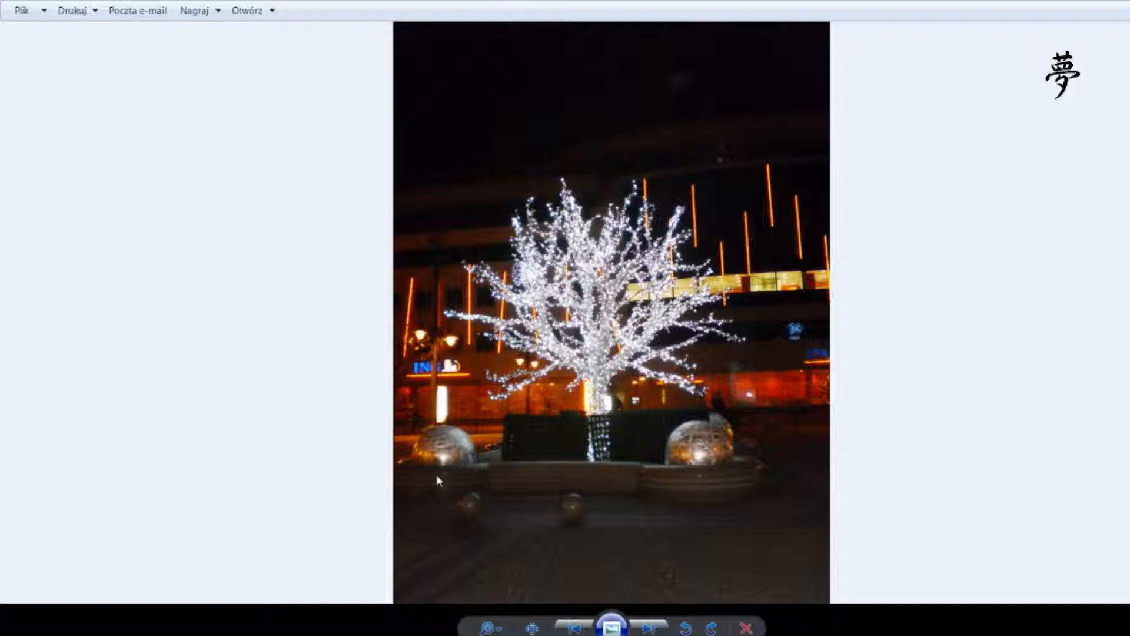
pyautogui.moveTo(42, 465)
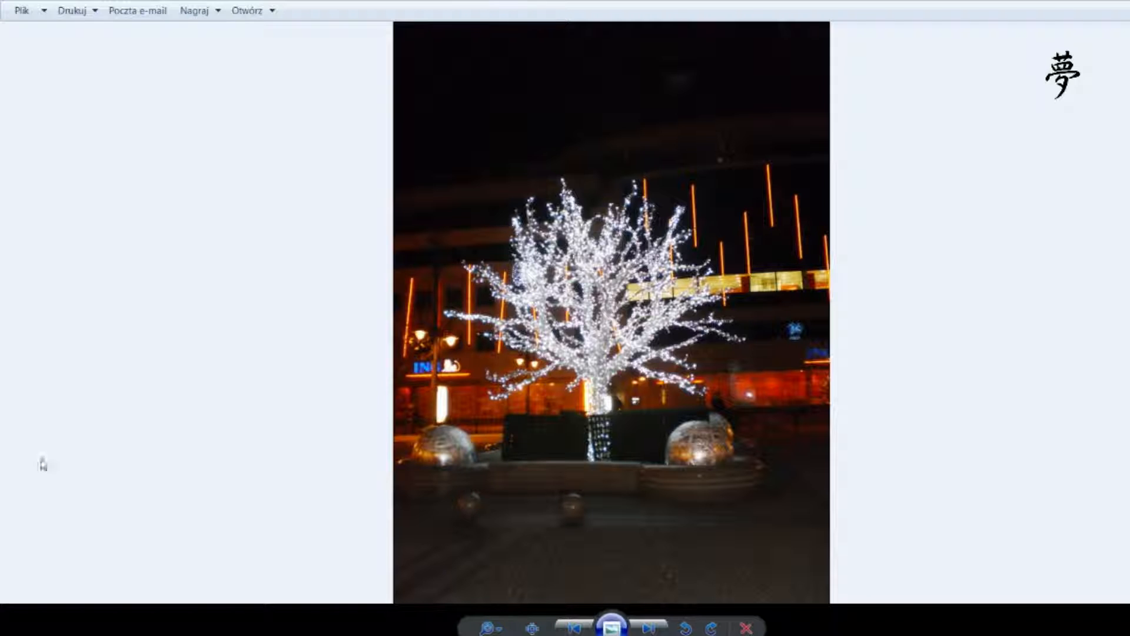
pyautogui.click(647, 625)
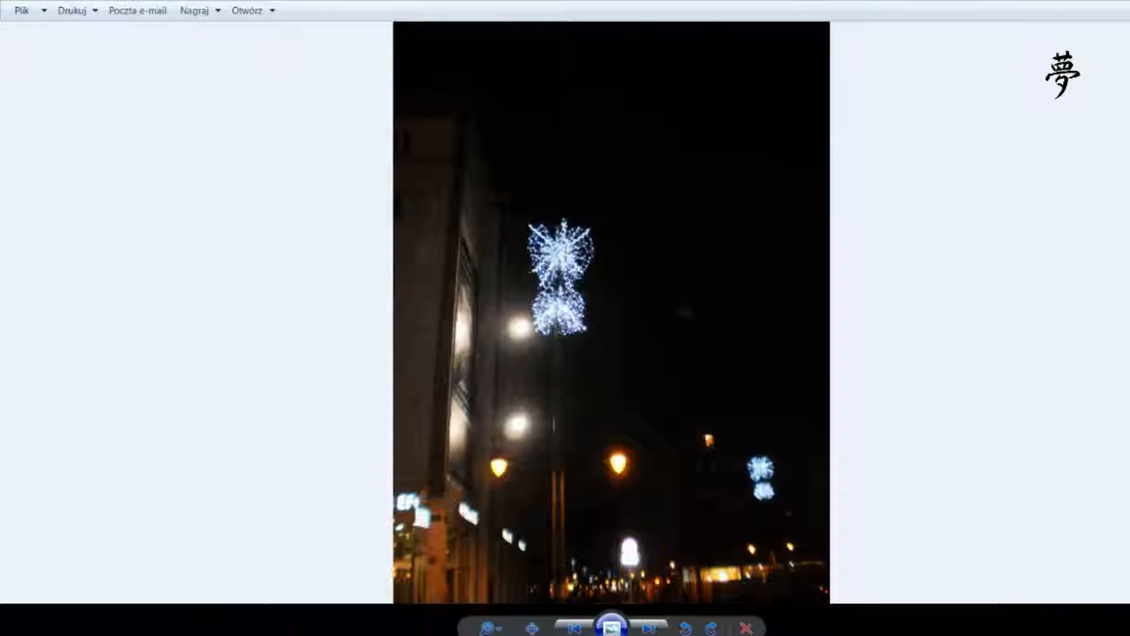
pyautogui.click(648, 627)
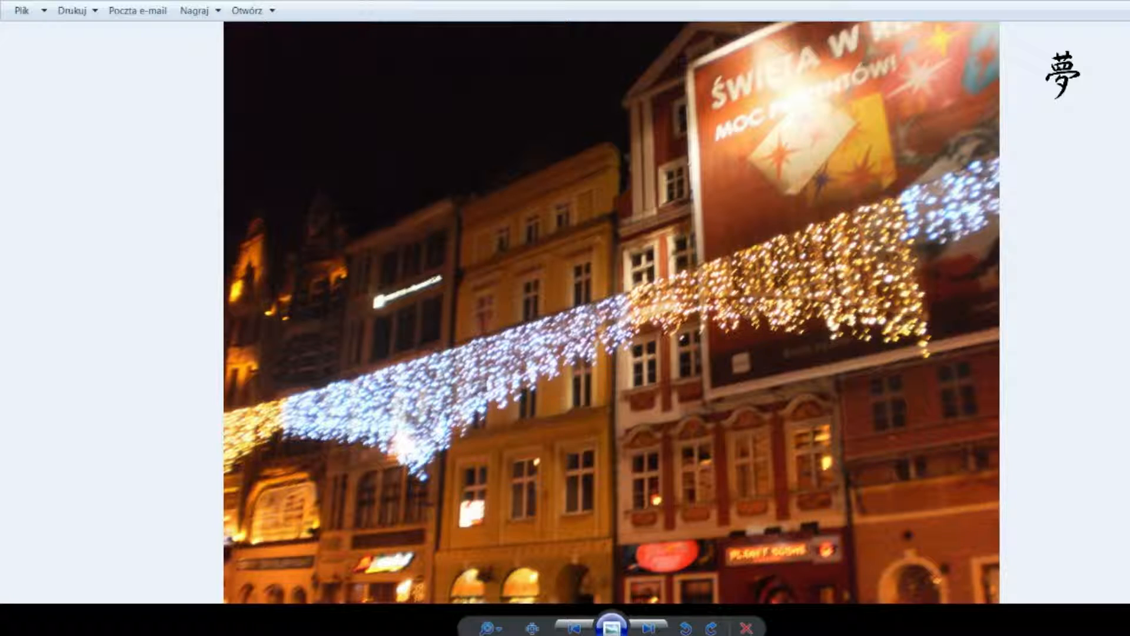
pyautogui.click(647, 626)
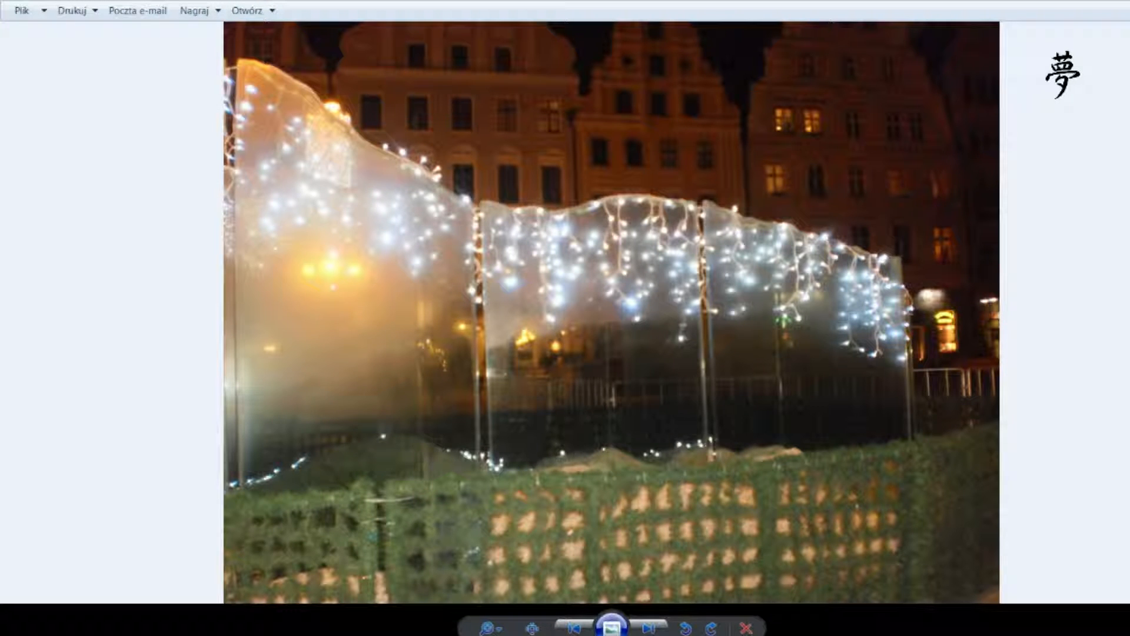
pyautogui.click(646, 625)
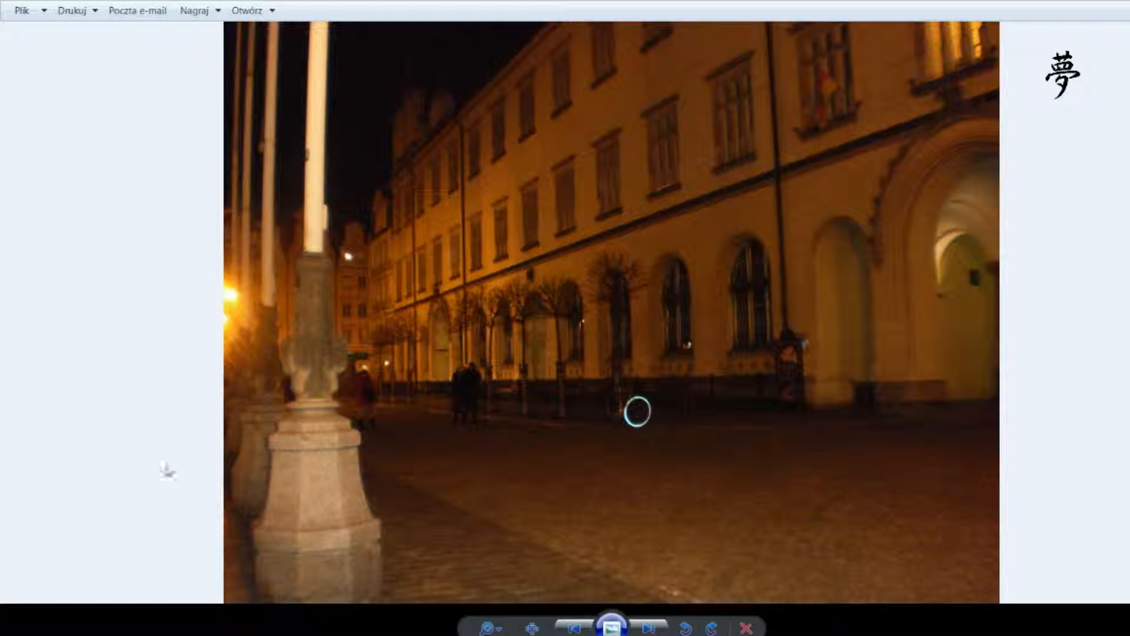
pyautogui.click(647, 624)
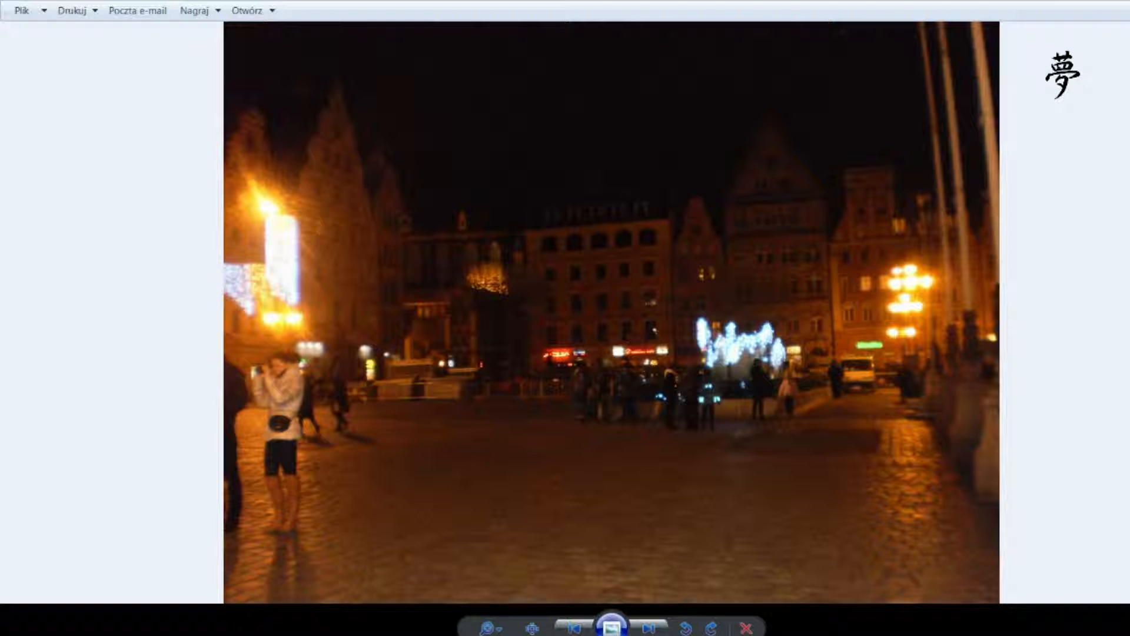
pyautogui.click(649, 625)
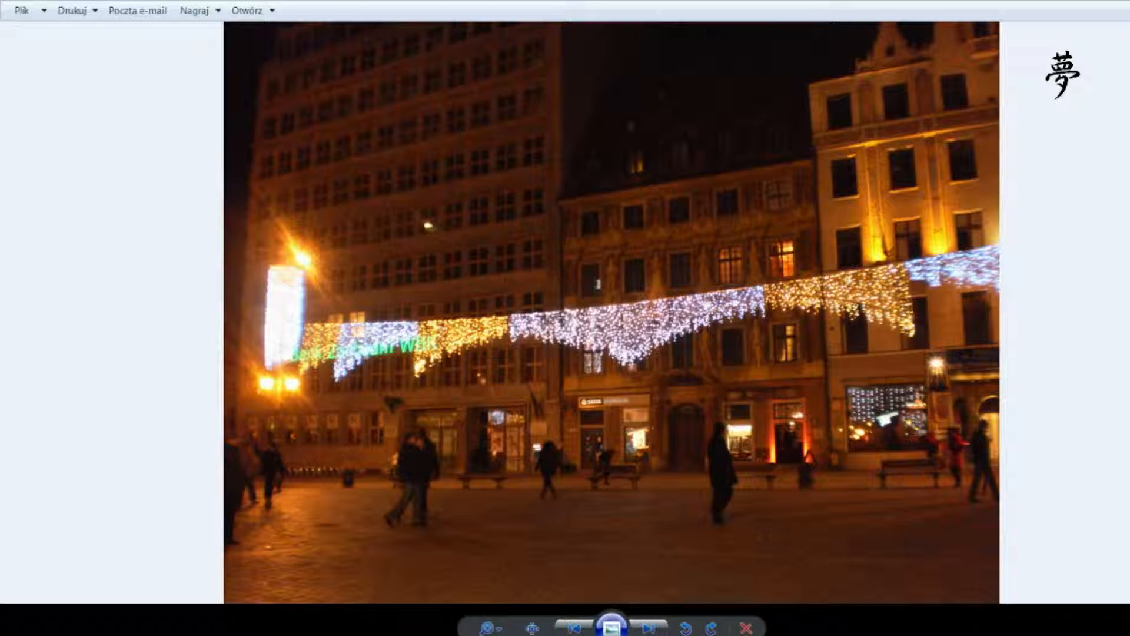
pyautogui.click(646, 625)
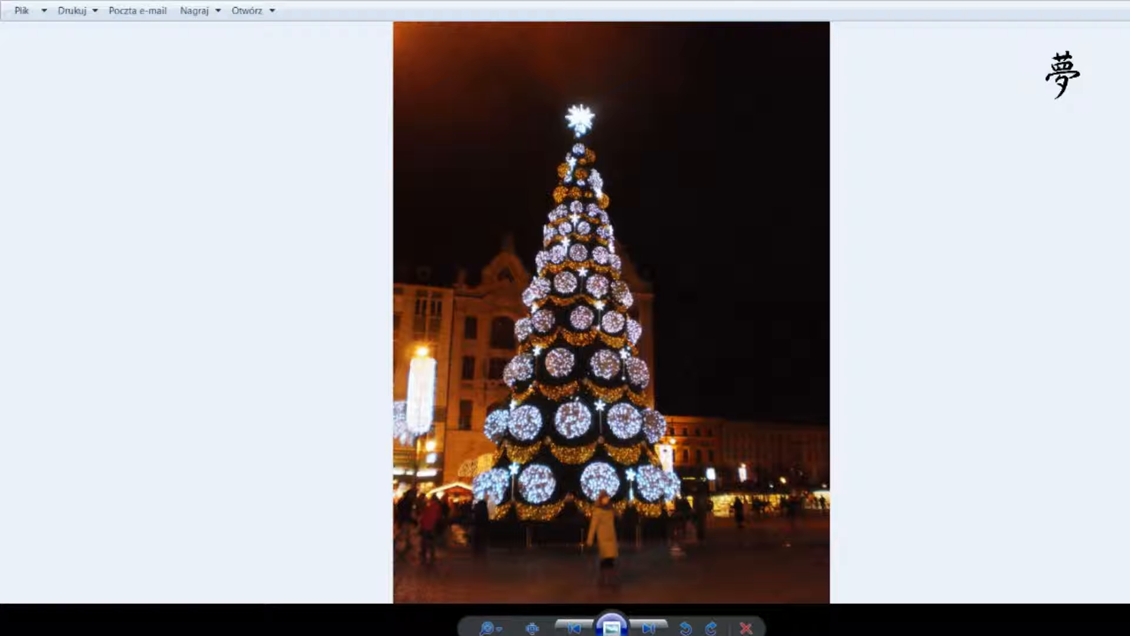
pyautogui.click(648, 627)
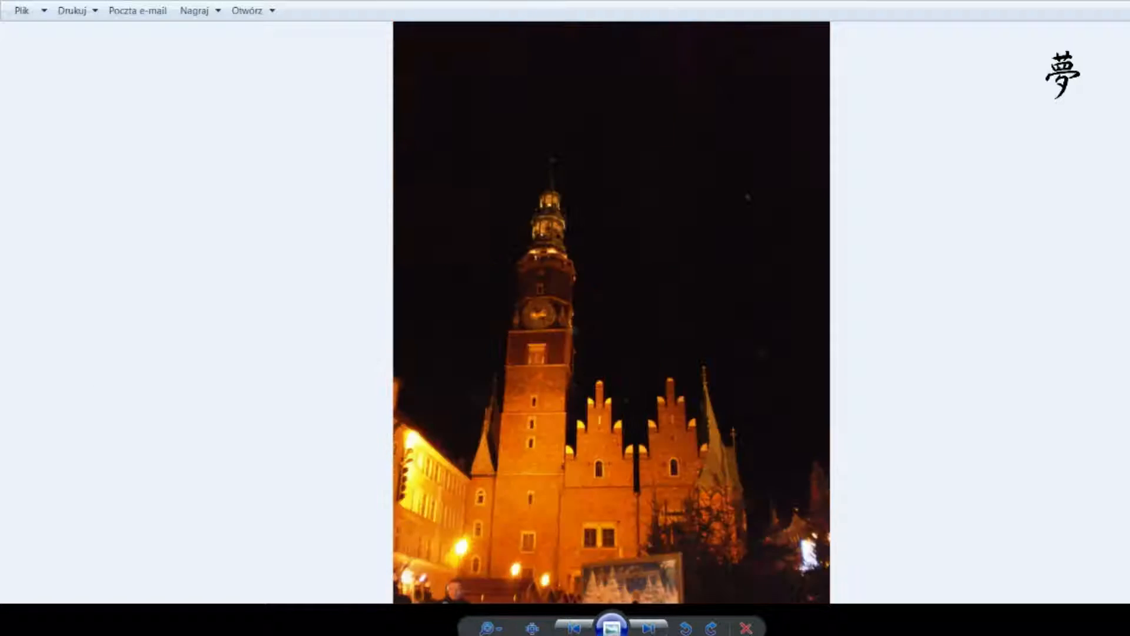
# Step: Advance past the floodlit corner building and U KOWALA hut to the PIANOFORTE ice block
pyautogui.click(647, 626)
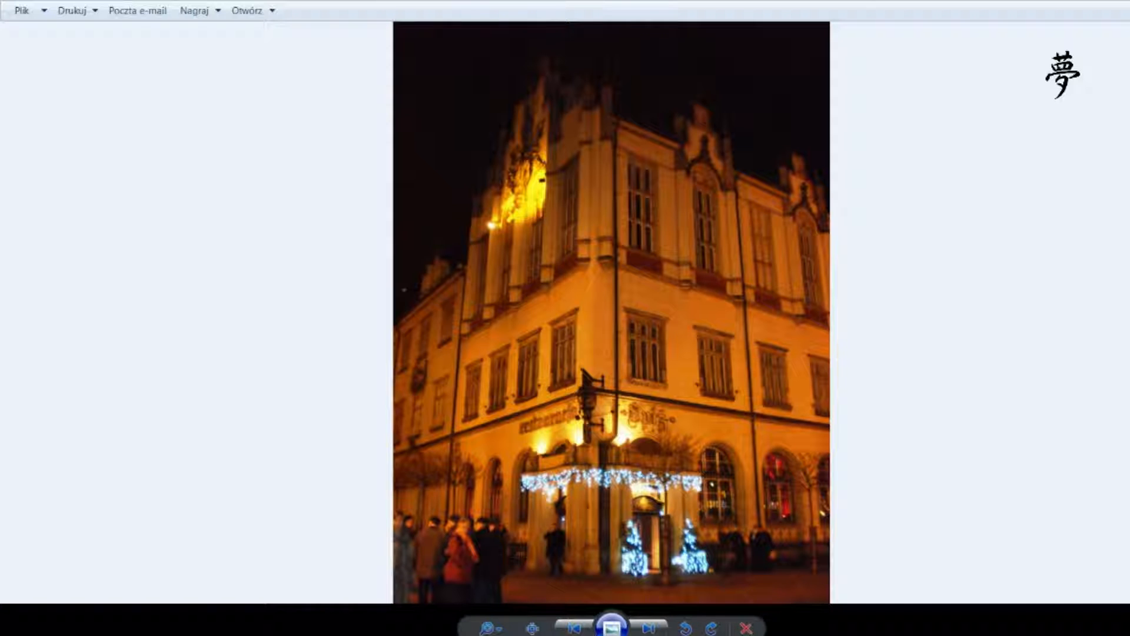
pyautogui.click(649, 627)
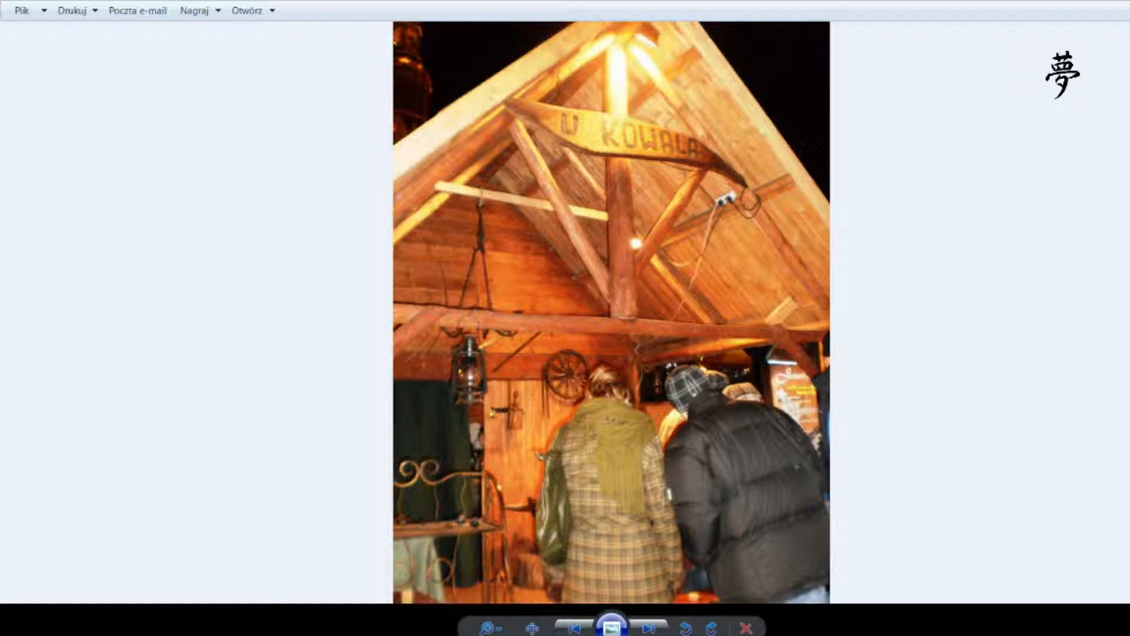
pyautogui.click(647, 628)
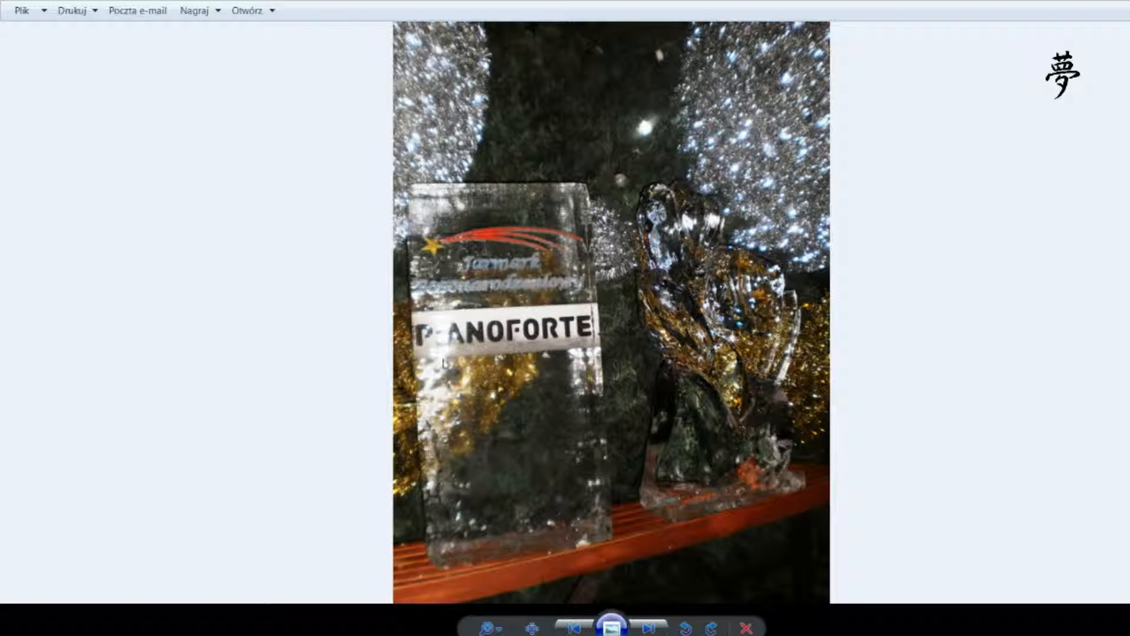
# Step: Page past ice sculptures, carved gnome, reindeer sleigh, pyramid and carousel to the Kopciuszek dolls
pyautogui.click(648, 627)
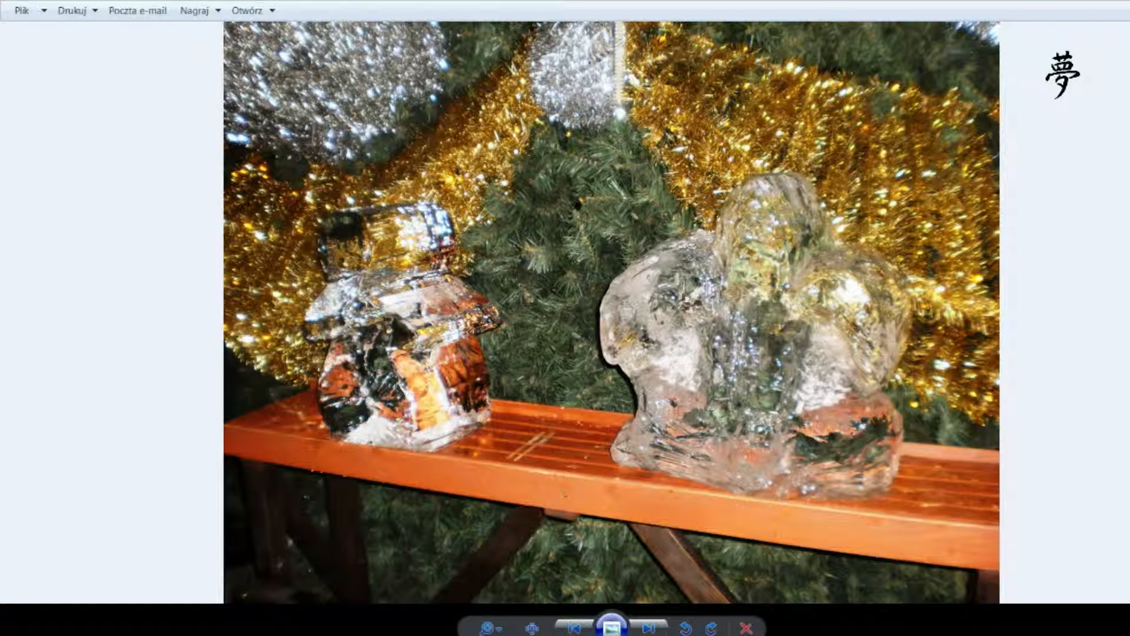
pyautogui.click(647, 624)
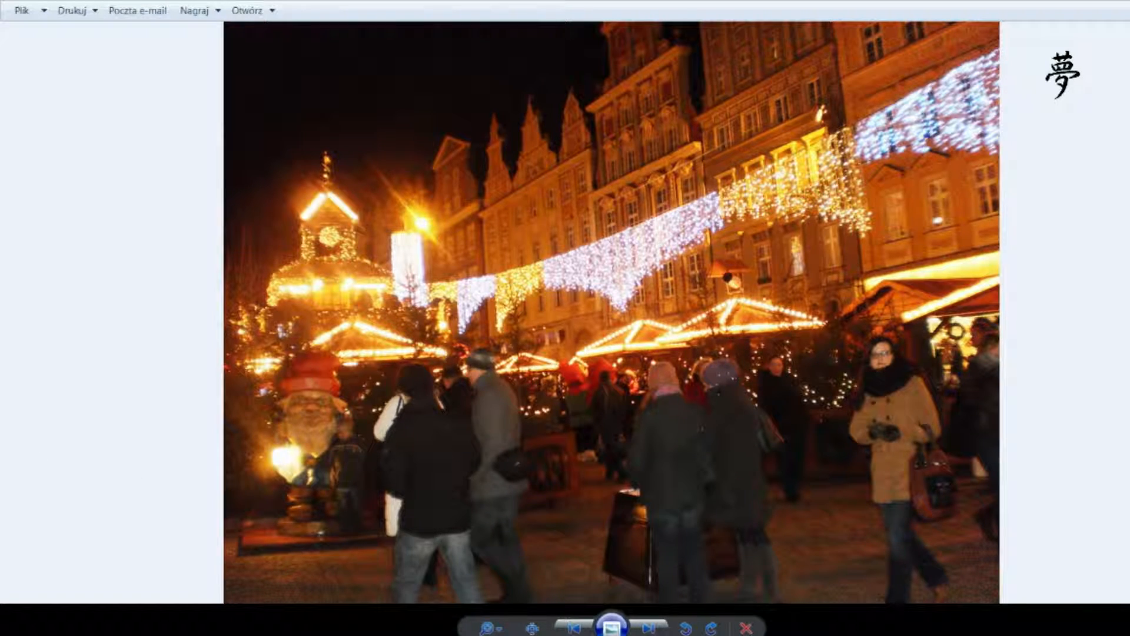
pyautogui.click(645, 624)
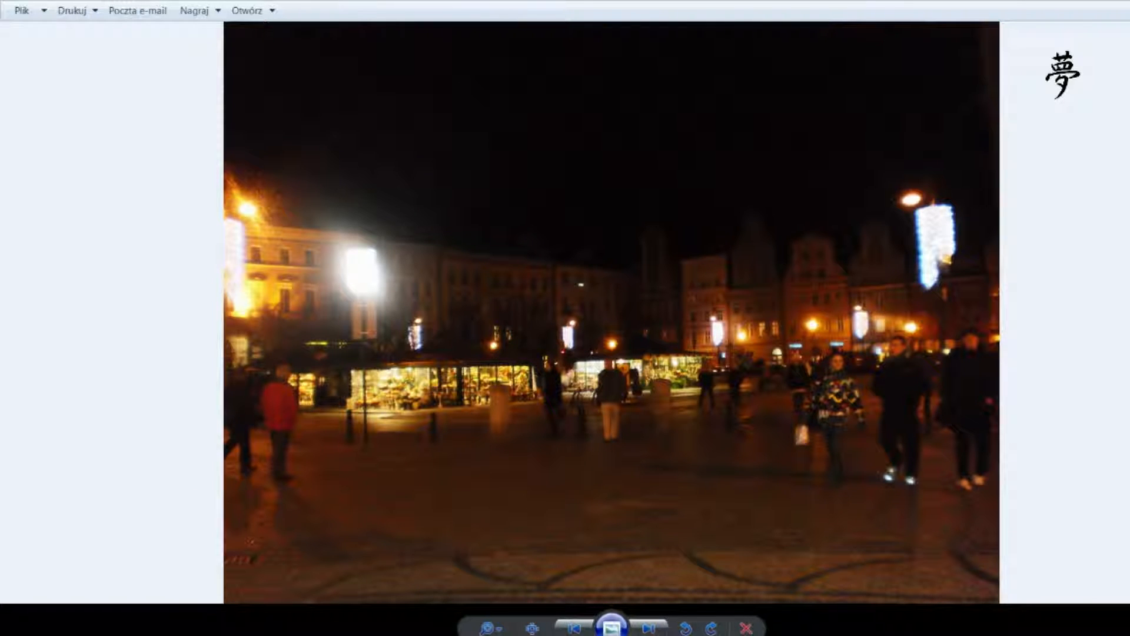
pyautogui.moveTo(117, 337)
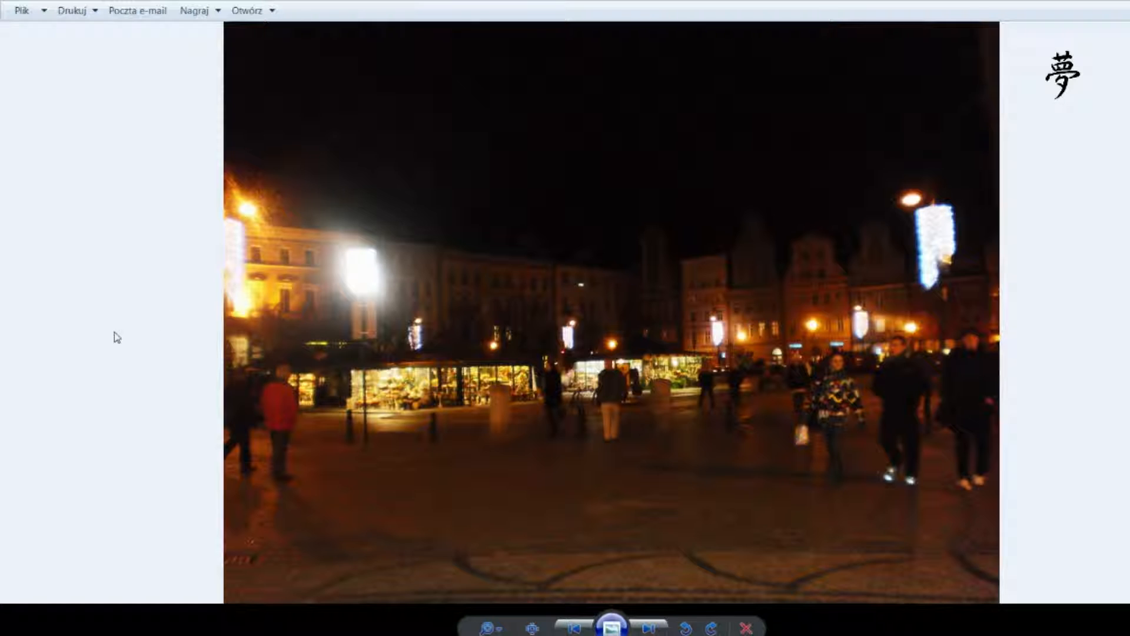
pyautogui.click(647, 626)
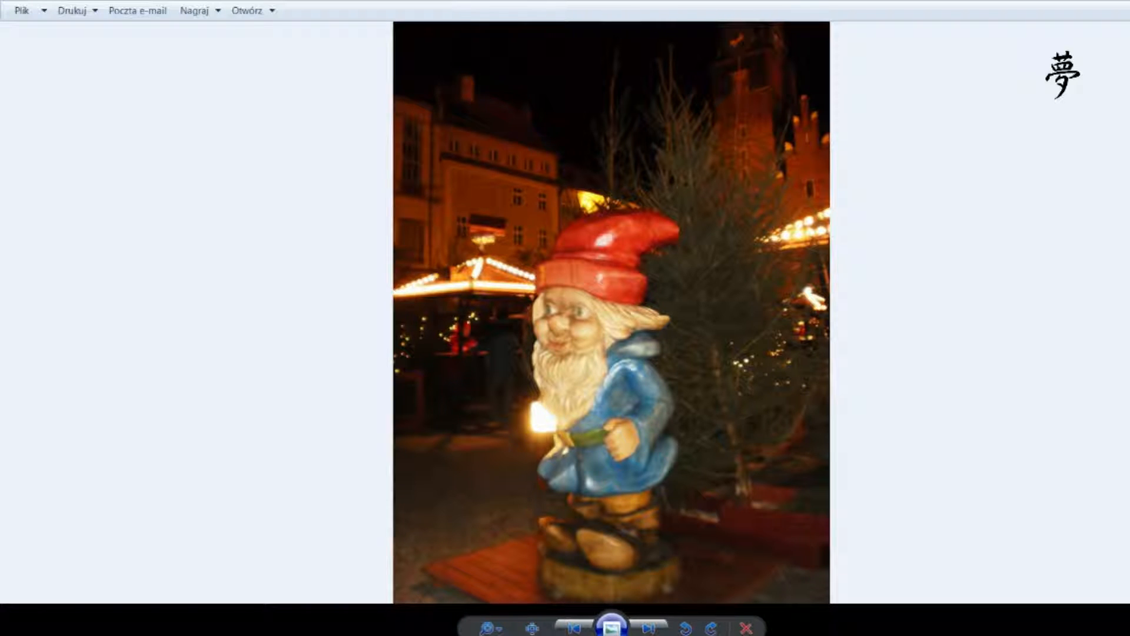
pyautogui.click(648, 625)
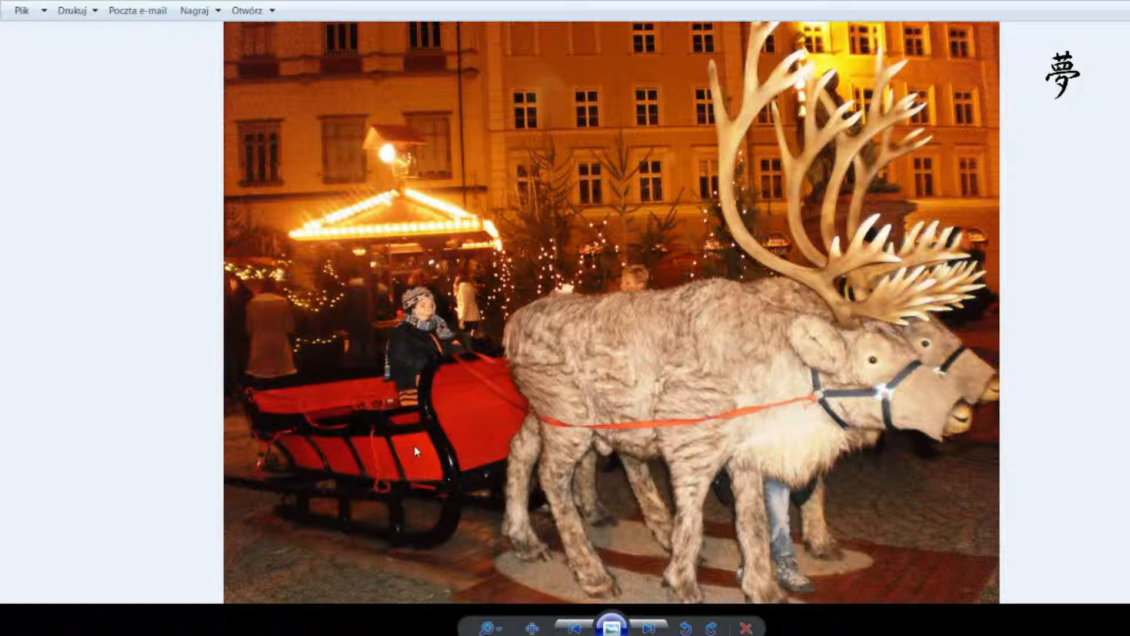
pyautogui.moveTo(402, 454)
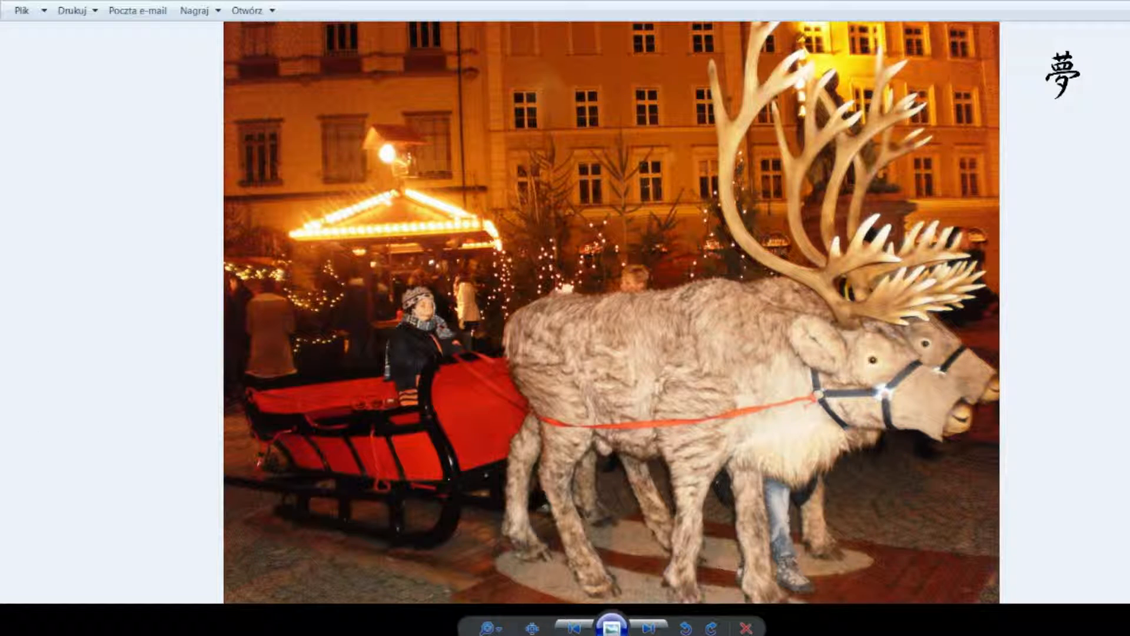
pyautogui.click(648, 626)
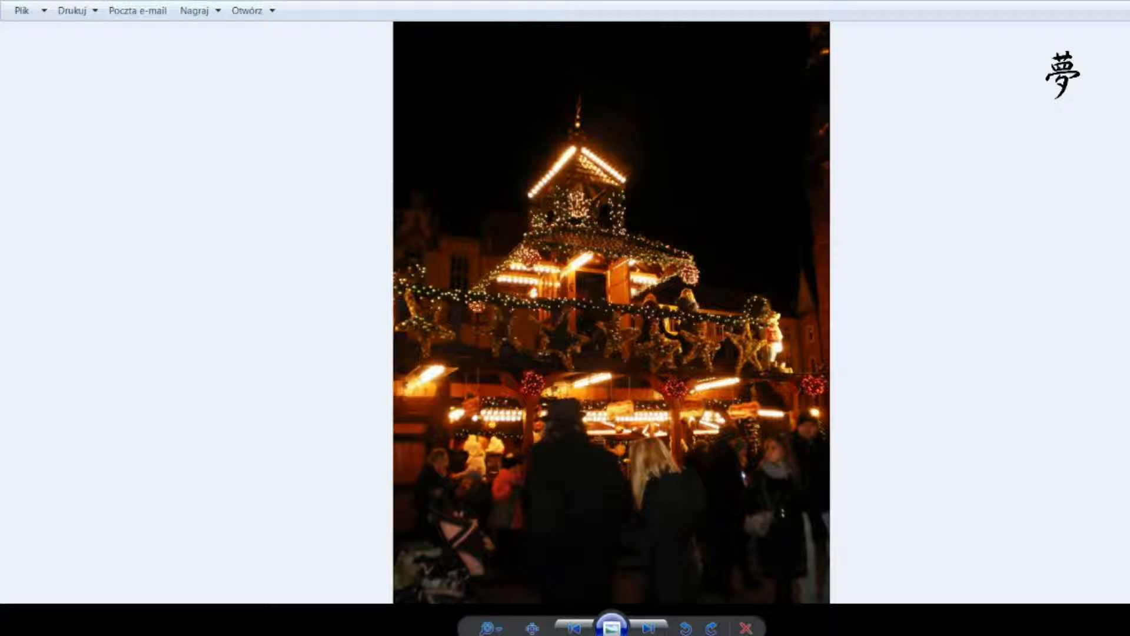
pyautogui.moveTo(700, 353)
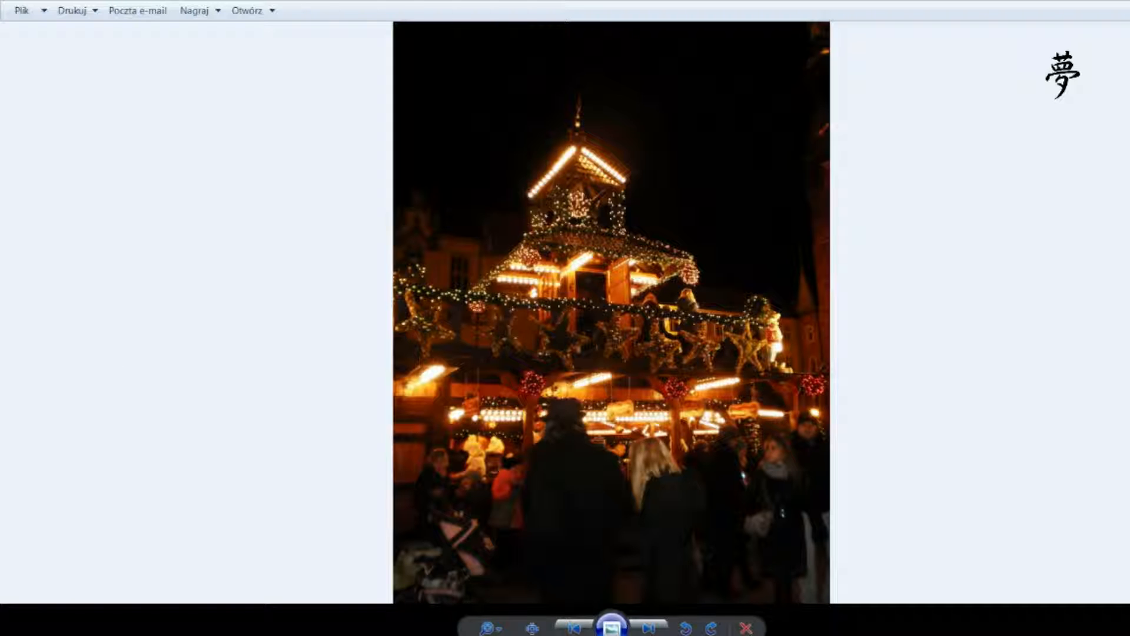
pyautogui.click(646, 624)
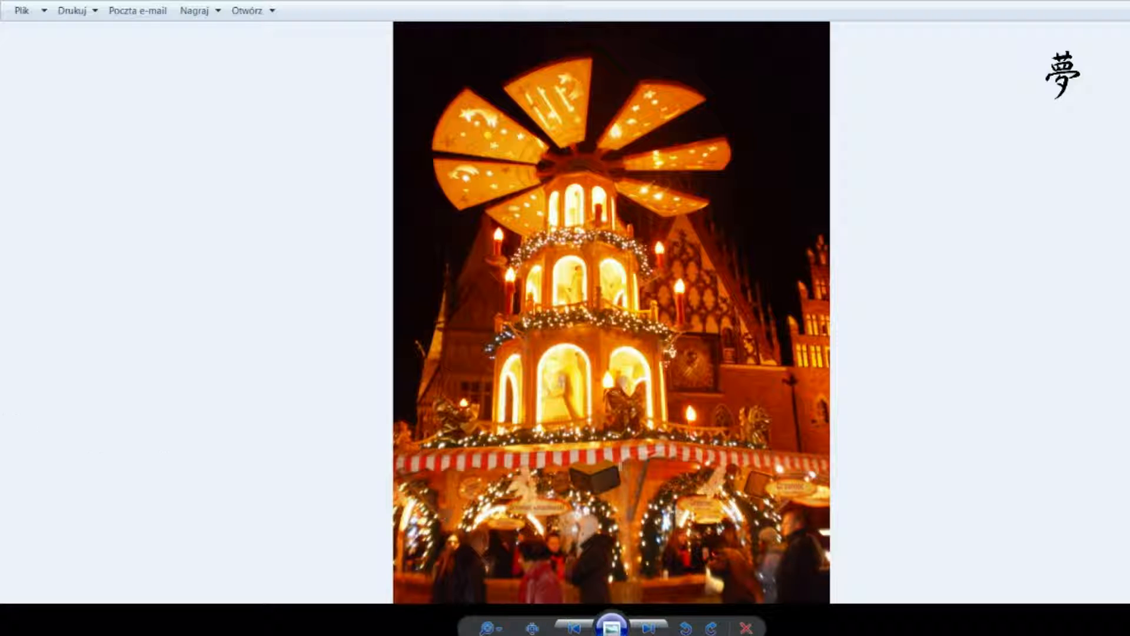
pyautogui.click(645, 624)
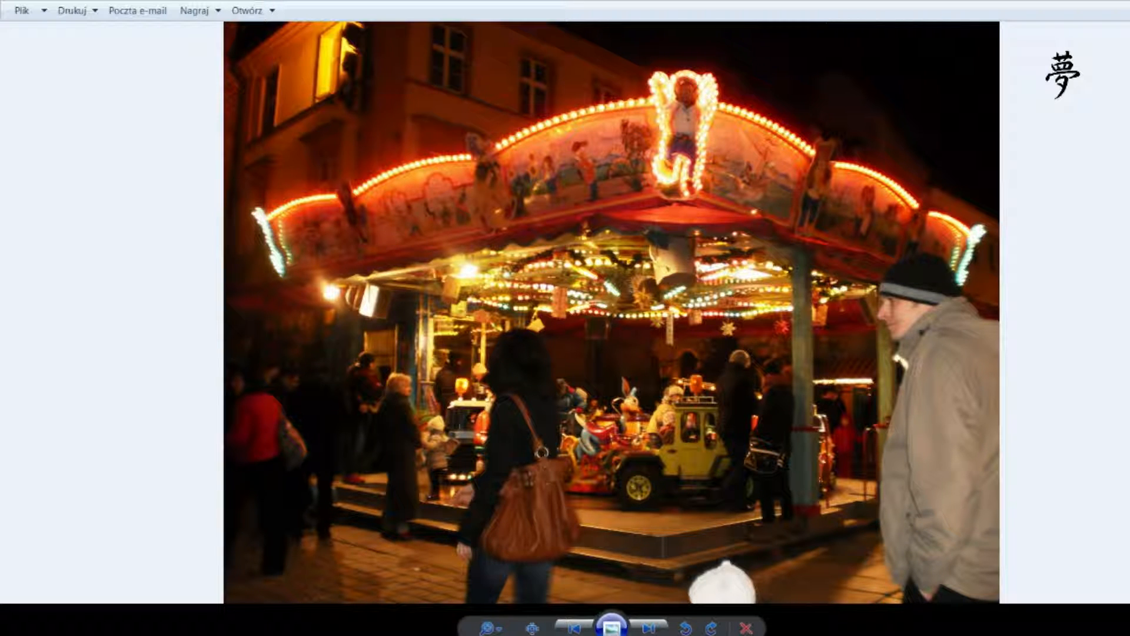
pyautogui.click(649, 624)
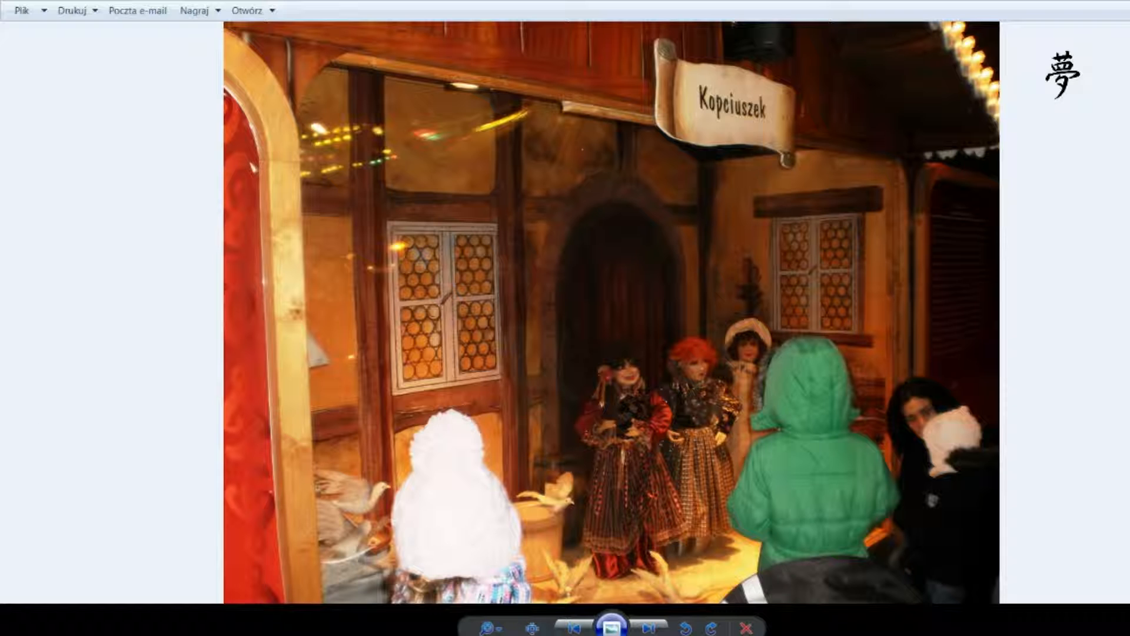
# Step: Step past the angel display, kiddie ride and Bajkowy Lasek sign to the golden living statue
pyautogui.click(646, 621)
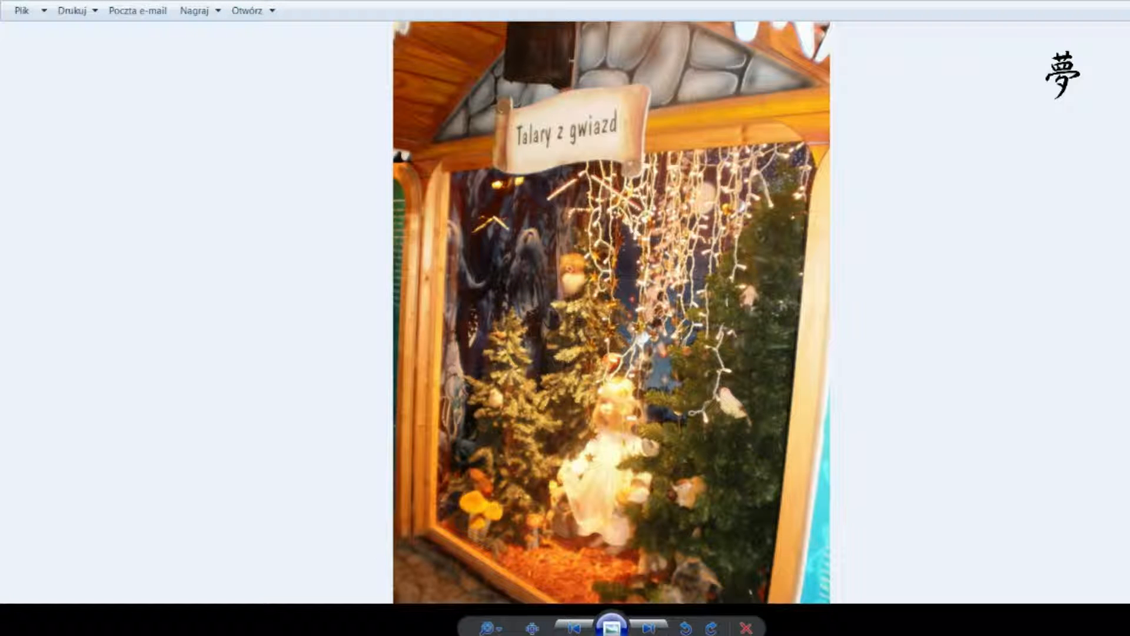
pyautogui.click(649, 624)
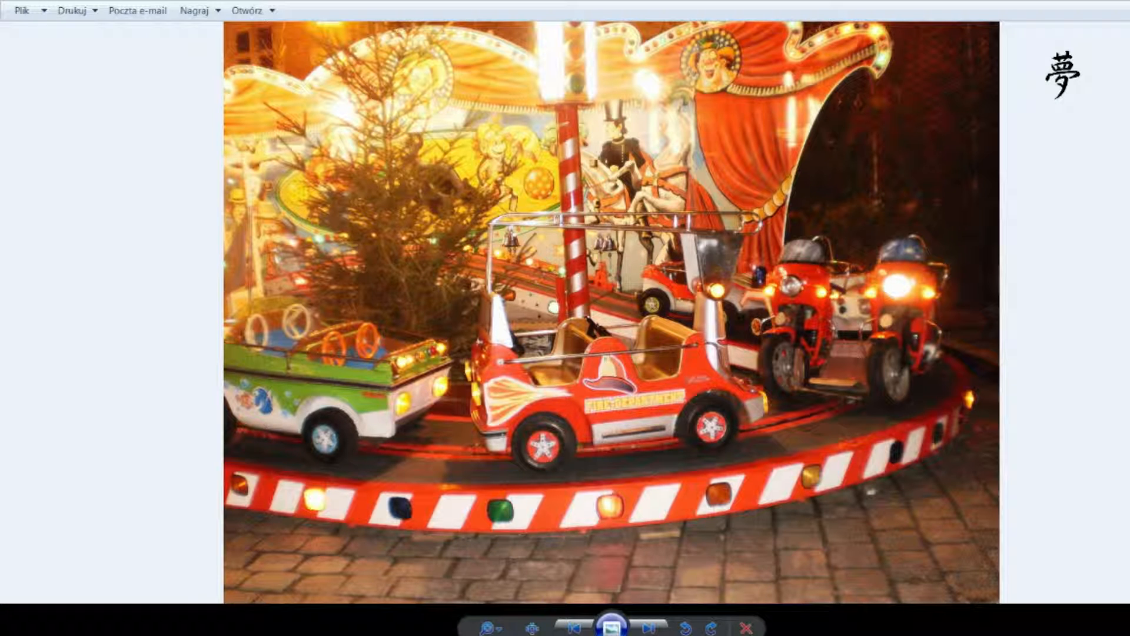
pyautogui.click(648, 625)
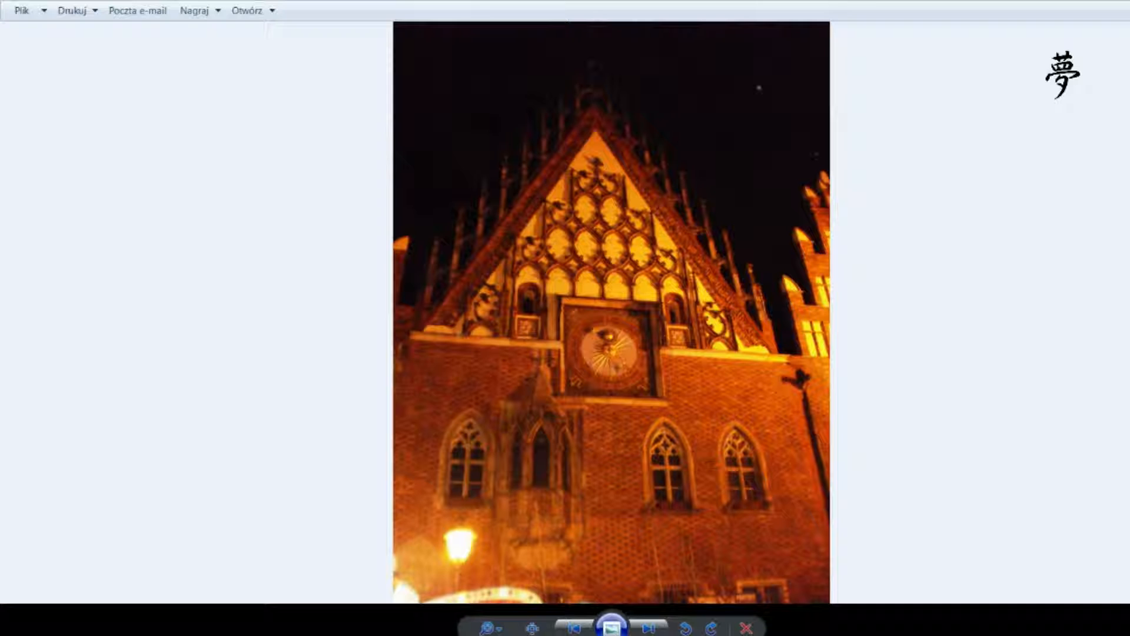
pyautogui.click(646, 626)
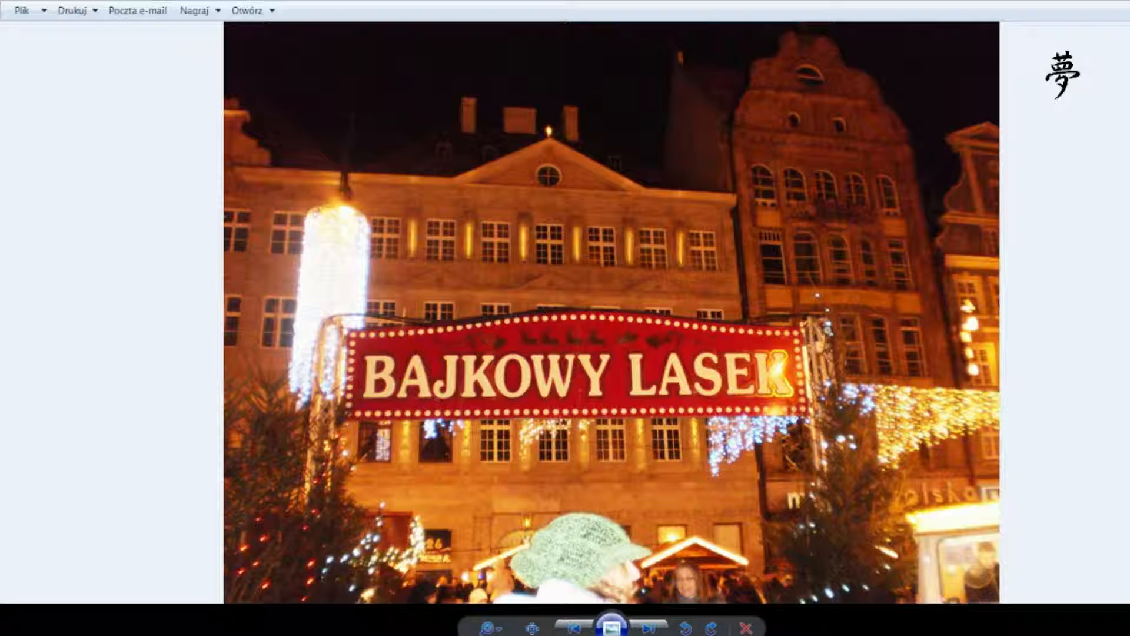
pyautogui.click(649, 626)
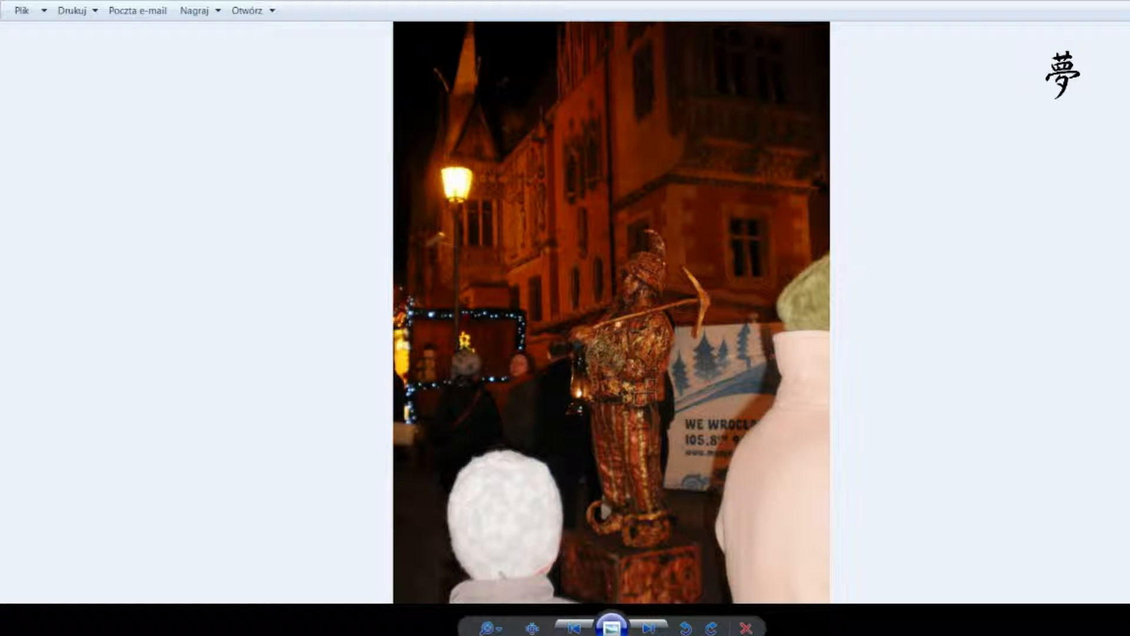
# Step: Page past the white-costumed performer and Piwnica Świdnicka entrance to the Aleksander Fredro monument
pyautogui.click(646, 626)
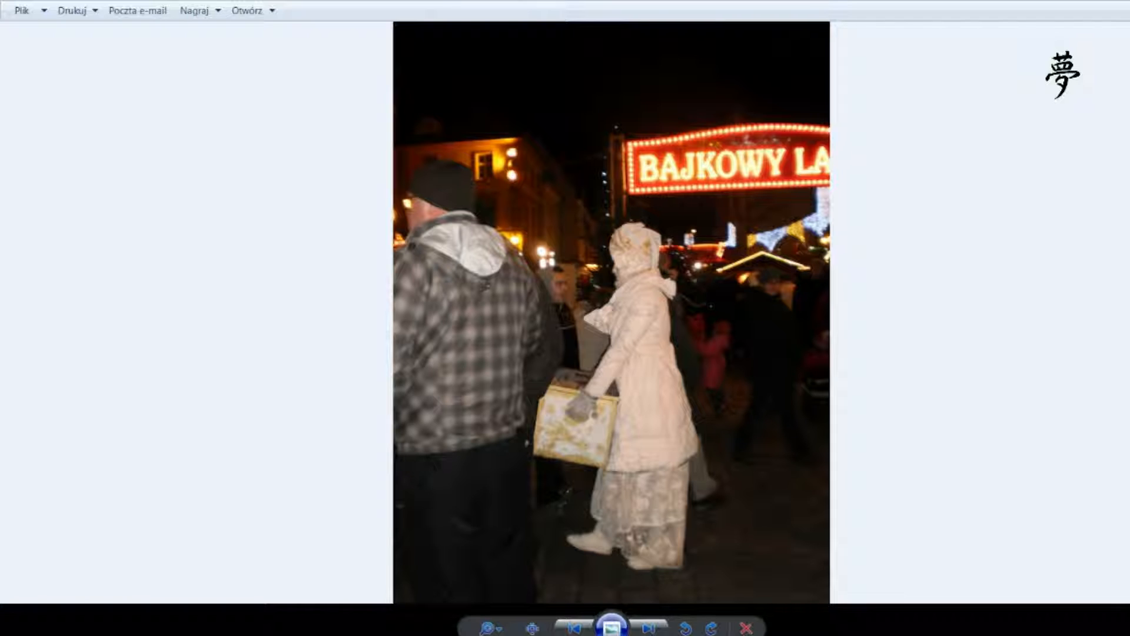
pyautogui.click(648, 624)
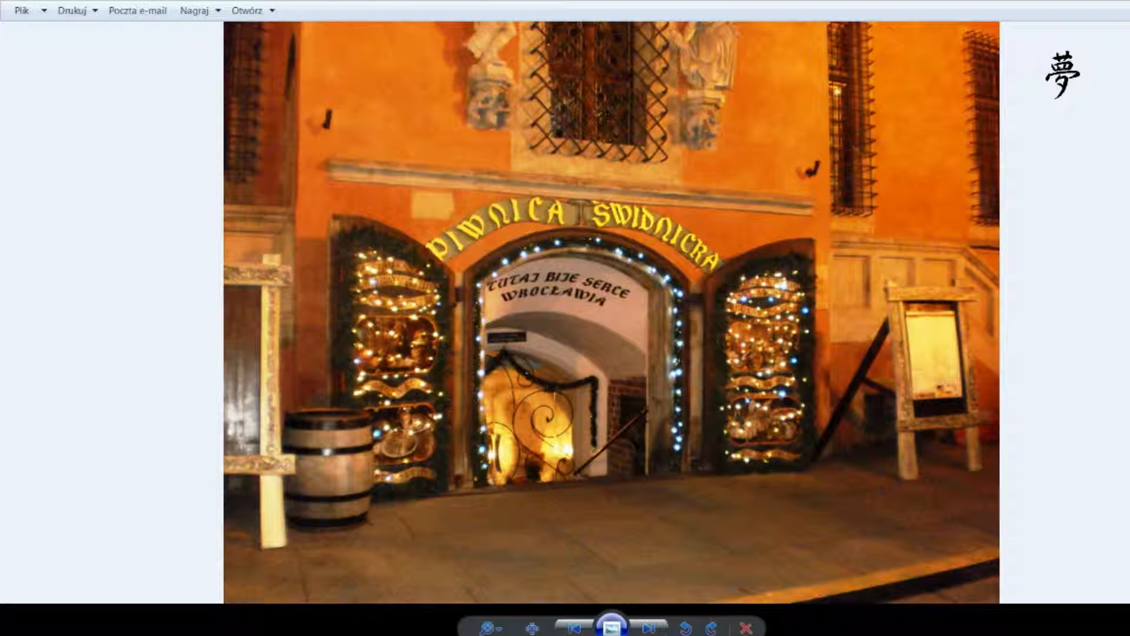
pyautogui.click(646, 624)
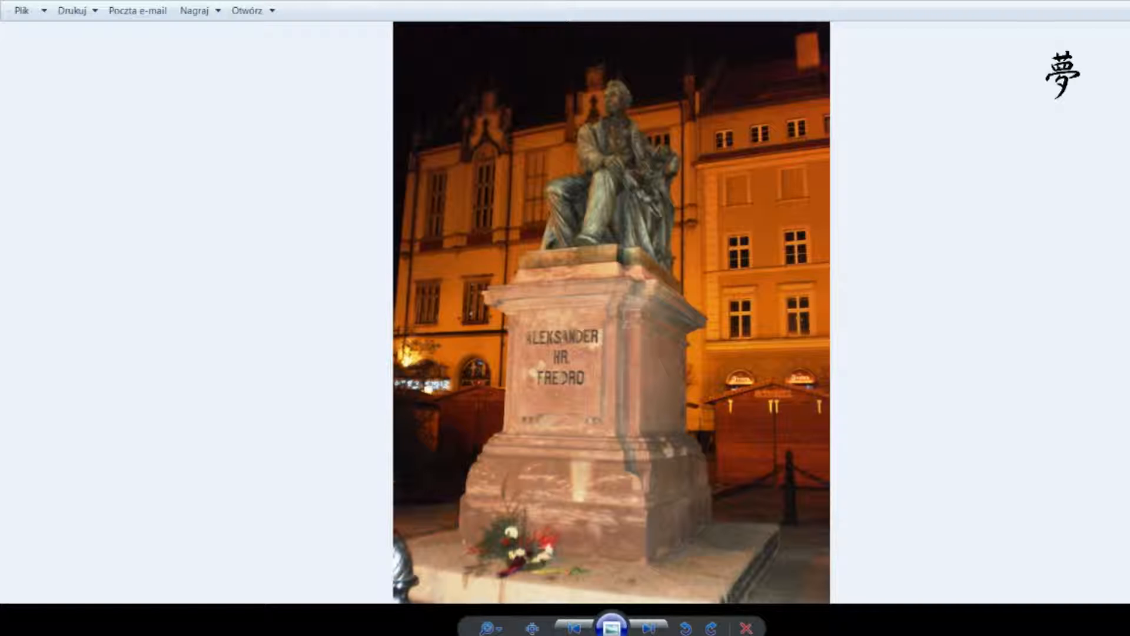
# Step: Page past the town hall tower, gnome, market gate and Gothic church photos to the light-tree
pyautogui.click(649, 627)
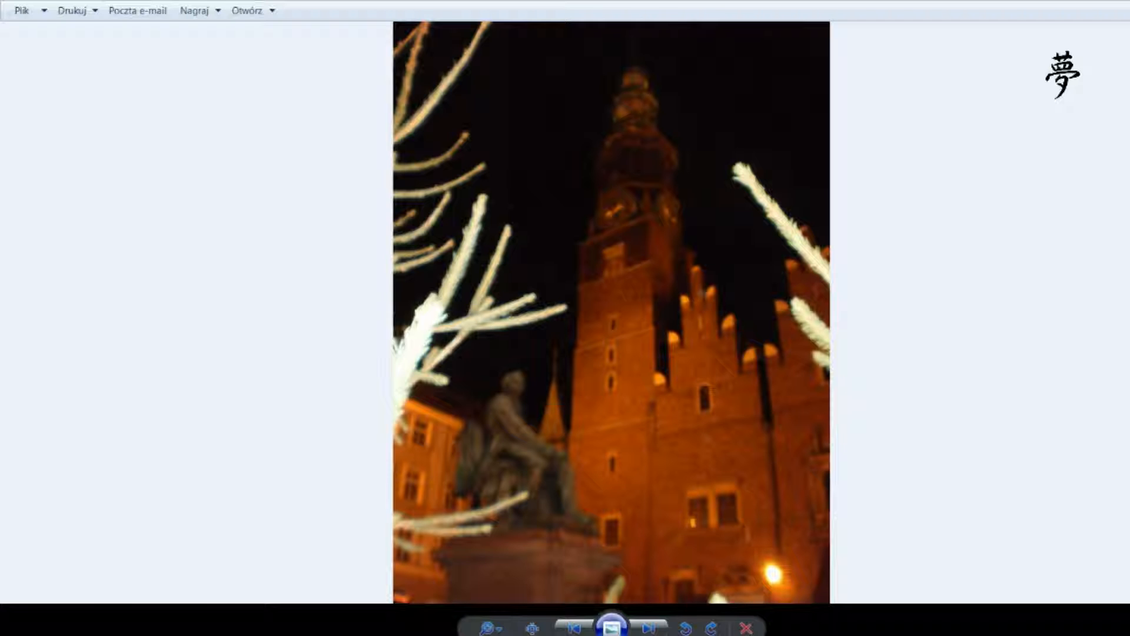
pyautogui.click(648, 627)
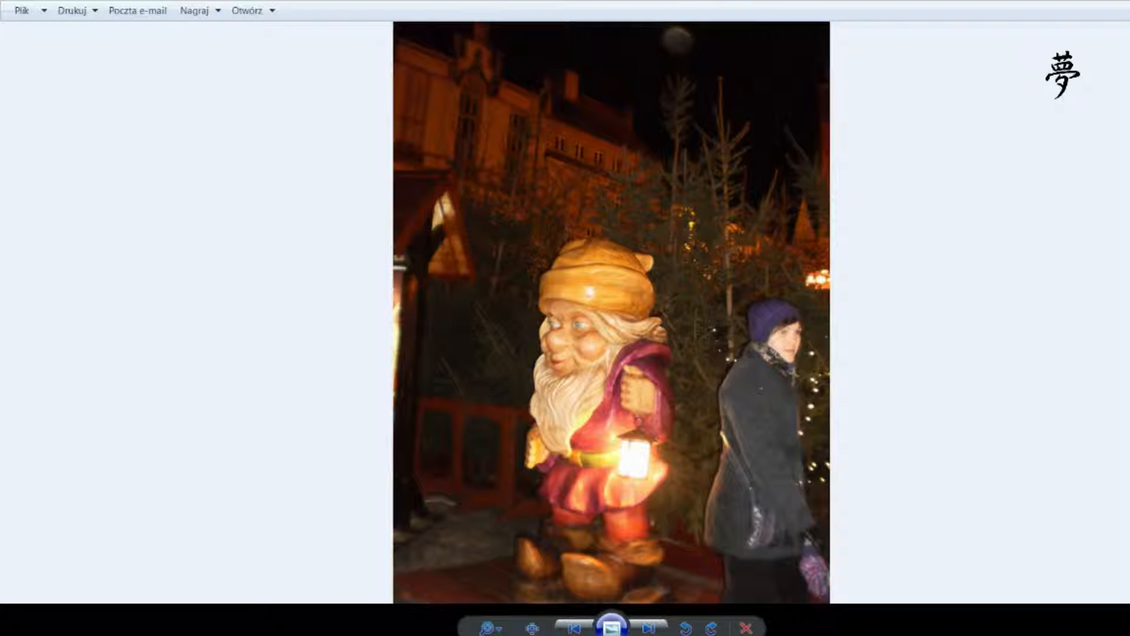
pyautogui.click(648, 627)
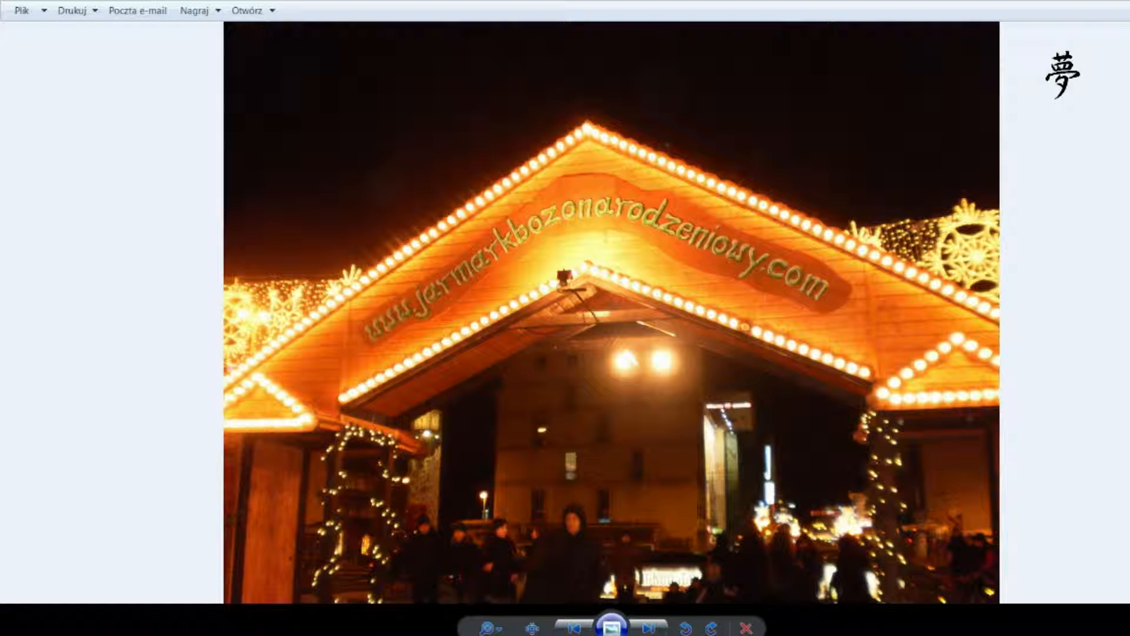
pyautogui.click(648, 626)
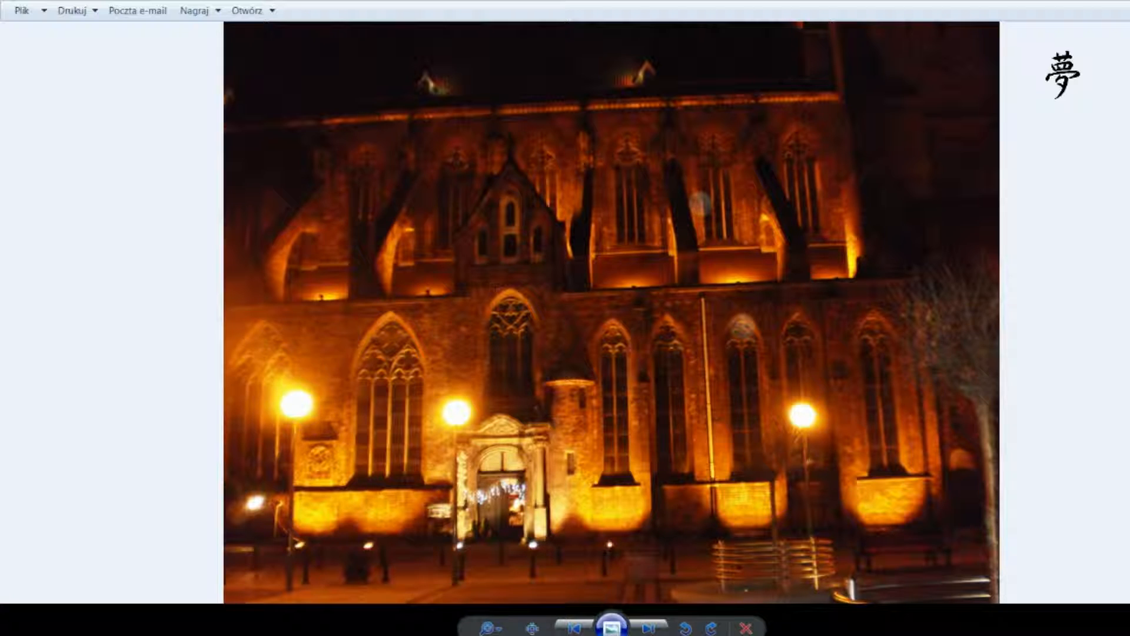
pyautogui.click(646, 624)
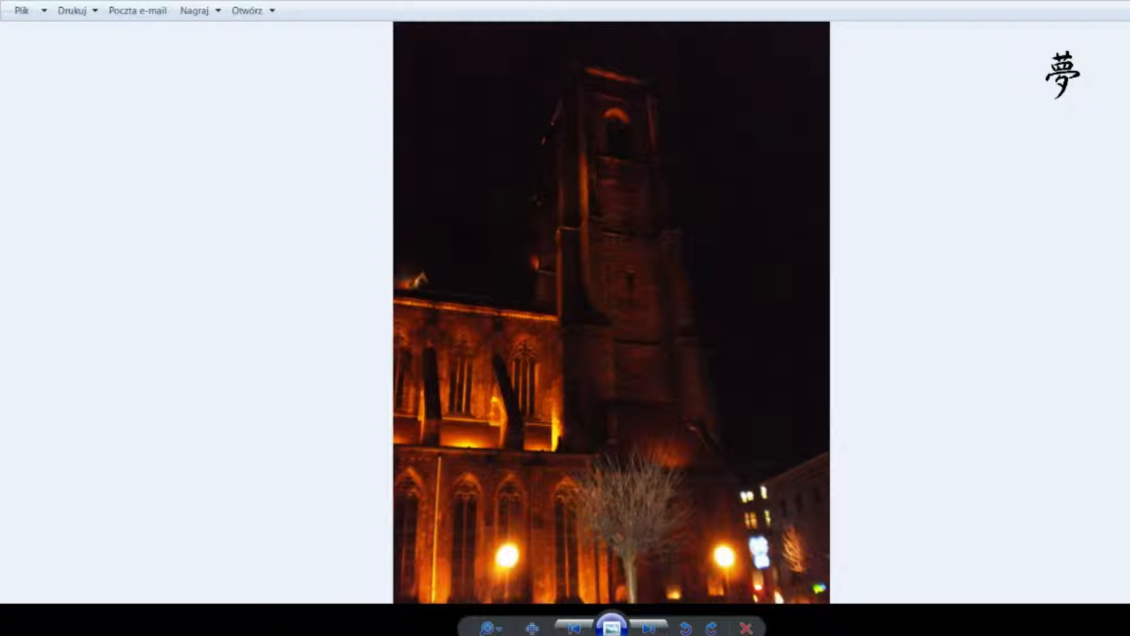
pyautogui.click(648, 626)
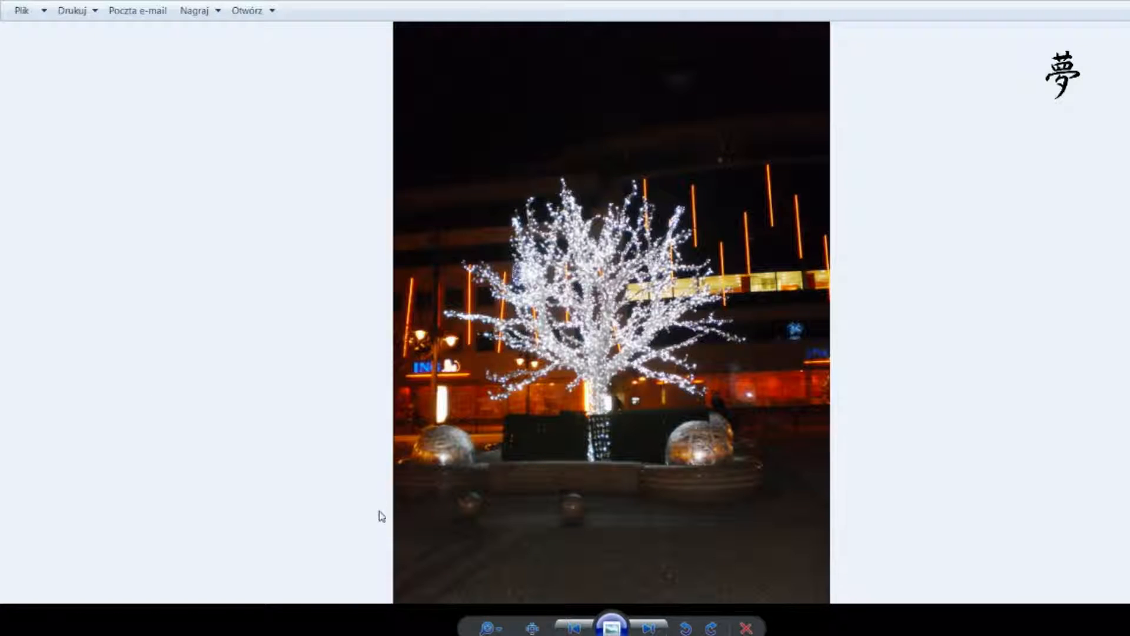